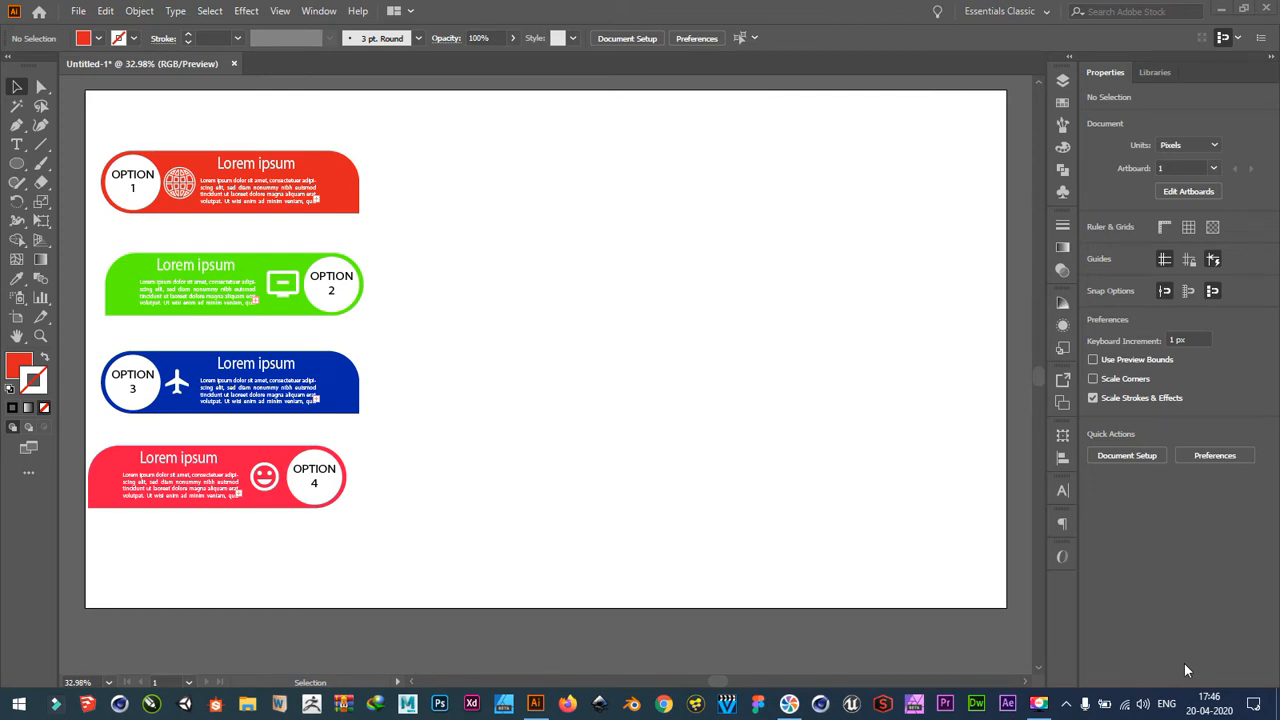
mouse_move(440, 458)
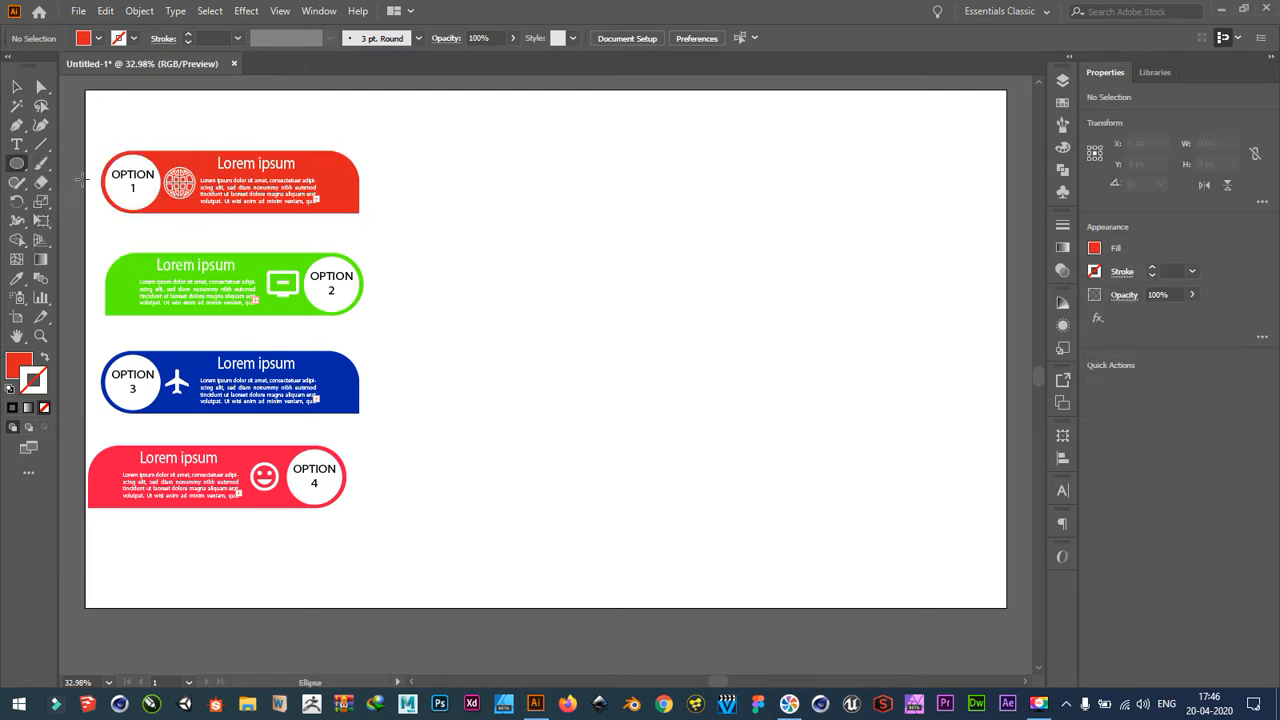
Draw a long red rounded rectangle beside the banners and round its ends into a pill shape.
left_click_drag(588, 152, 752, 244)
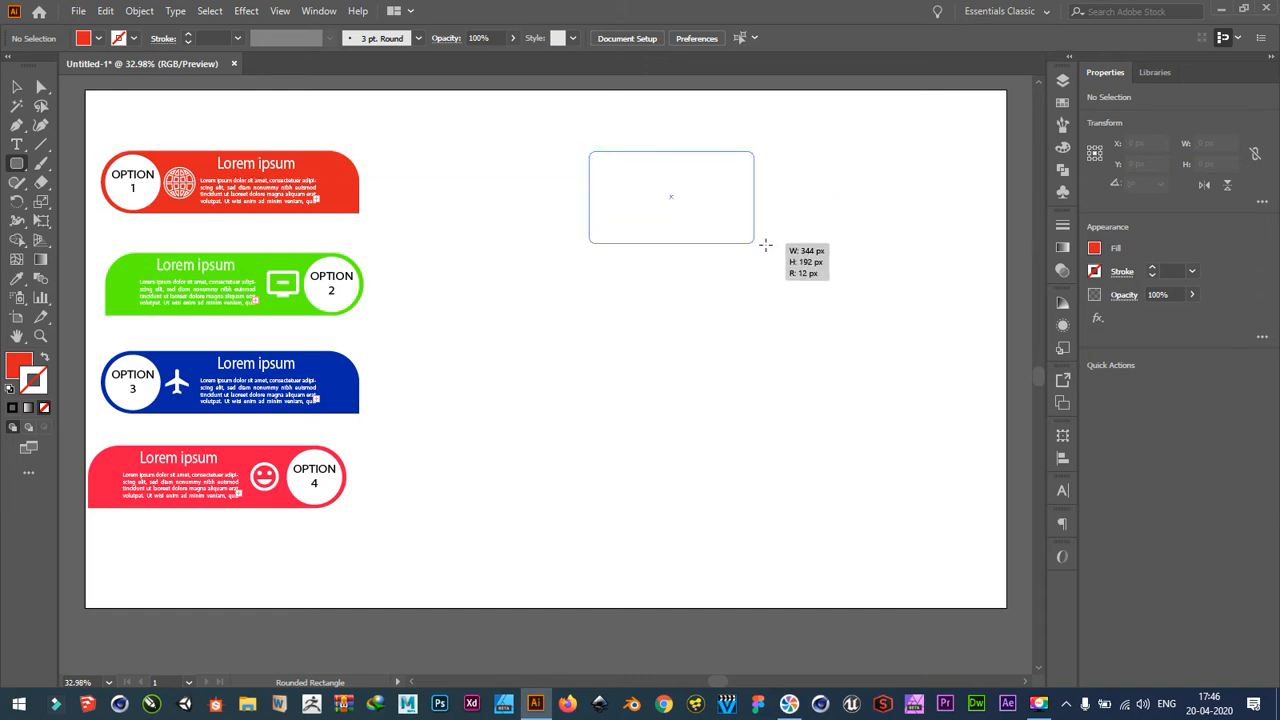
left_click_drag(752, 248, 908, 230)
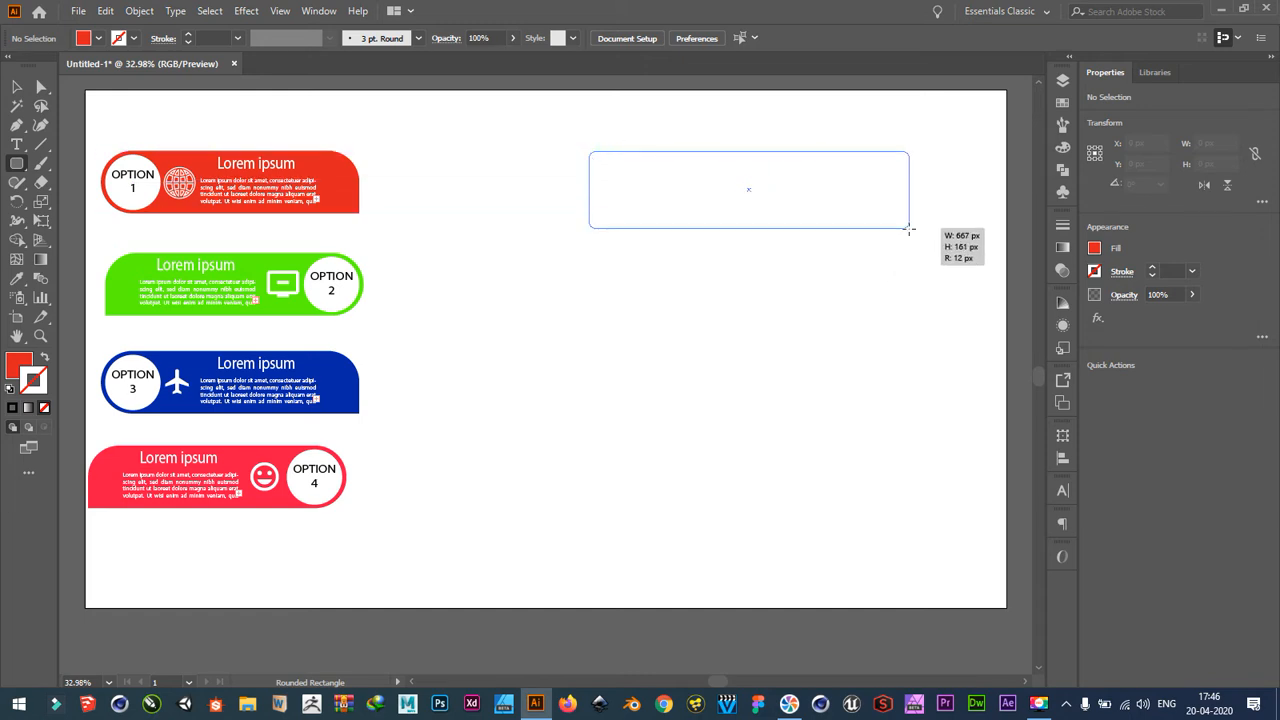
left_click_drag(588, 152, 908, 228)
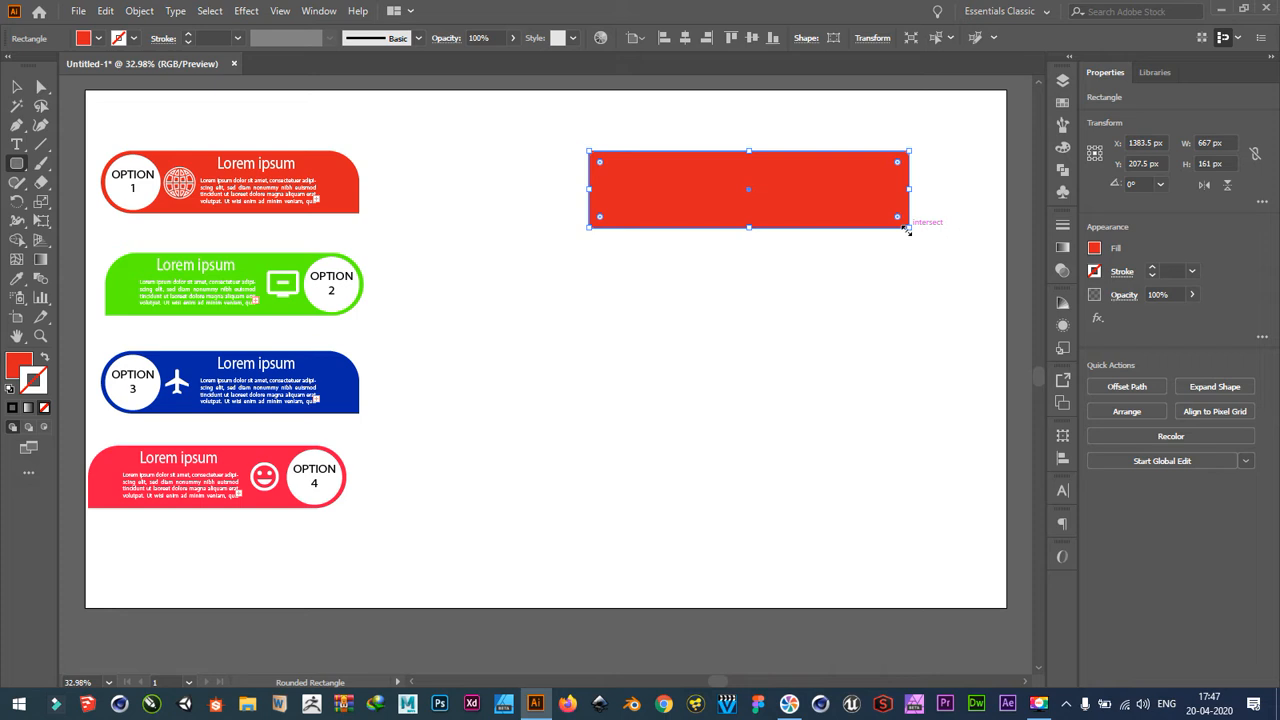
left_click(14, 88)
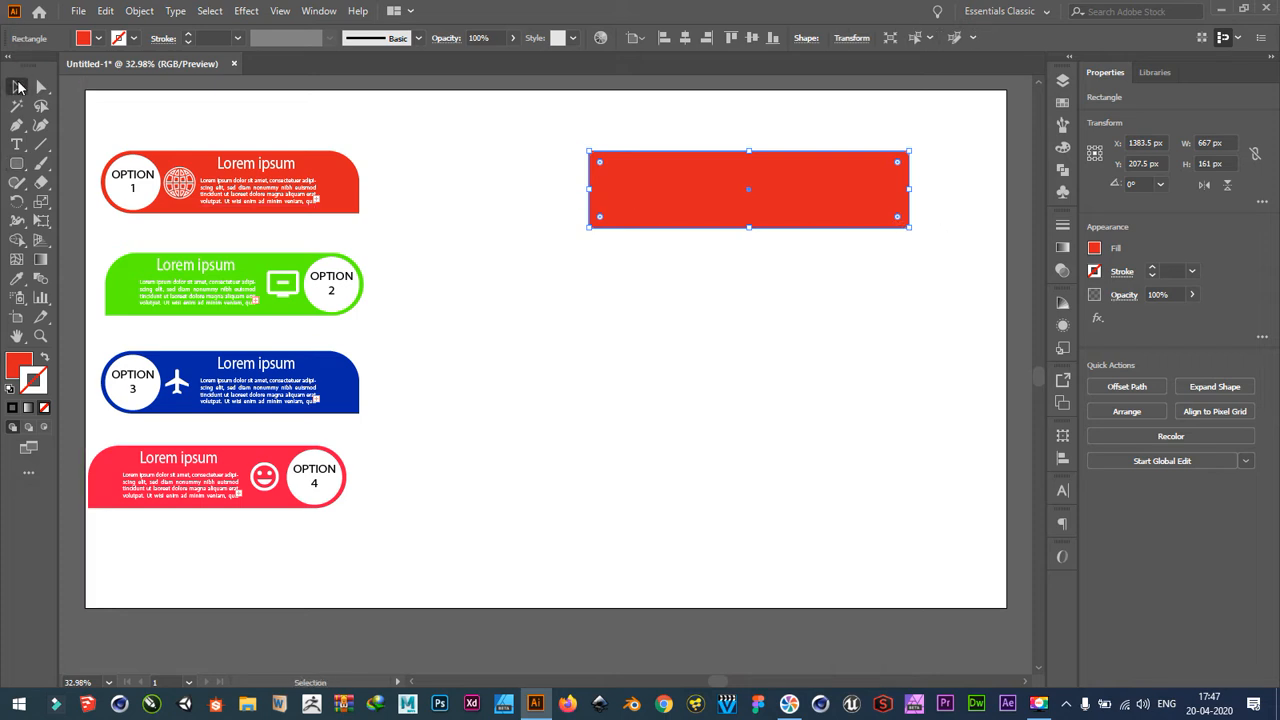
mouse_move(16, 88)
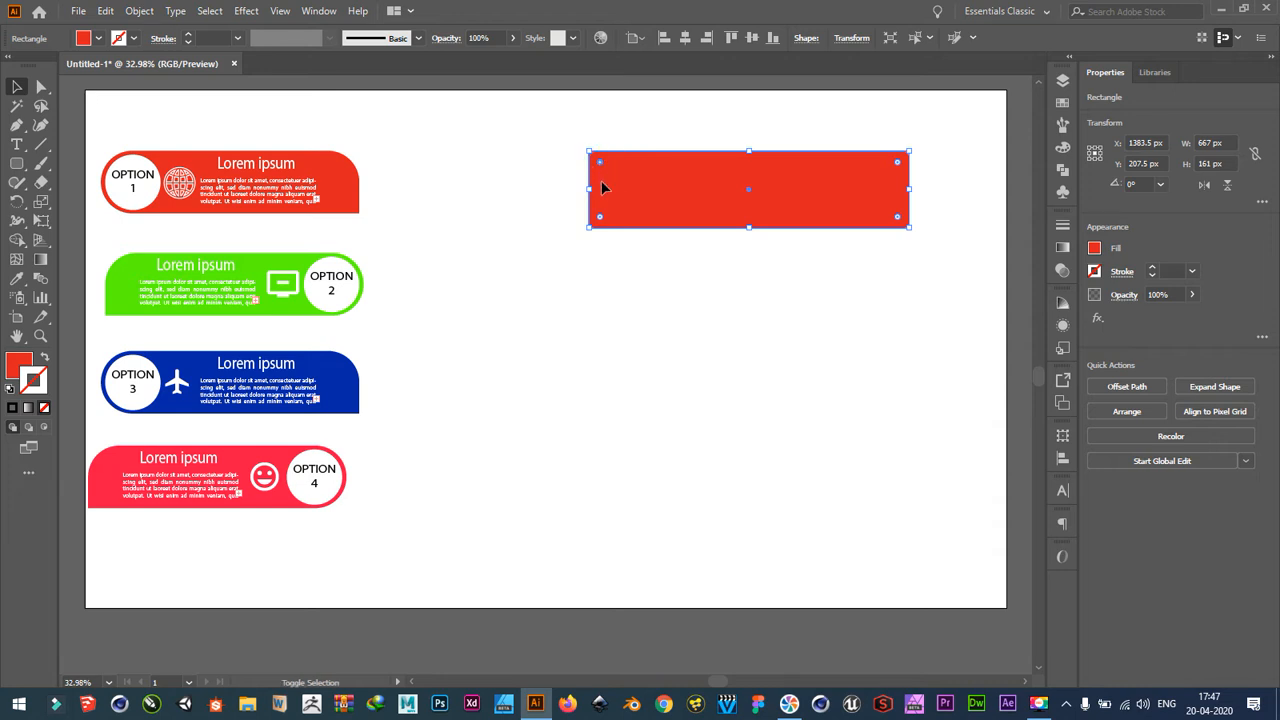
mouse_move(604, 220)
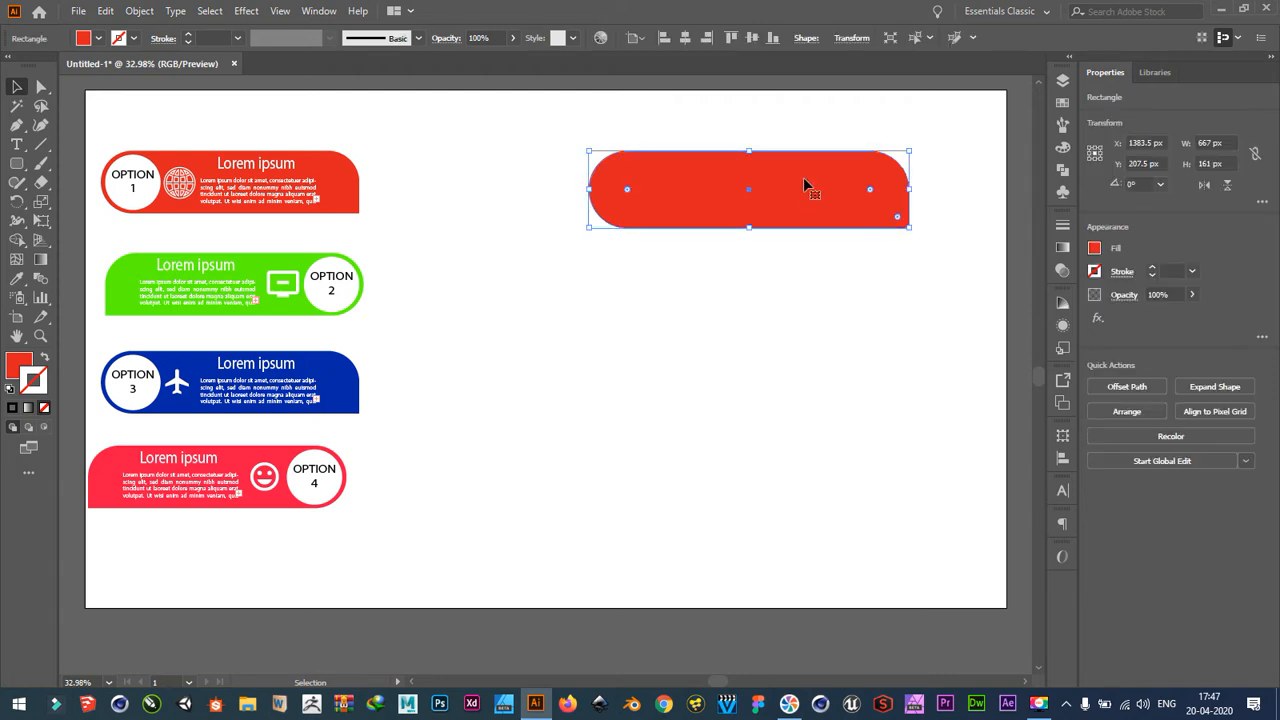
left_click(16, 164)
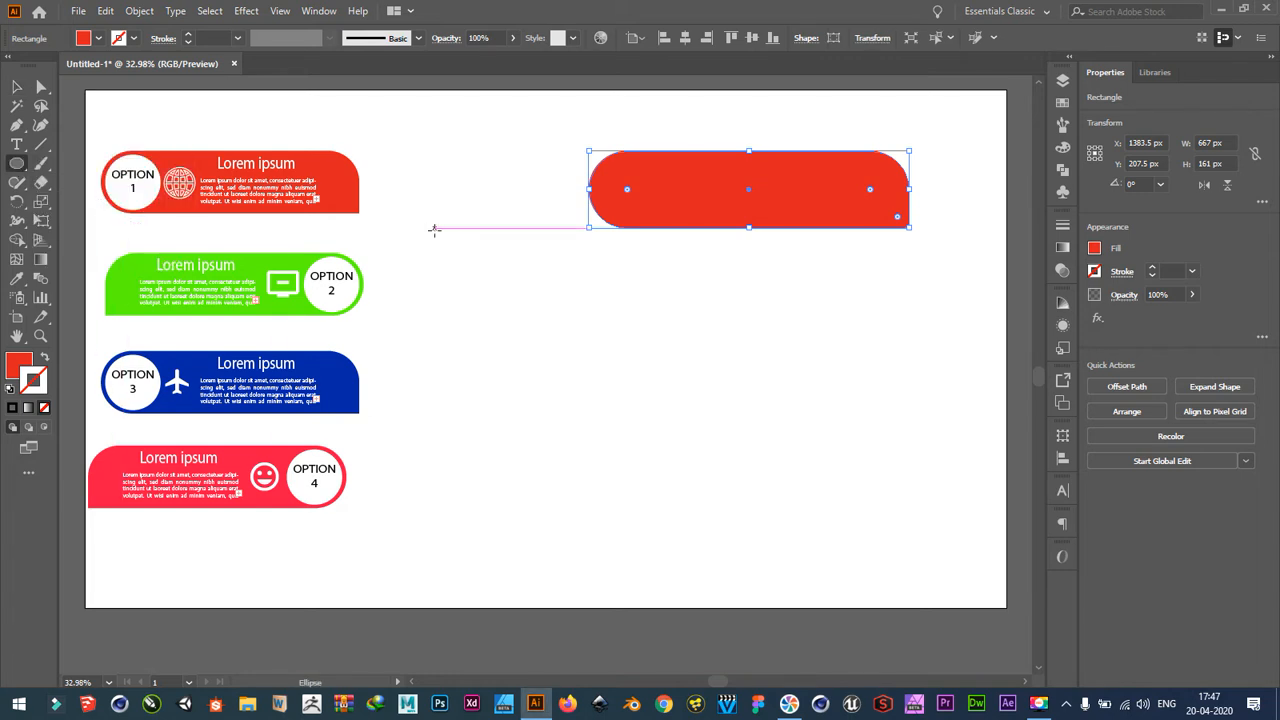
Draw a white circle, move it into the banner's left rounded end and shrink it to fit.
left_click_drag(432, 230, 484, 304)
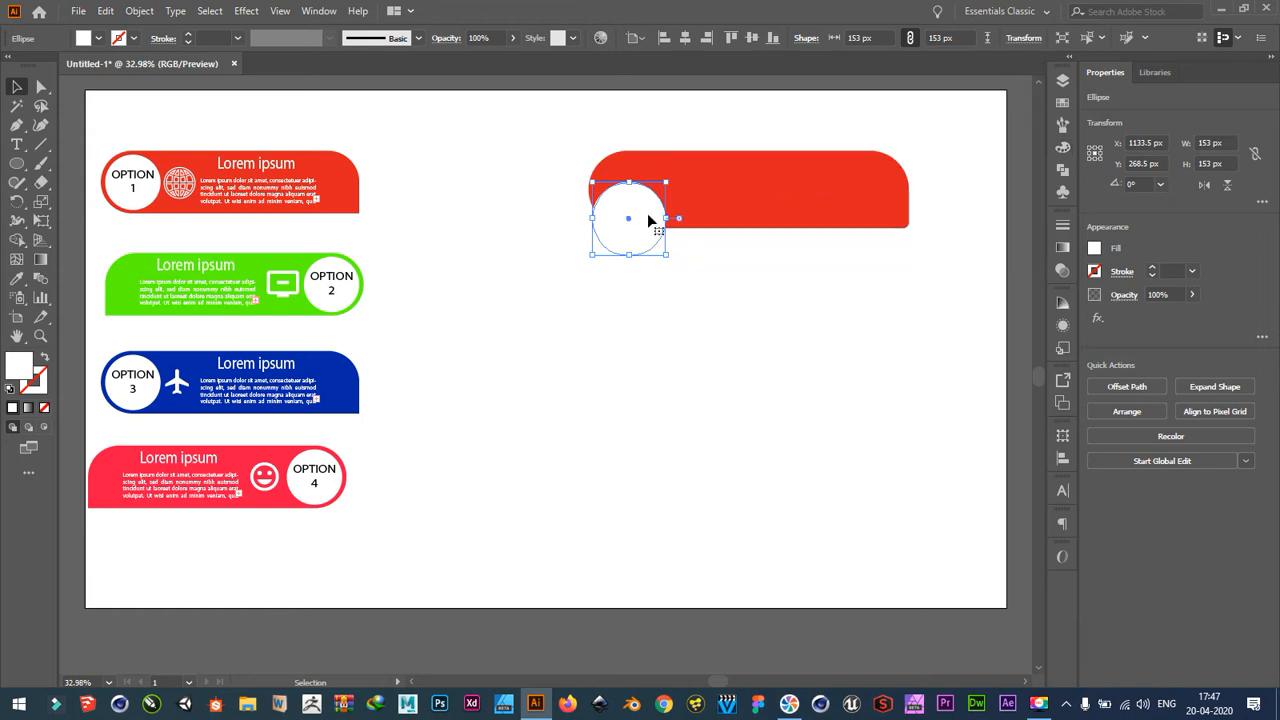
left_click_drag(628, 218, 644, 192)
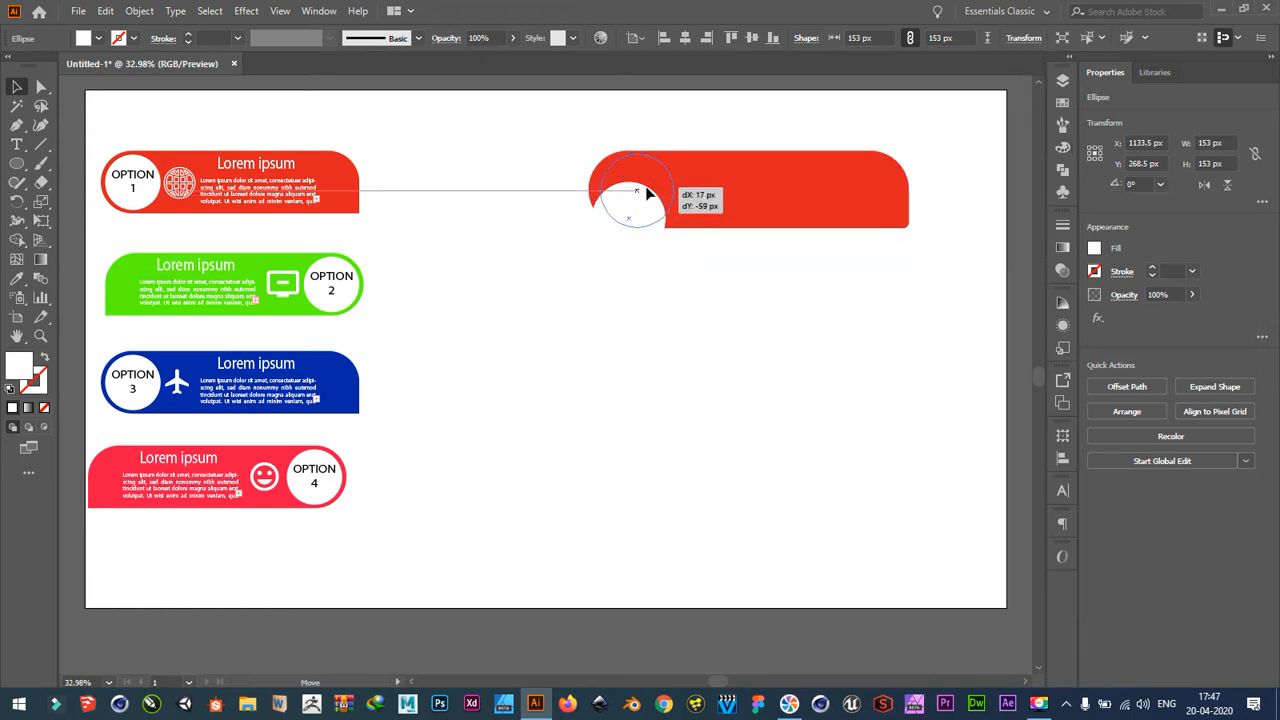
left_click_drag(648, 196, 628, 190)
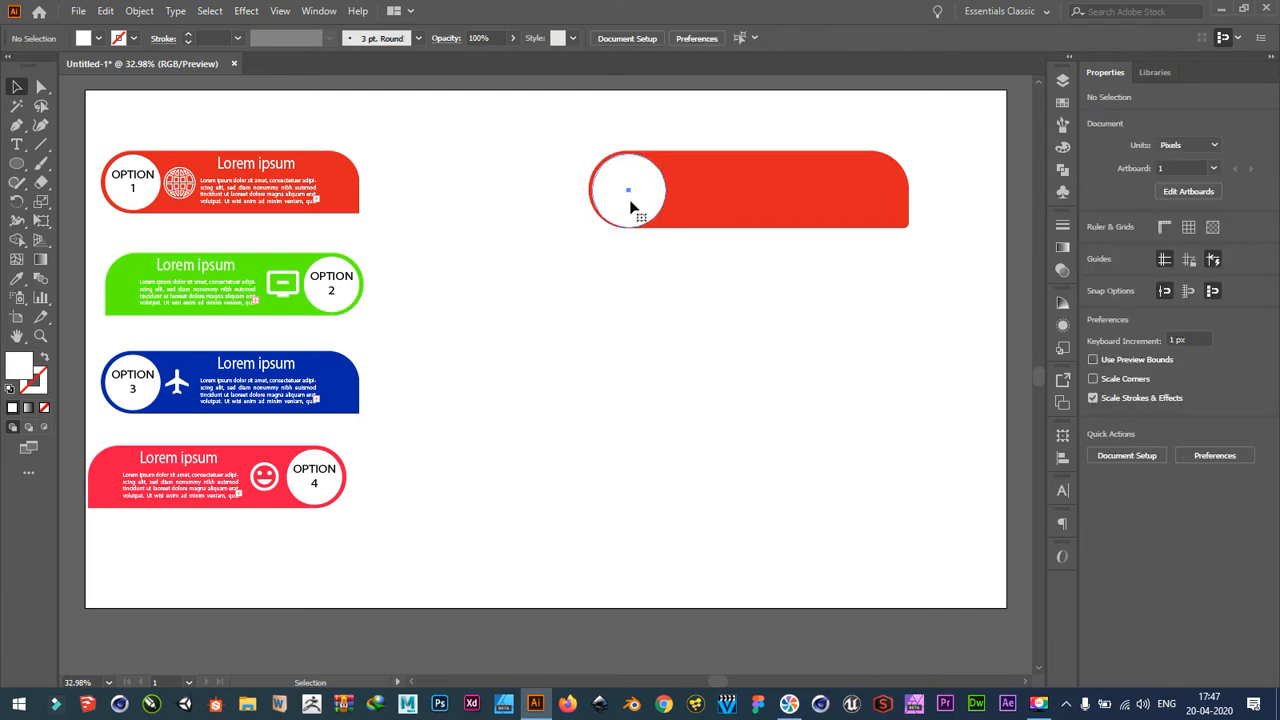
left_click(626, 190)
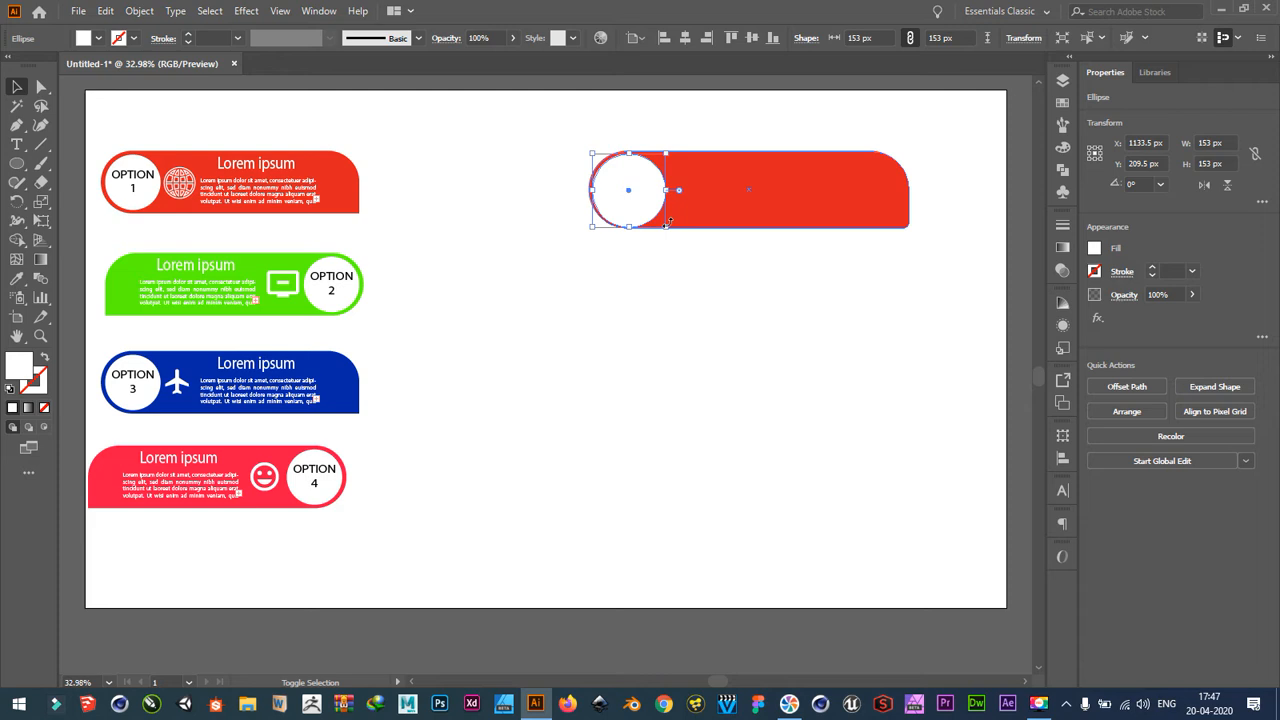
left_click_drag(666, 224, 664, 222)
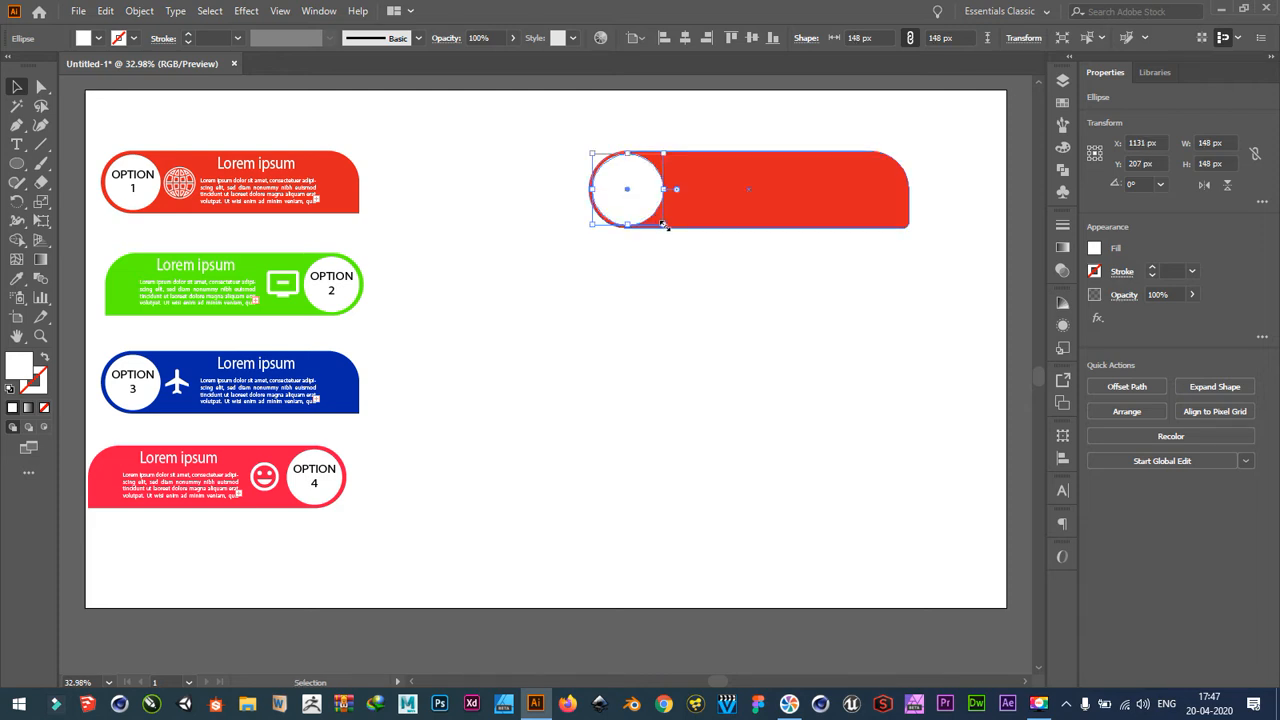
left_click(668, 288)
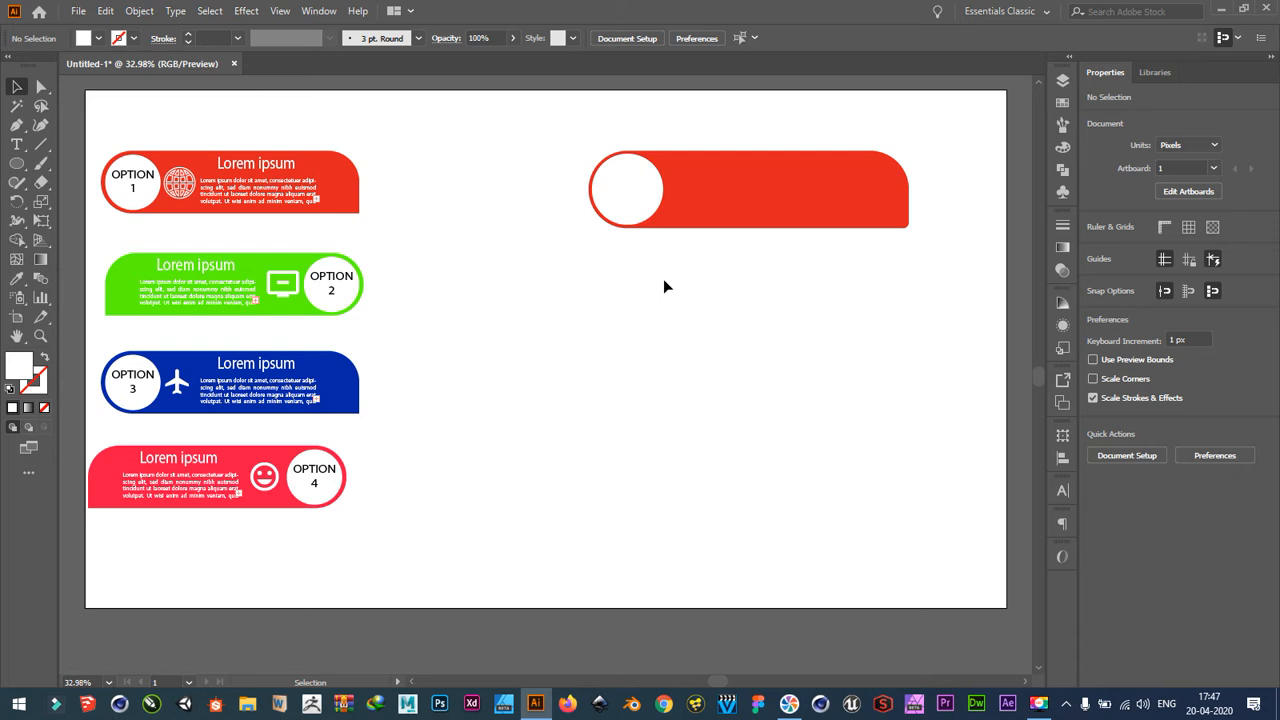
left_click(16, 150)
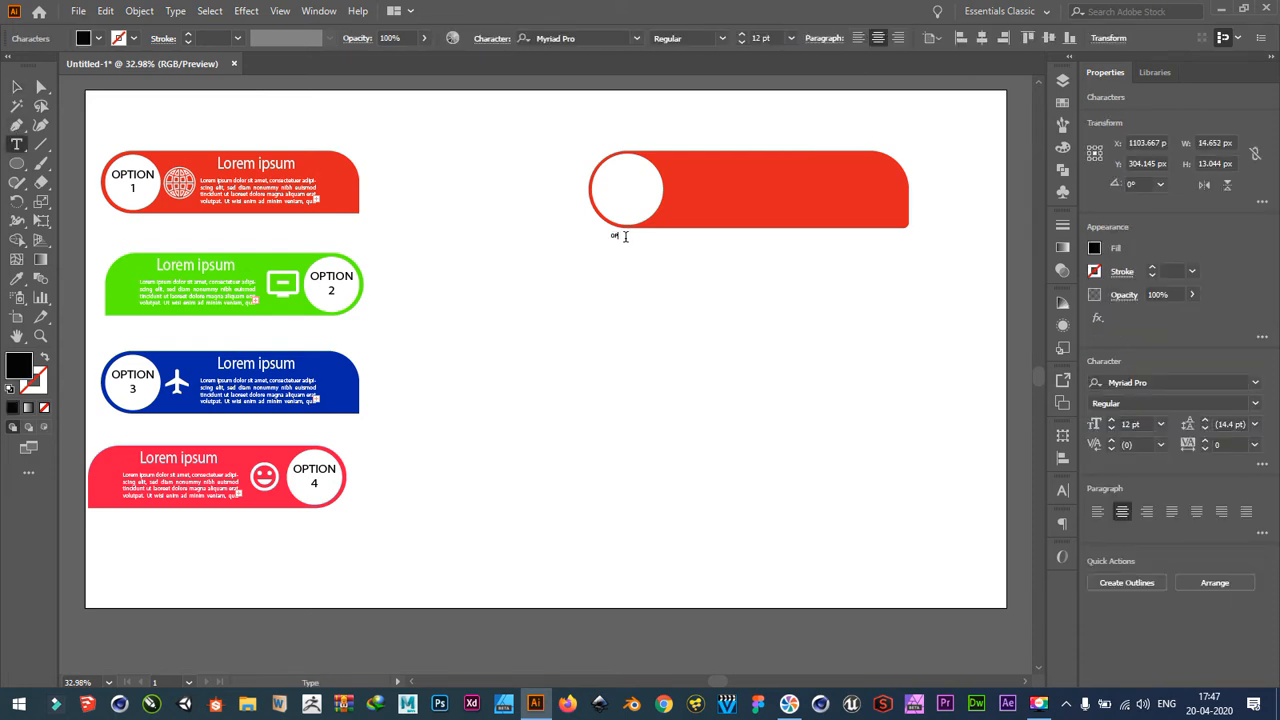
Type the OPTION 1 label, then move and enlarge it to fill the white circle.
type("PTION")
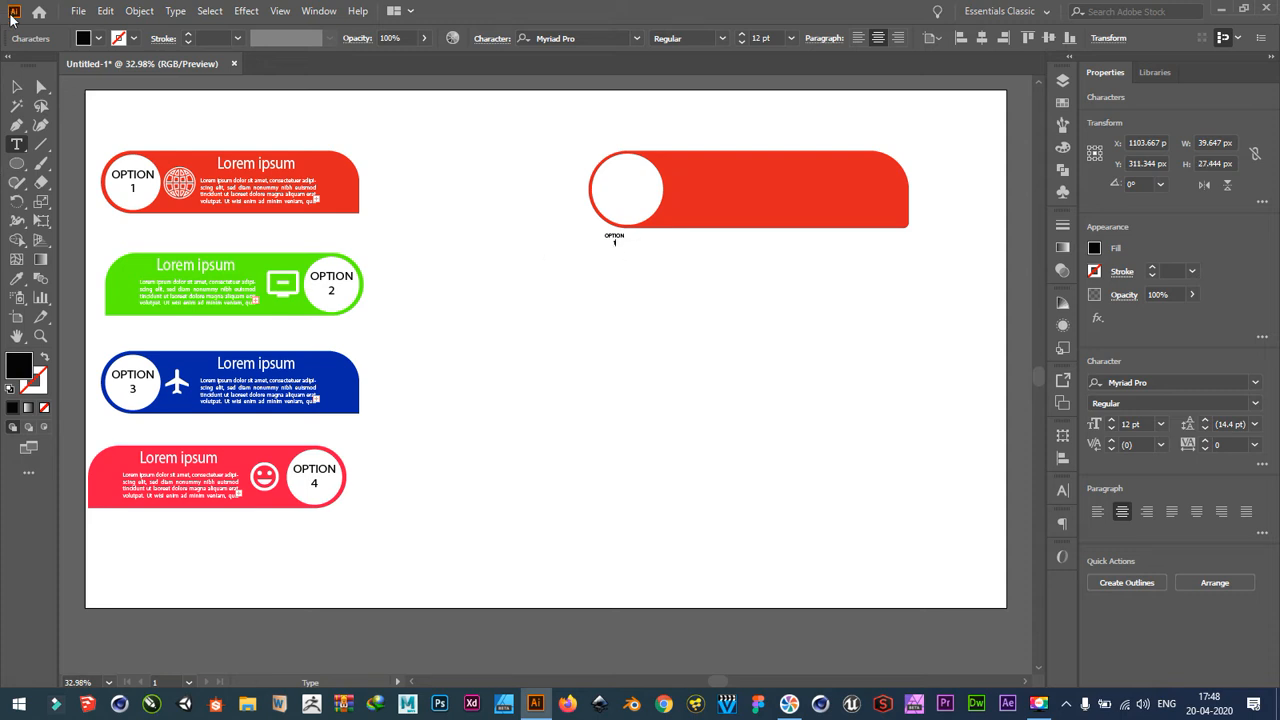
left_click(614, 236)
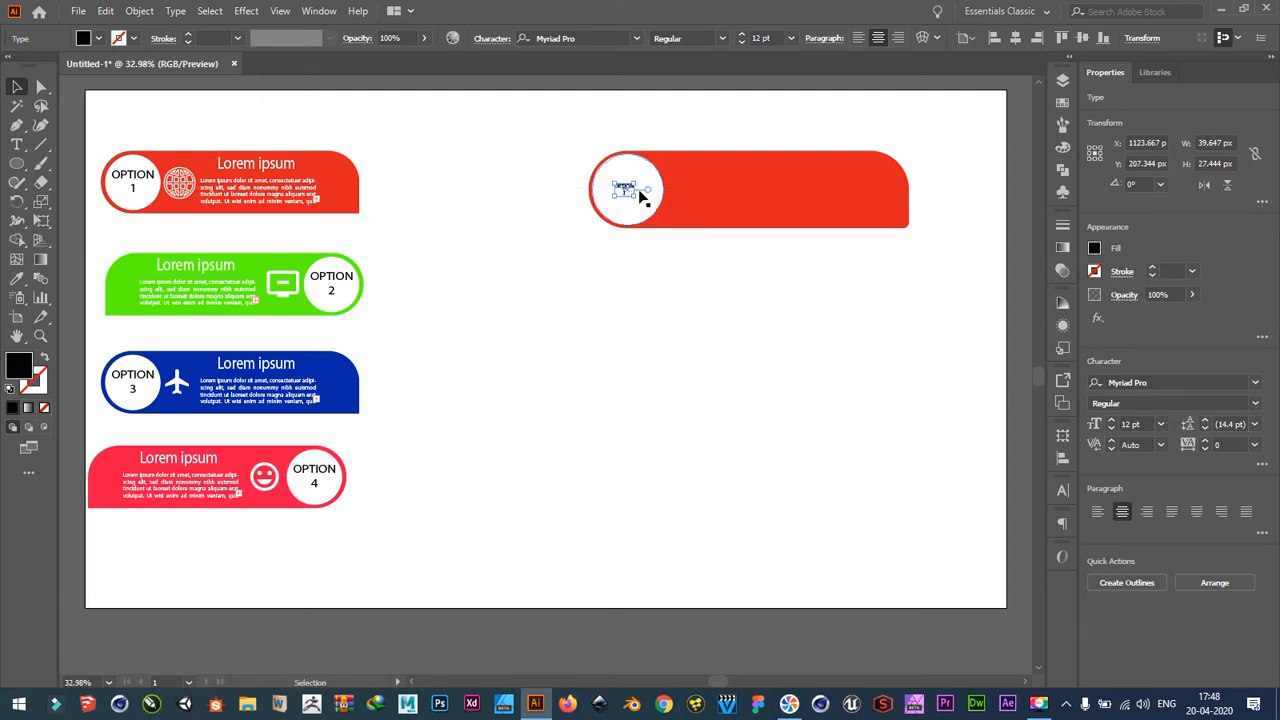
left_click_drag(648, 204, 658, 236)
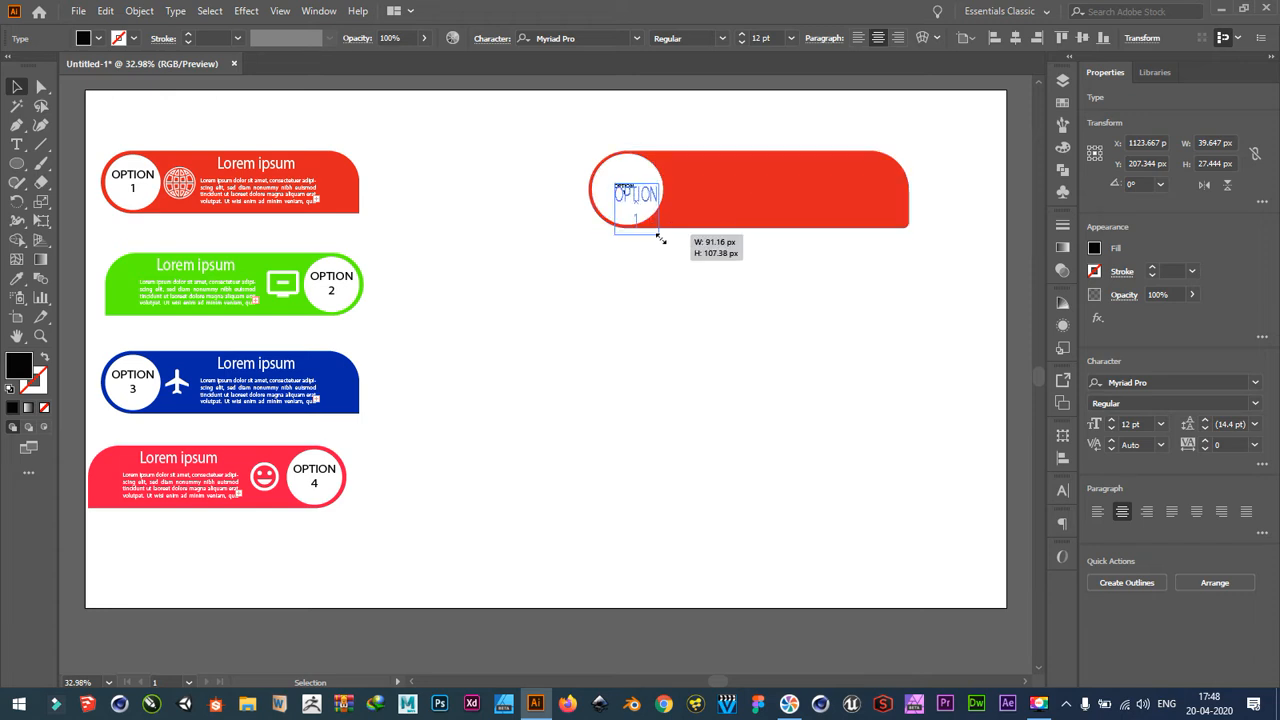
left_click_drag(658, 238, 668, 248)
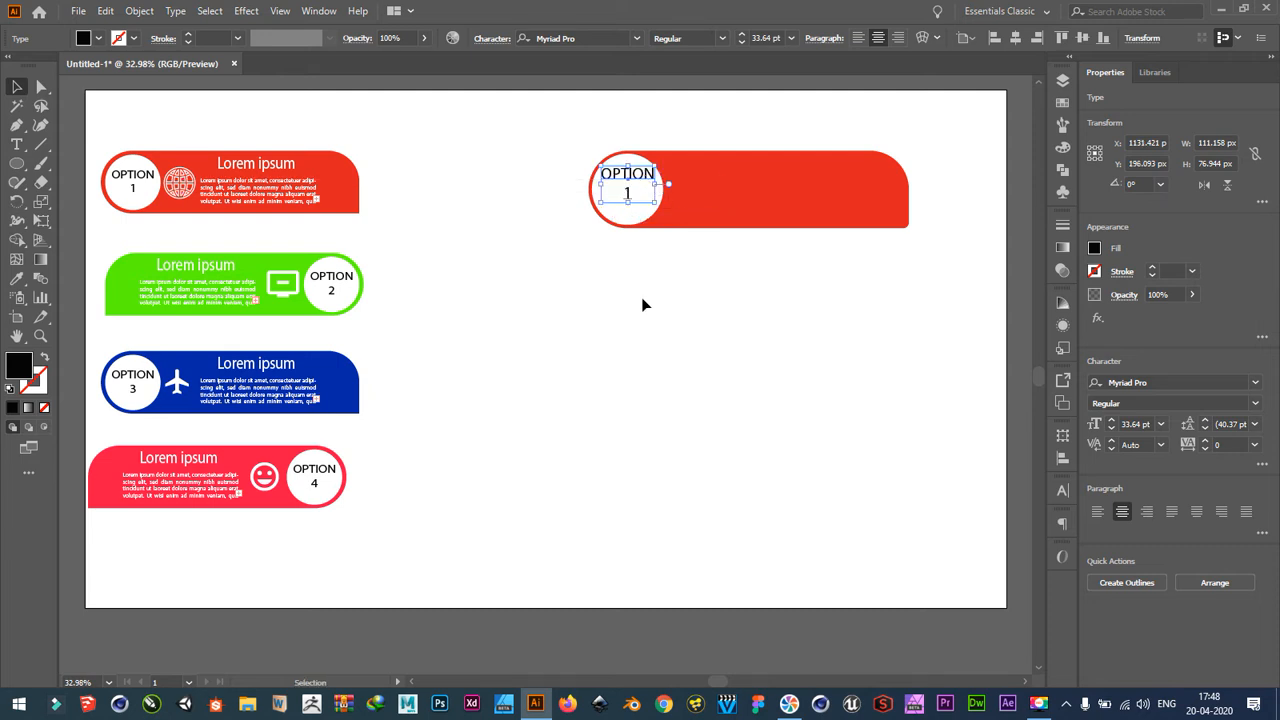
left_click(630, 304)
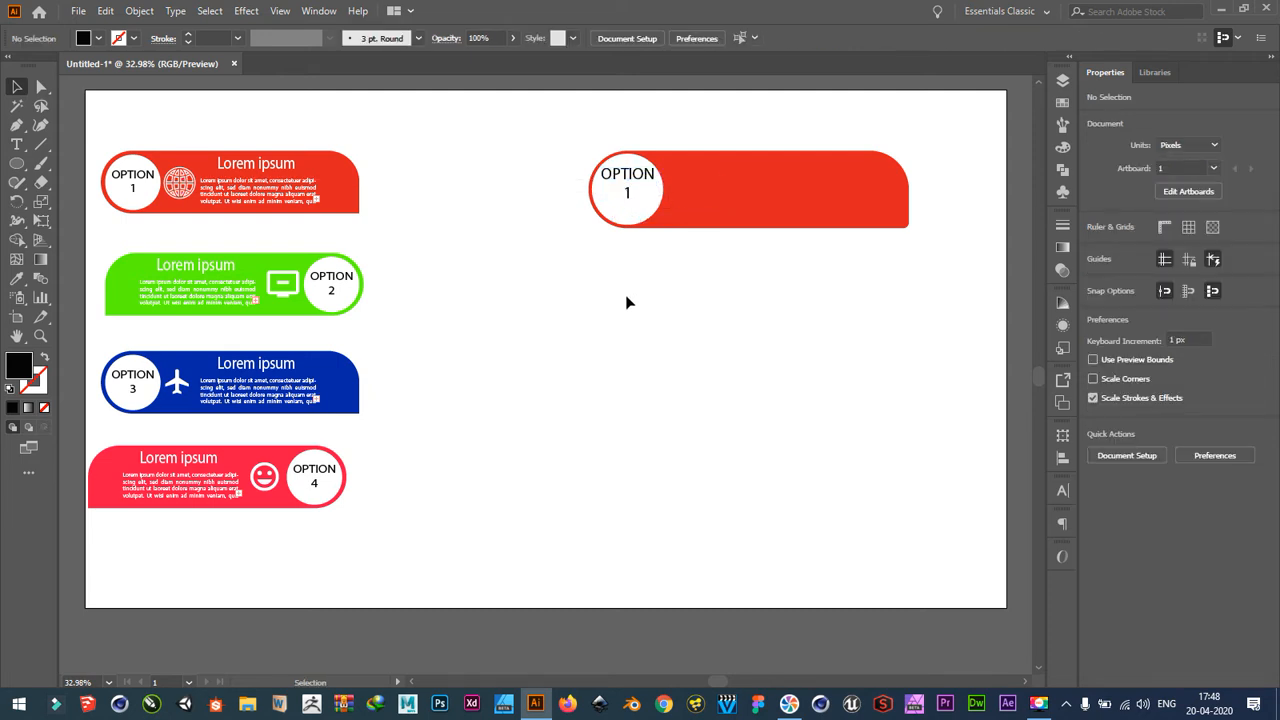
Place a Lorem ipsum heading on the red banner and set its fill to white.
left_click(12, 146)
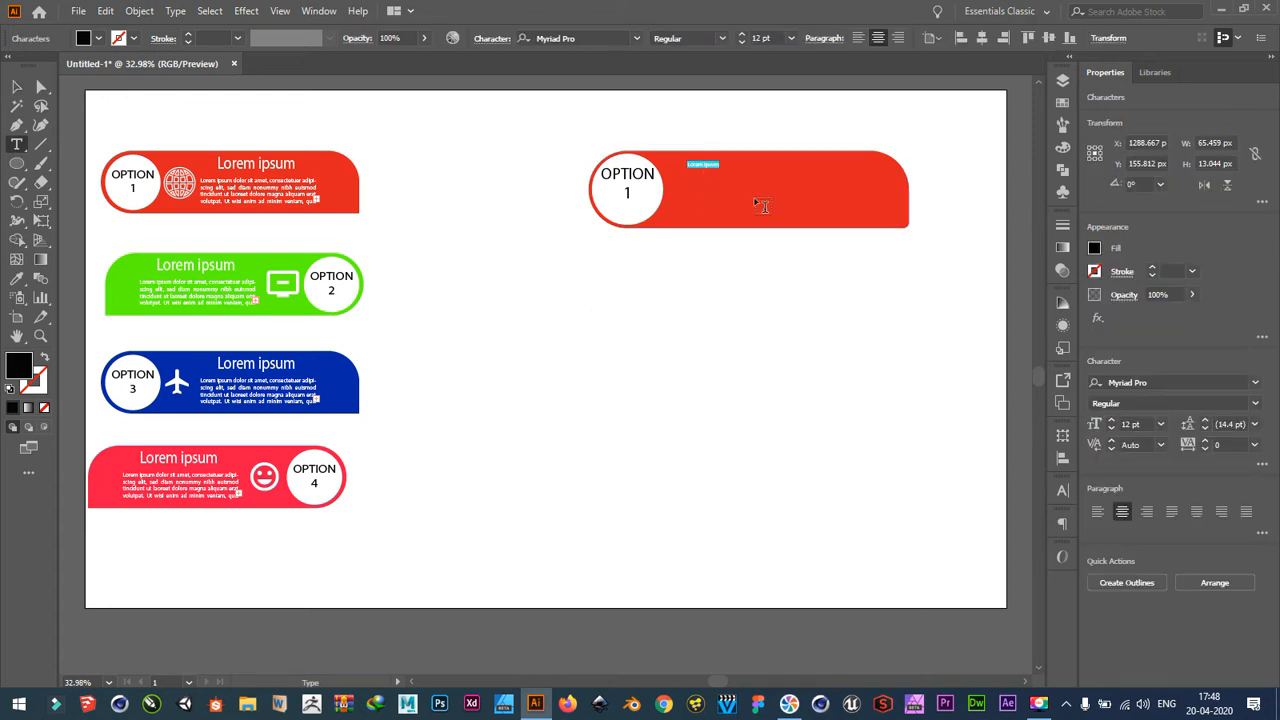
left_click(14, 90)
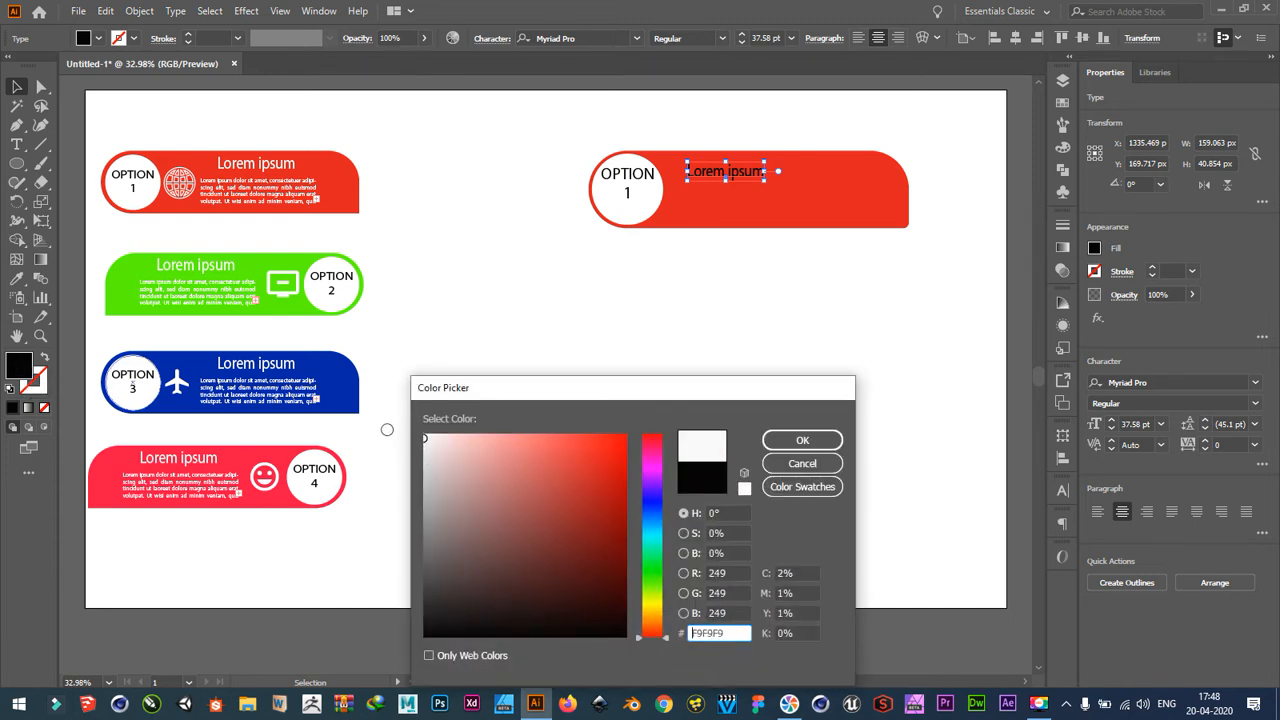
left_click(430, 436)
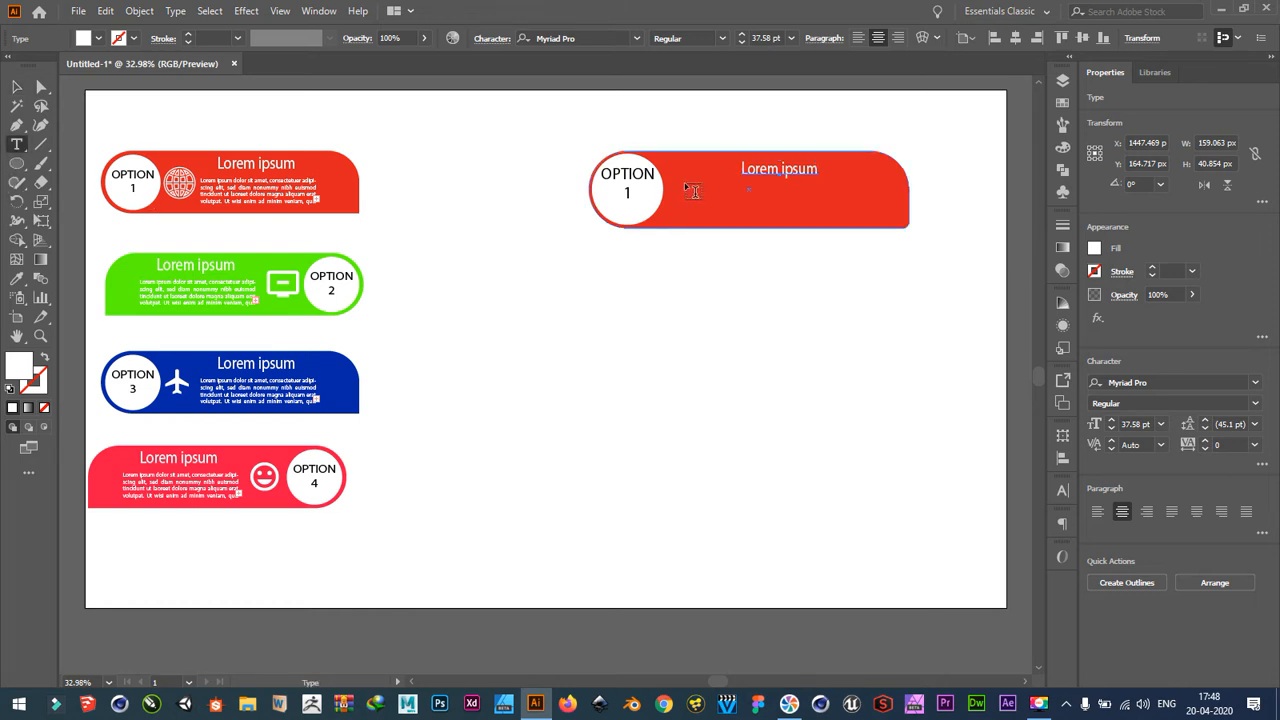
Add a body text area below the heading, justify it with a centred last line and colour it white.
left_click_drag(680, 188, 858, 230)
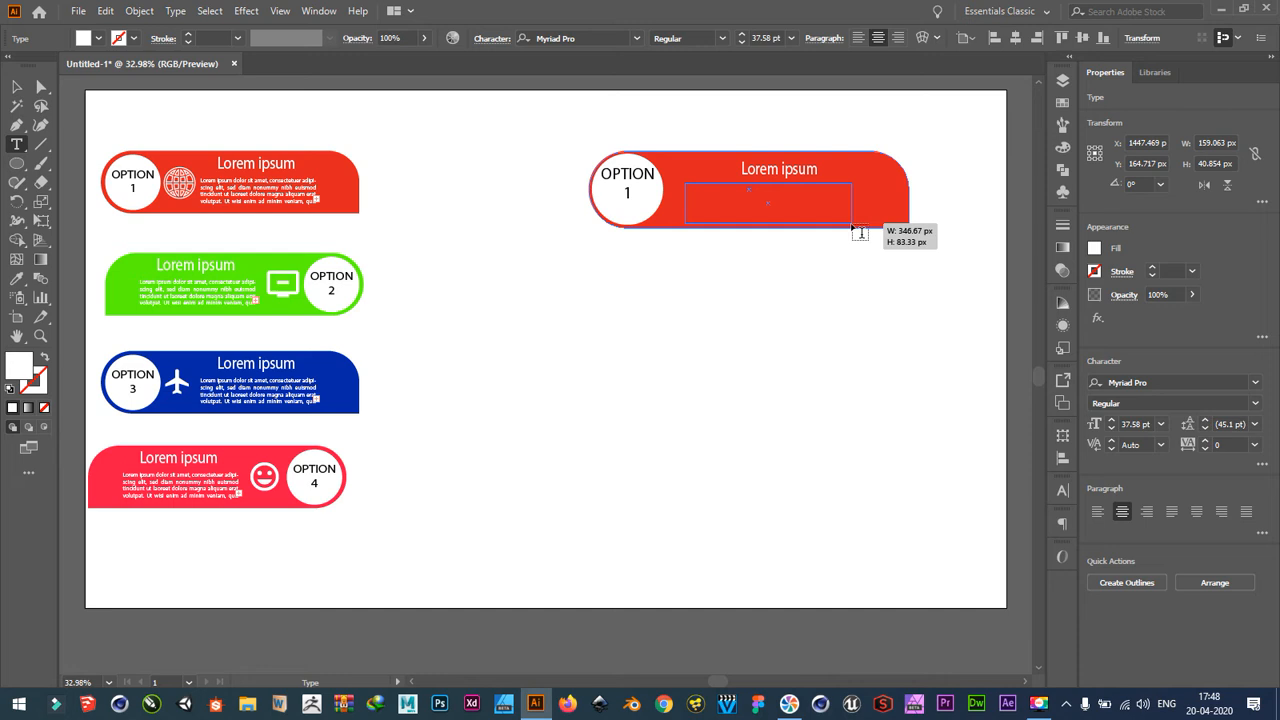
left_click_drag(862, 232, 848, 228)
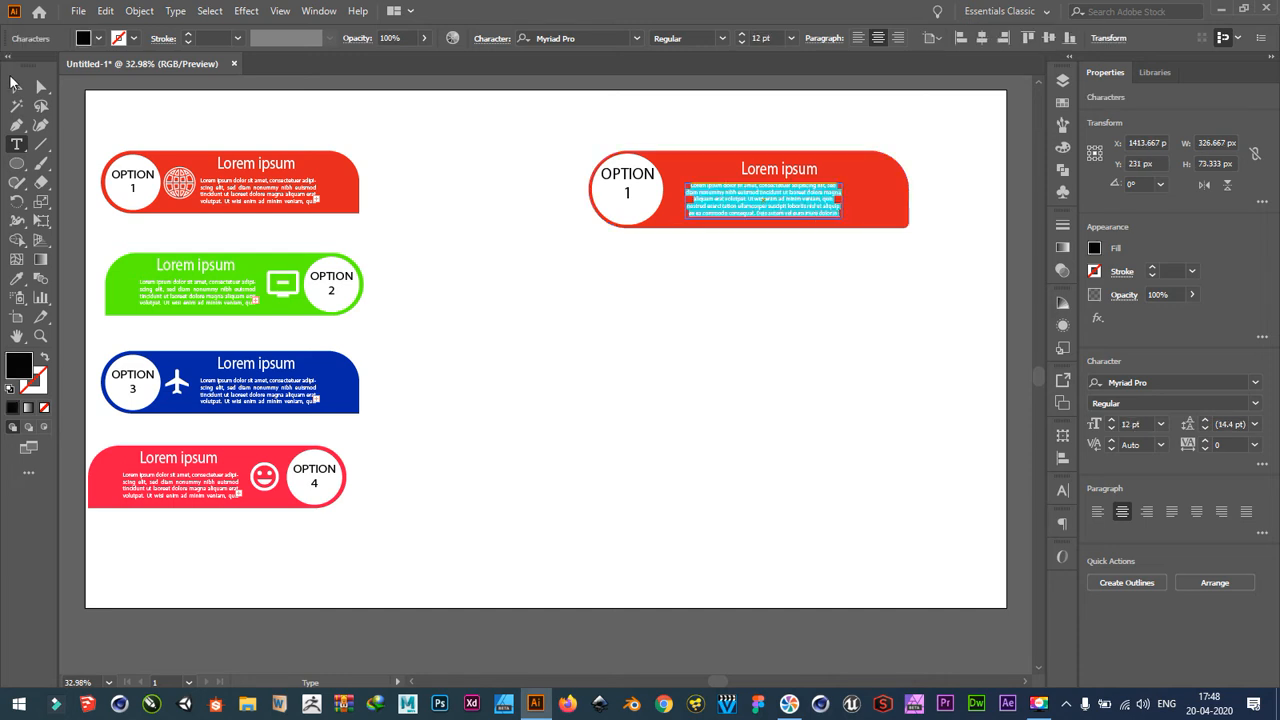
left_click(1060, 490)
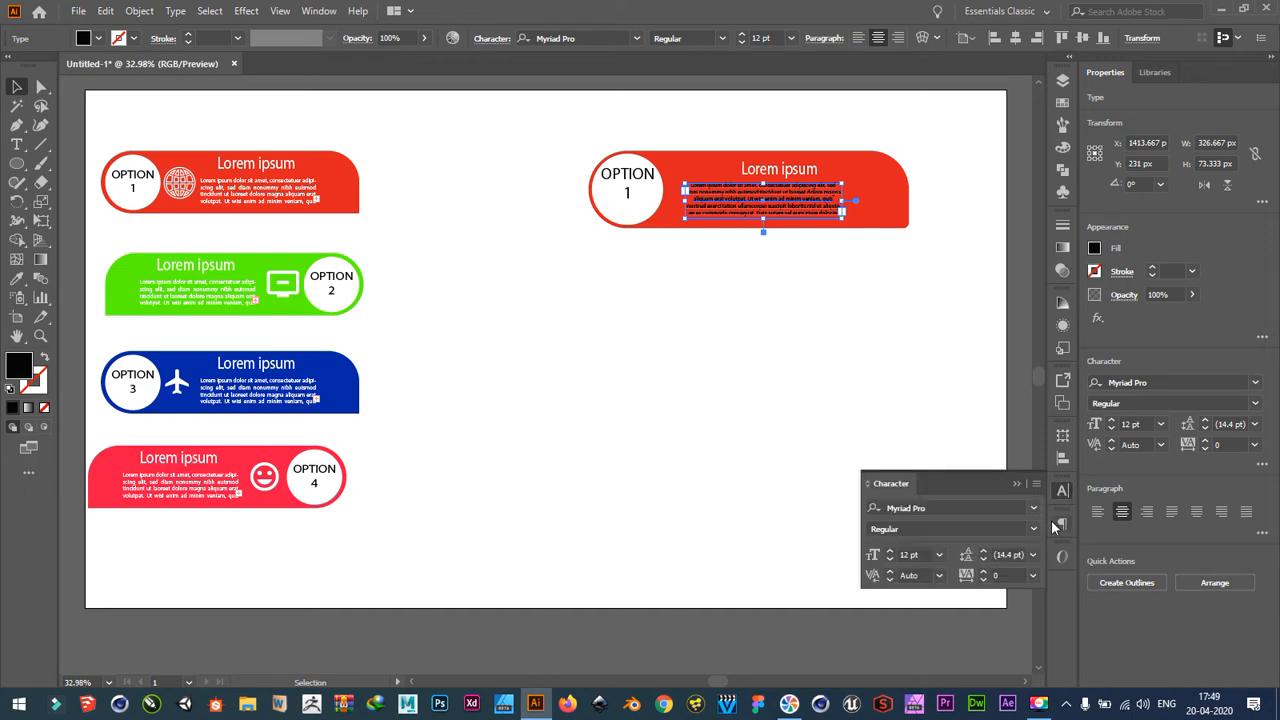
left_click(1062, 524)
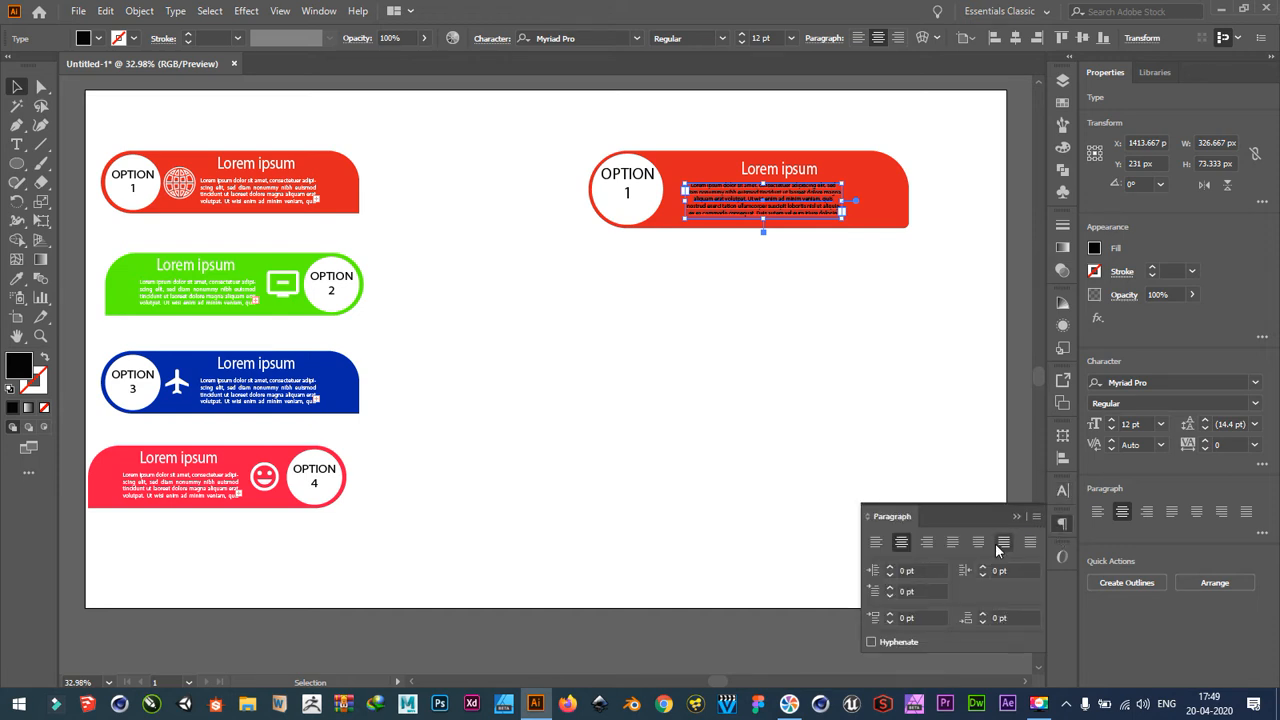
left_click(1002, 542)
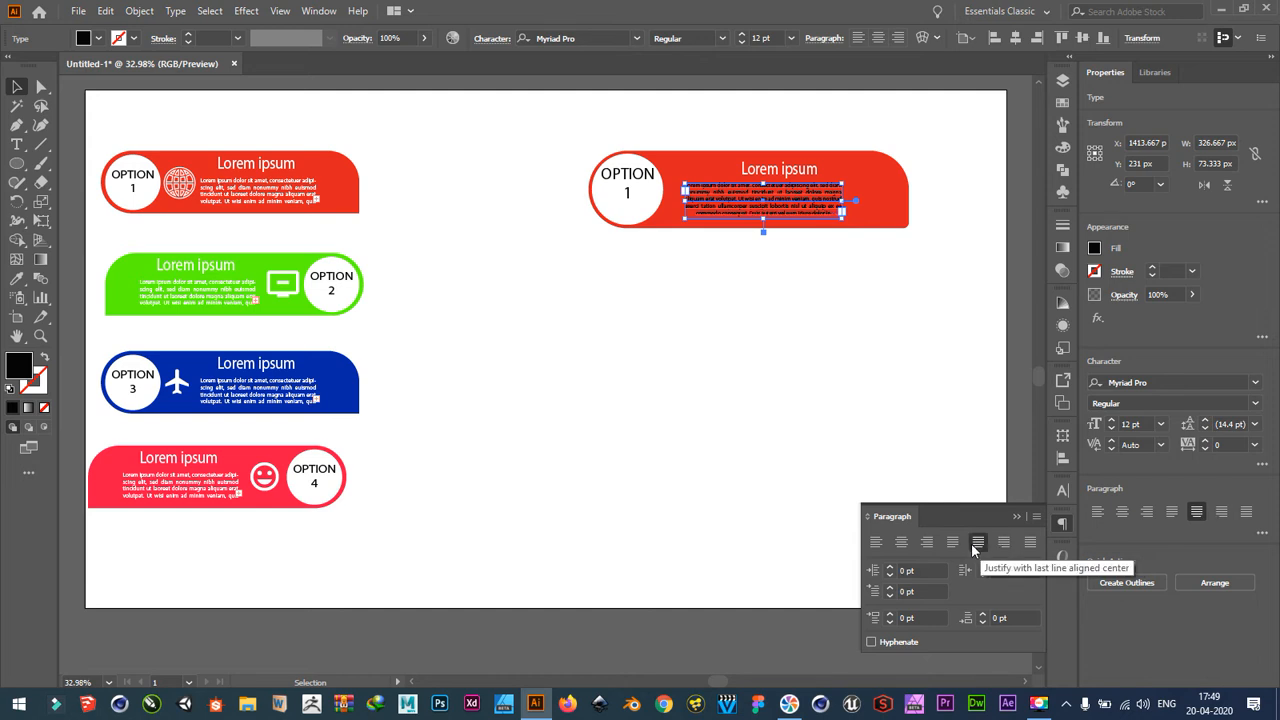
left_click(876, 542)
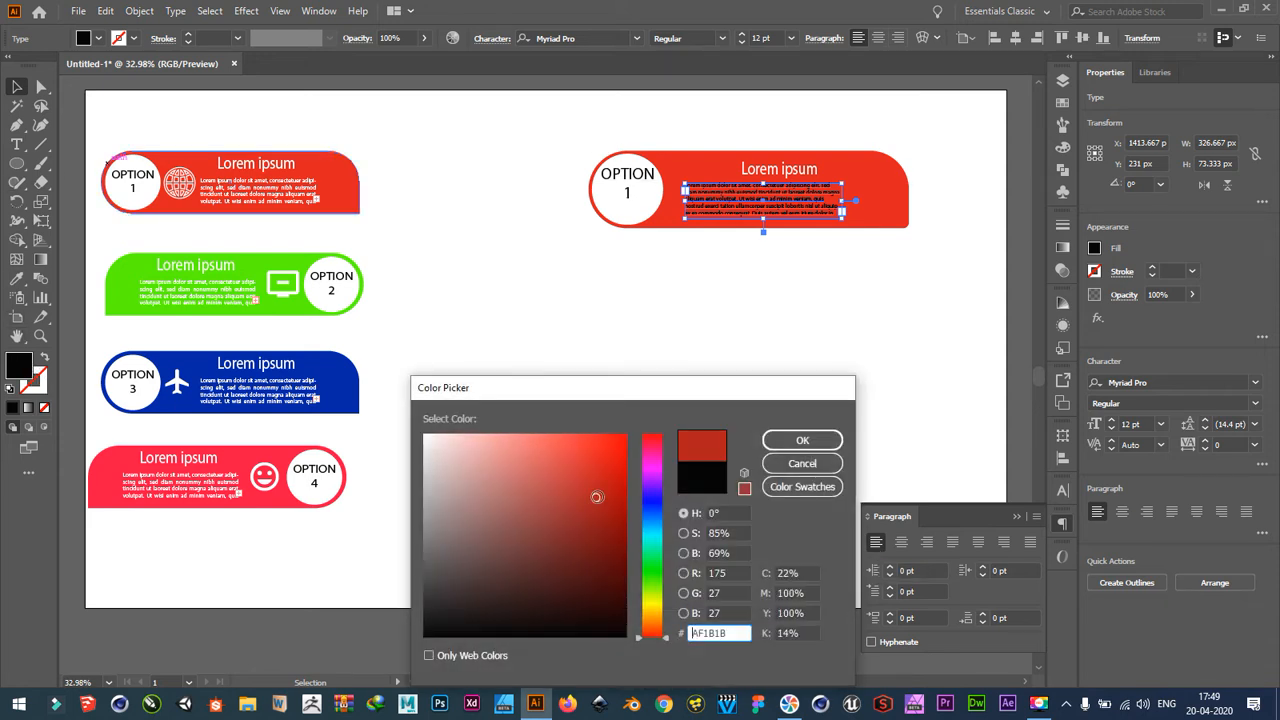
left_click(428, 436)
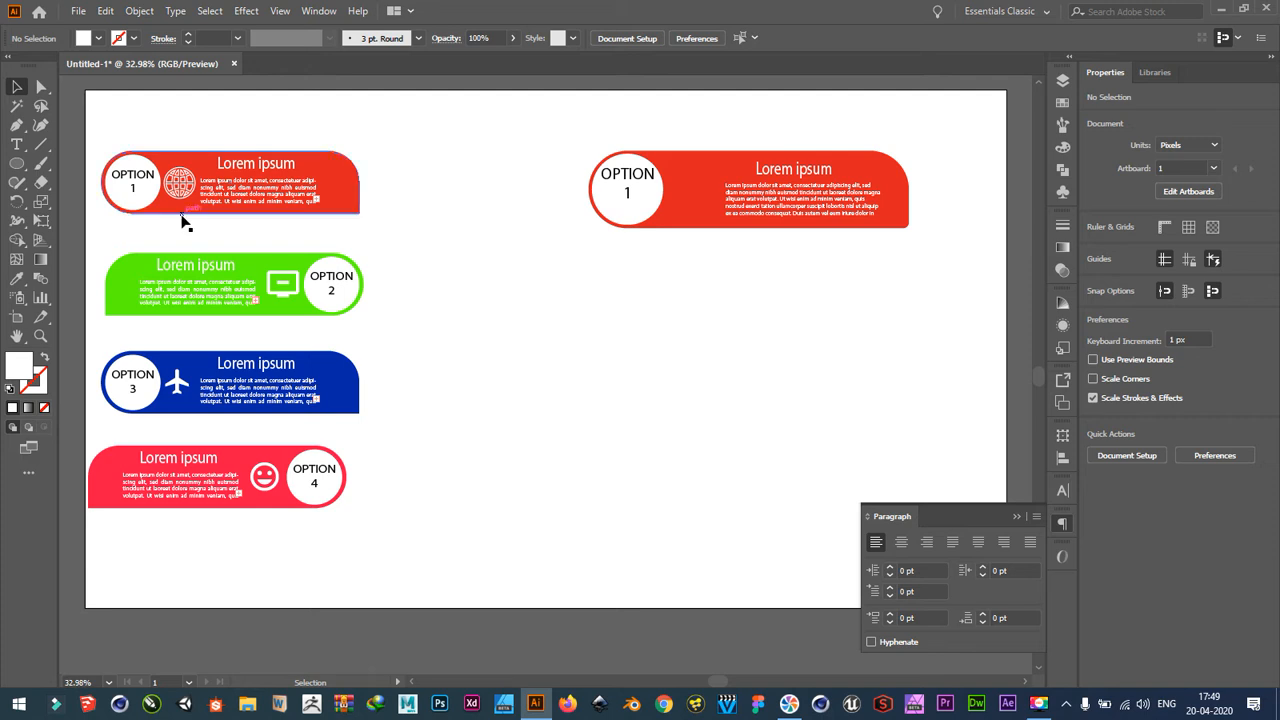
Select the globe icon on the first banner and Alt-drag a copy beside the OPTION 1 circle.
left_click(180, 188)
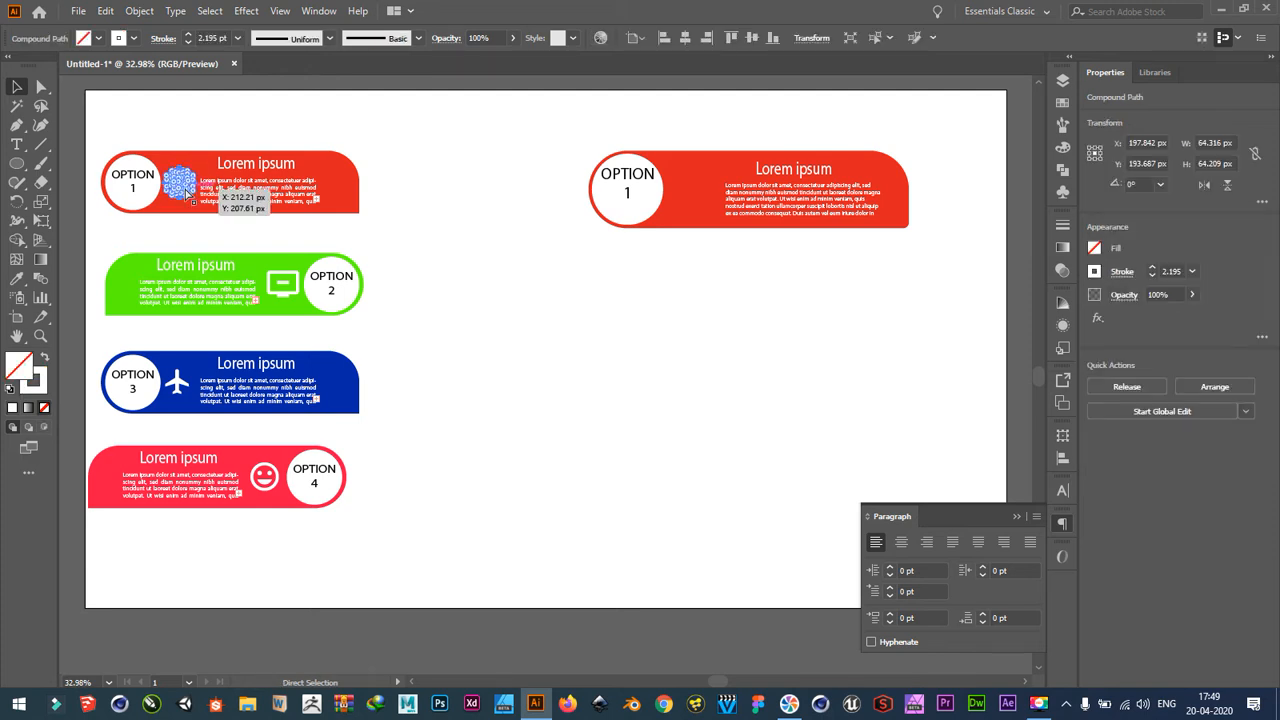
left_click(12, 90)
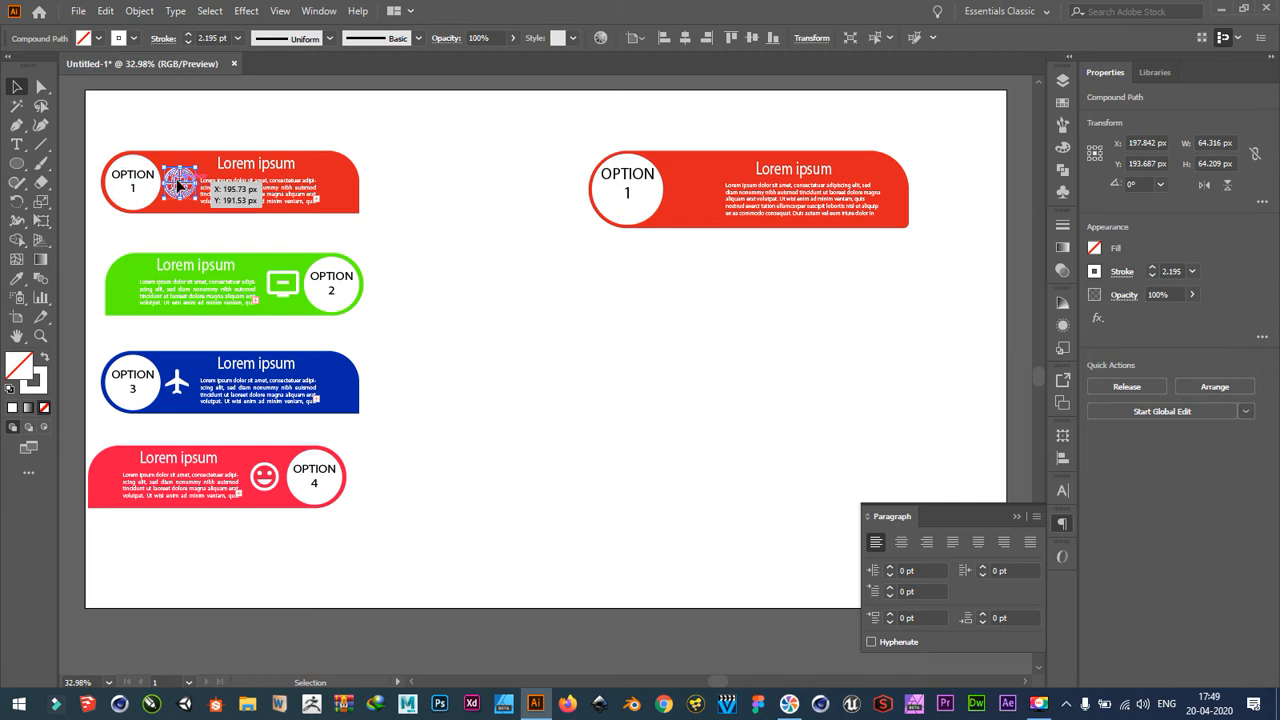
left_click_drag(180, 188, 688, 188)
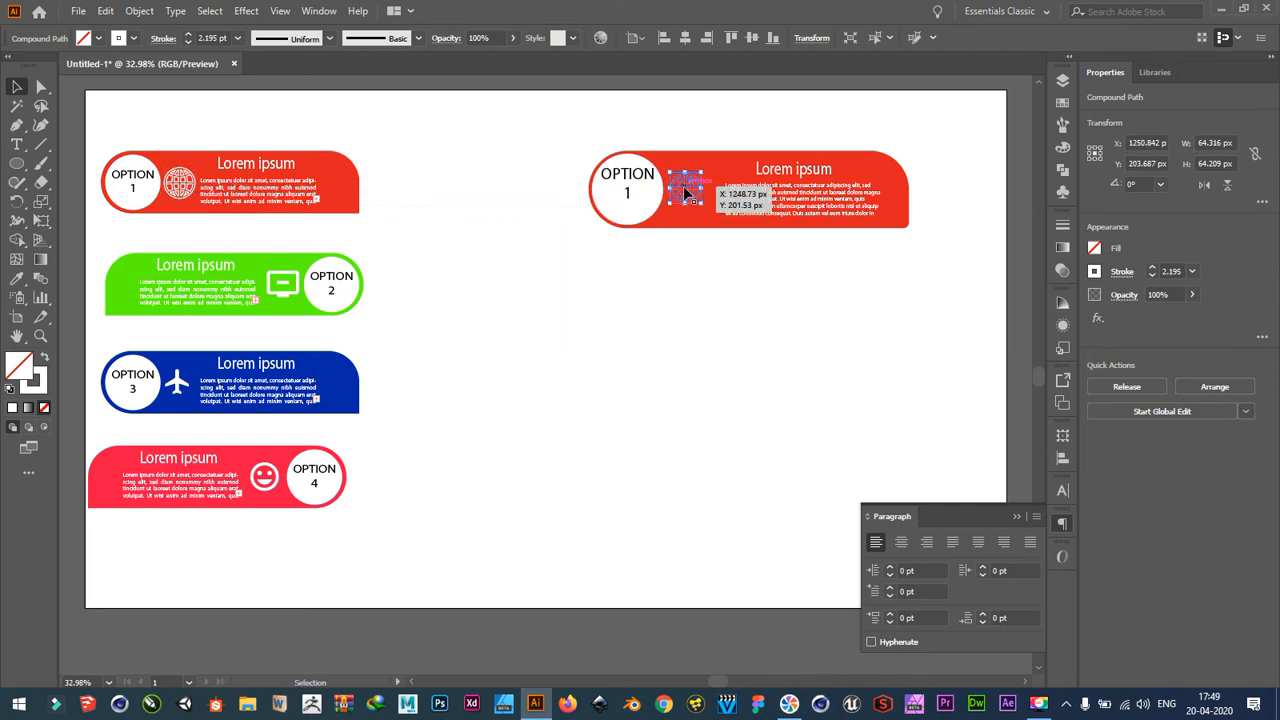
right_click(684, 190)
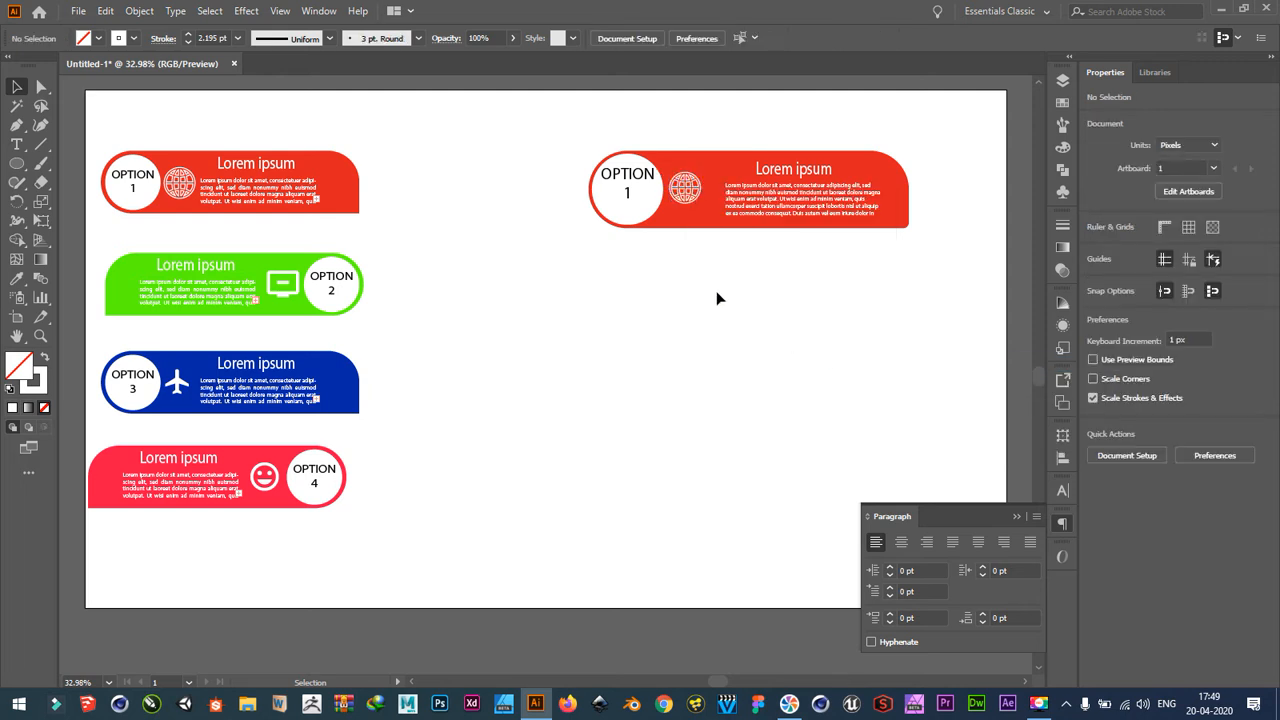
left_click(684, 188)
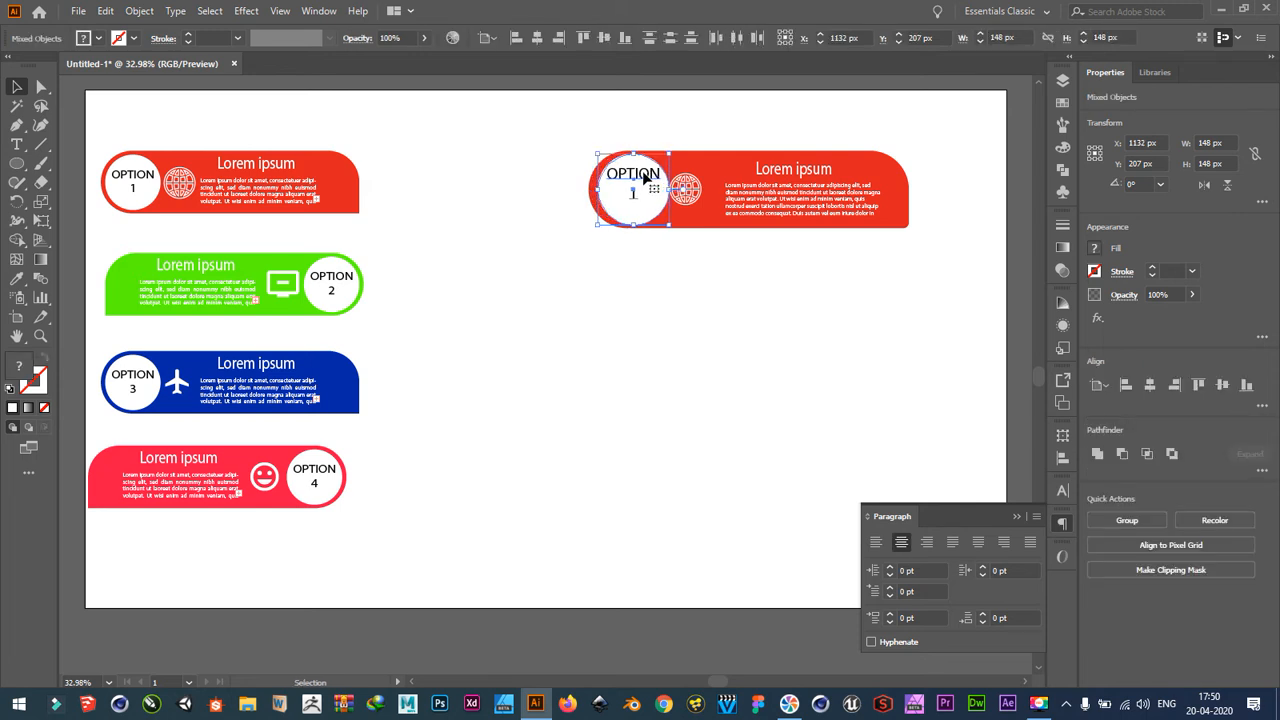
left_click_drag(632, 190, 642, 194)
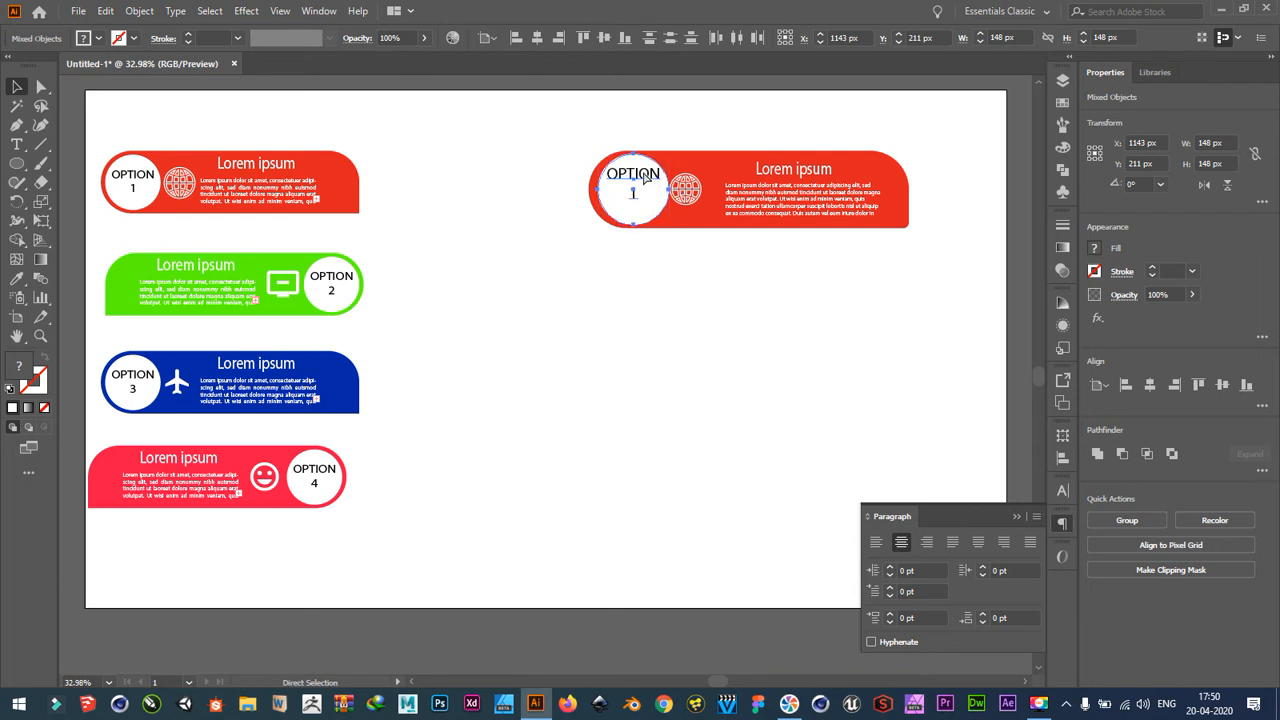
left_click_drag(632, 190, 628, 186)
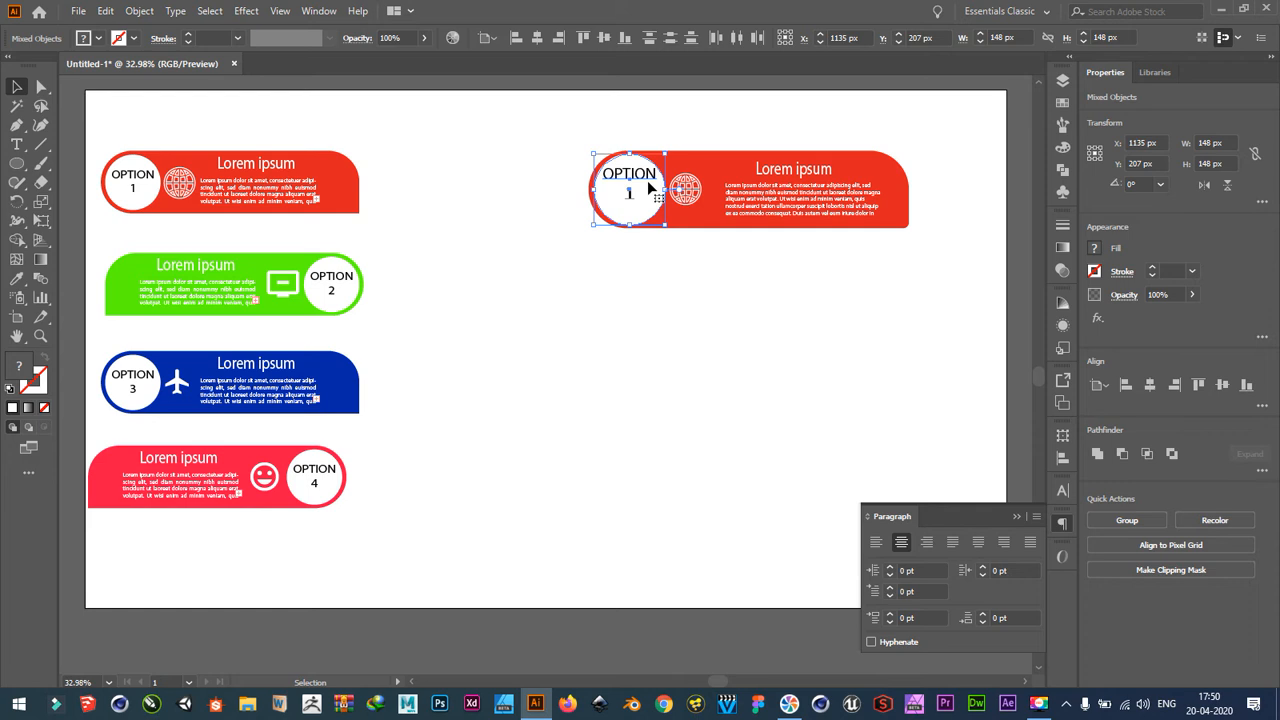
left_click(668, 290)
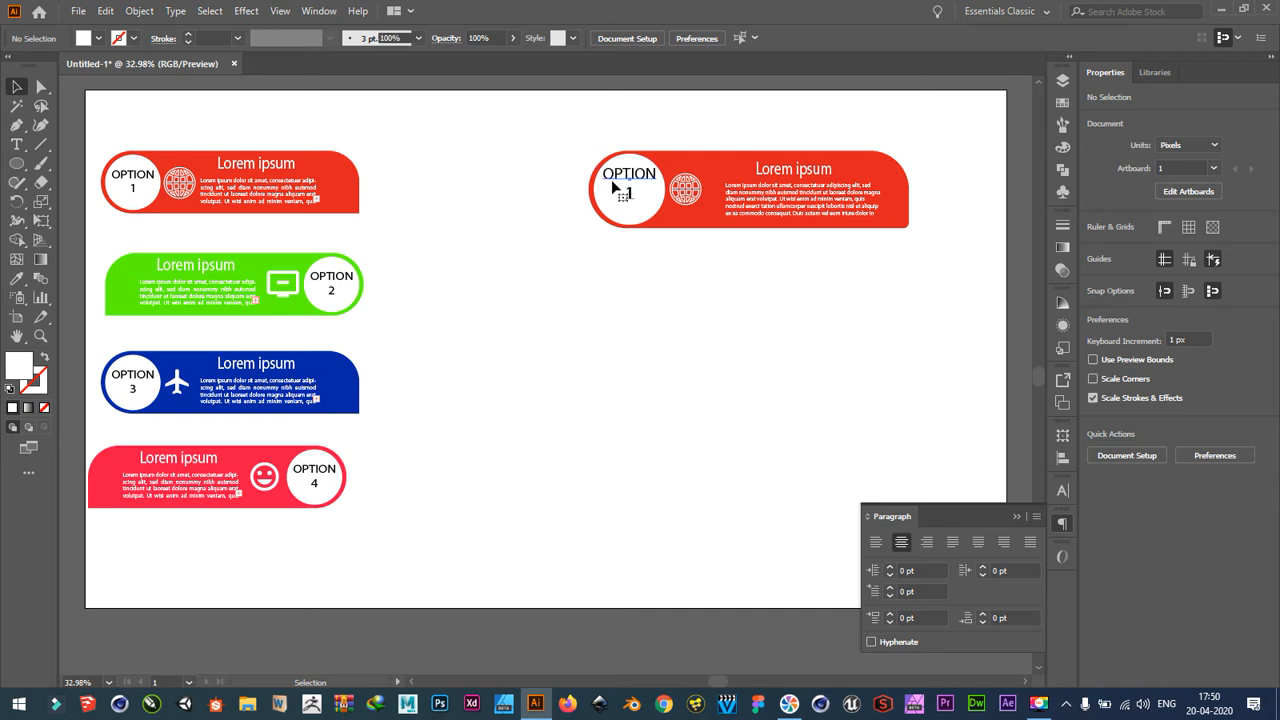
left_click(632, 190)
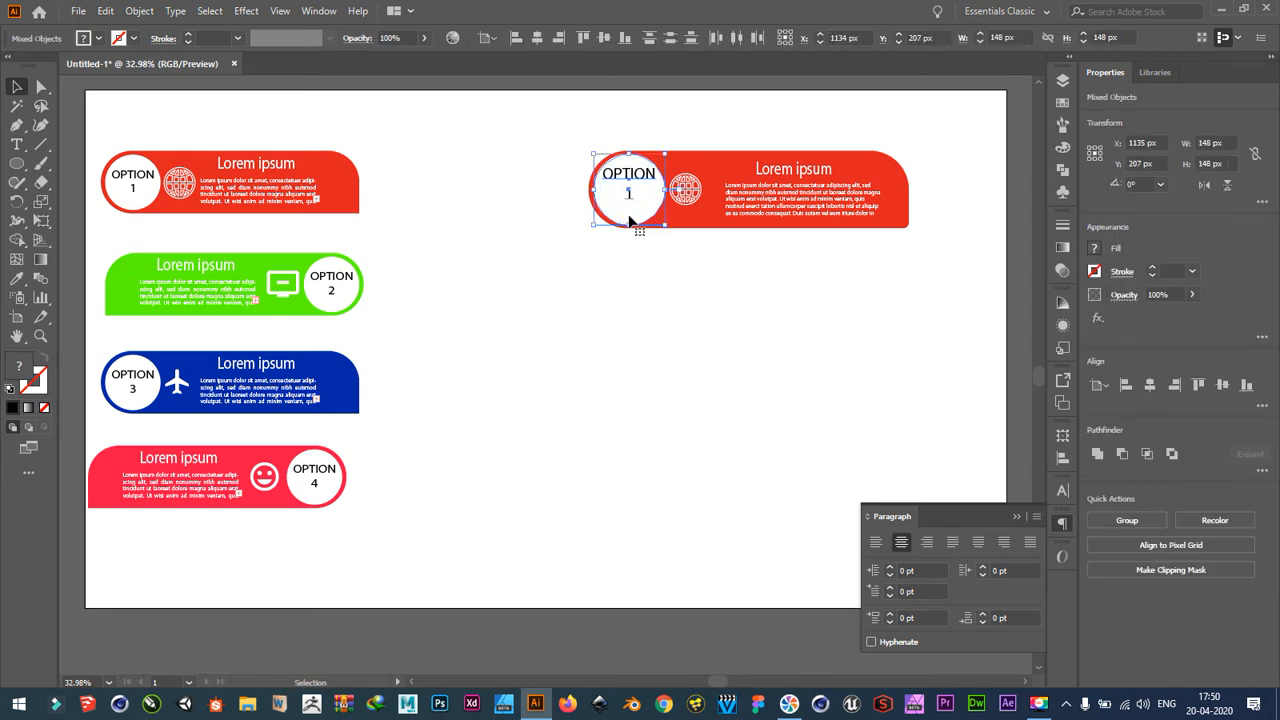
Select the banner shape with its OPTION 1 circle and copy it below the new banner.
left_click(616, 260)
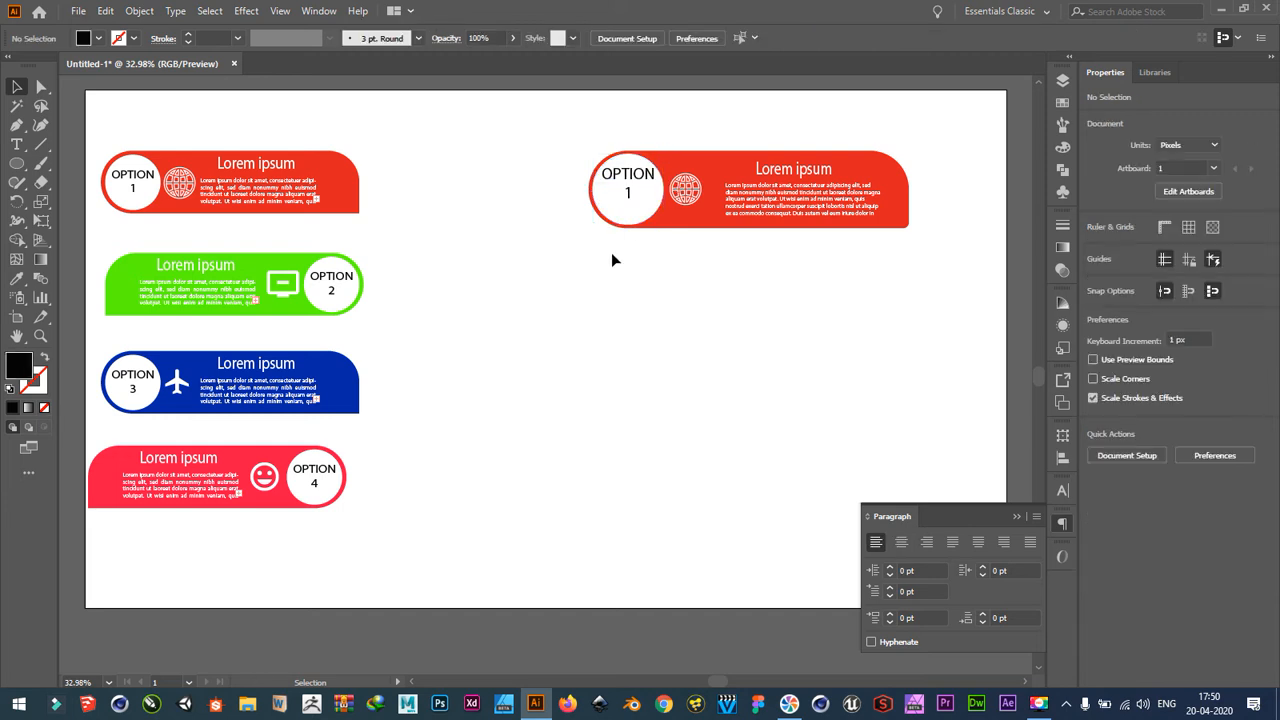
left_click(628, 190)
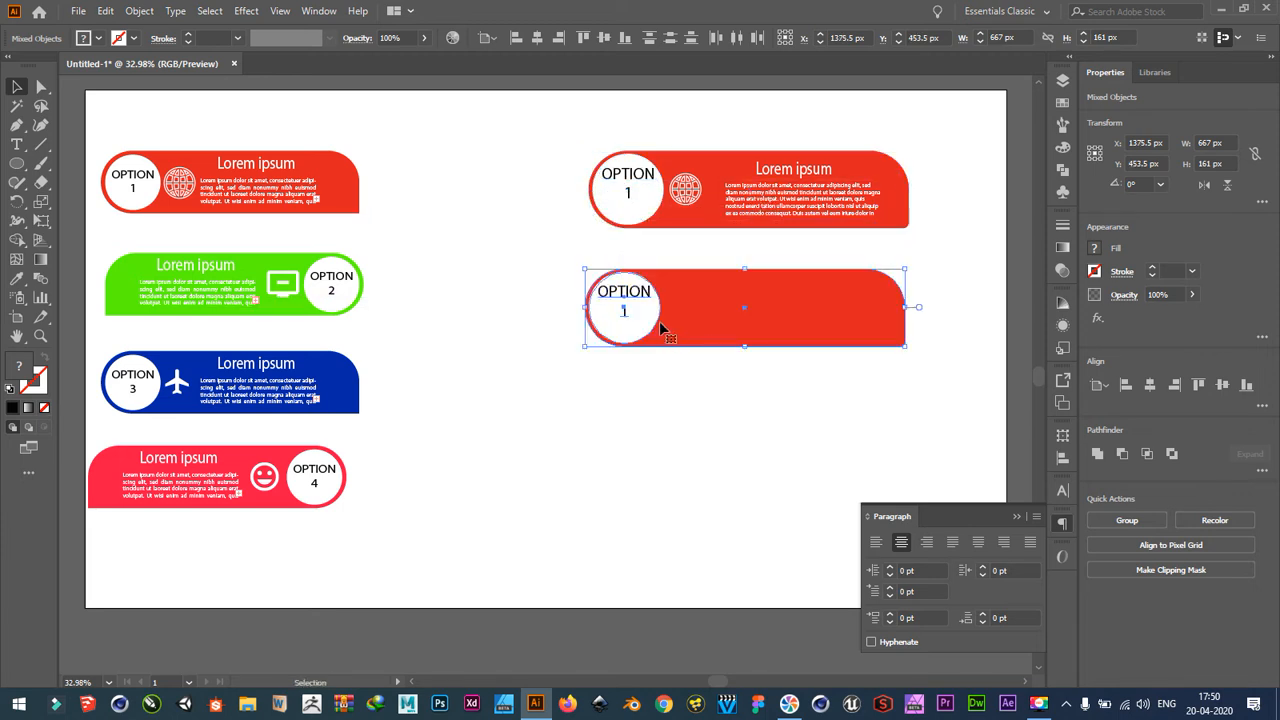
Reflect the lower banner across the vertical axis and copy the OPTION 1 label into its right circle.
right_click(662, 328)
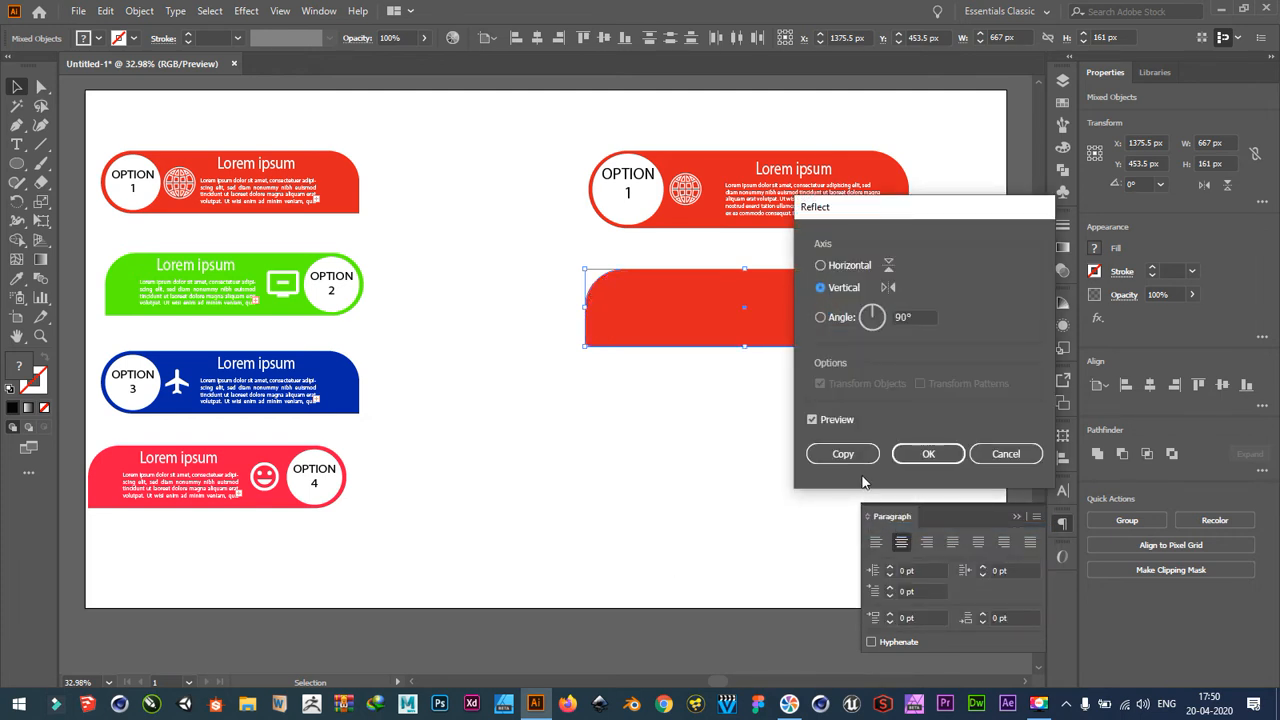
left_click(928, 452)
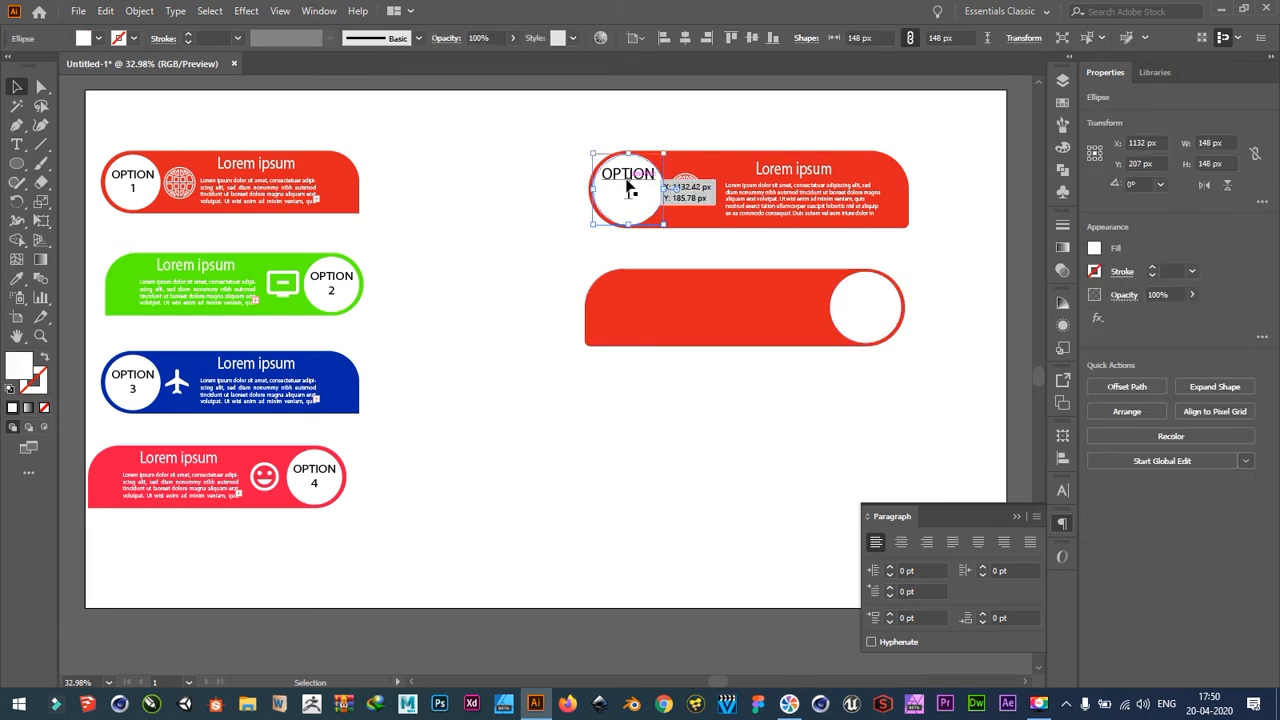
left_click_drag(628, 184, 718, 236)
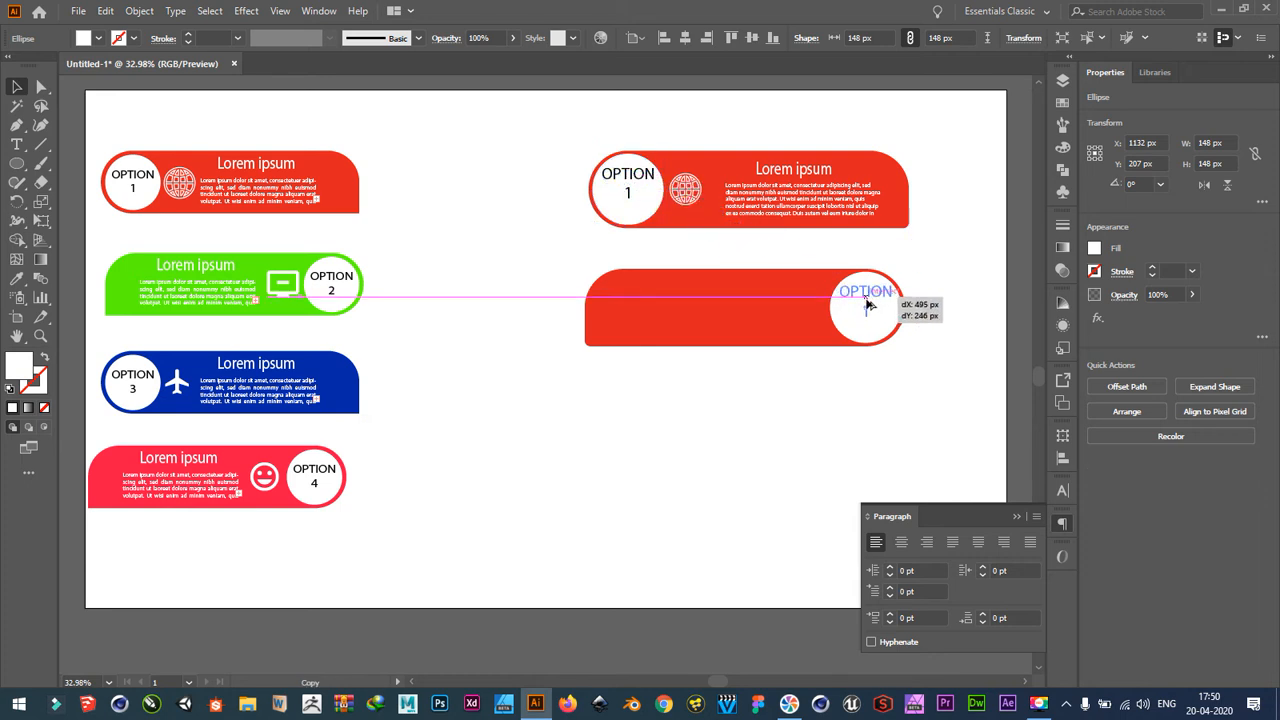
right_click(868, 302)
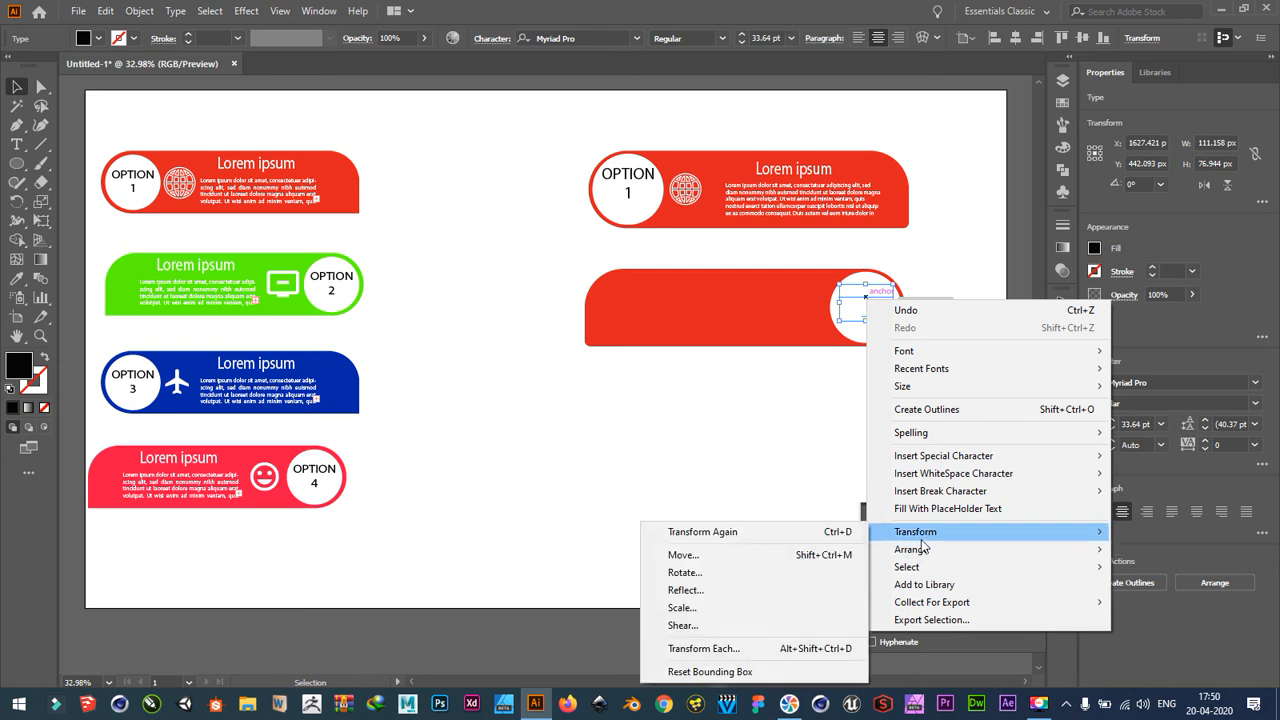
mouse_move(912, 548)
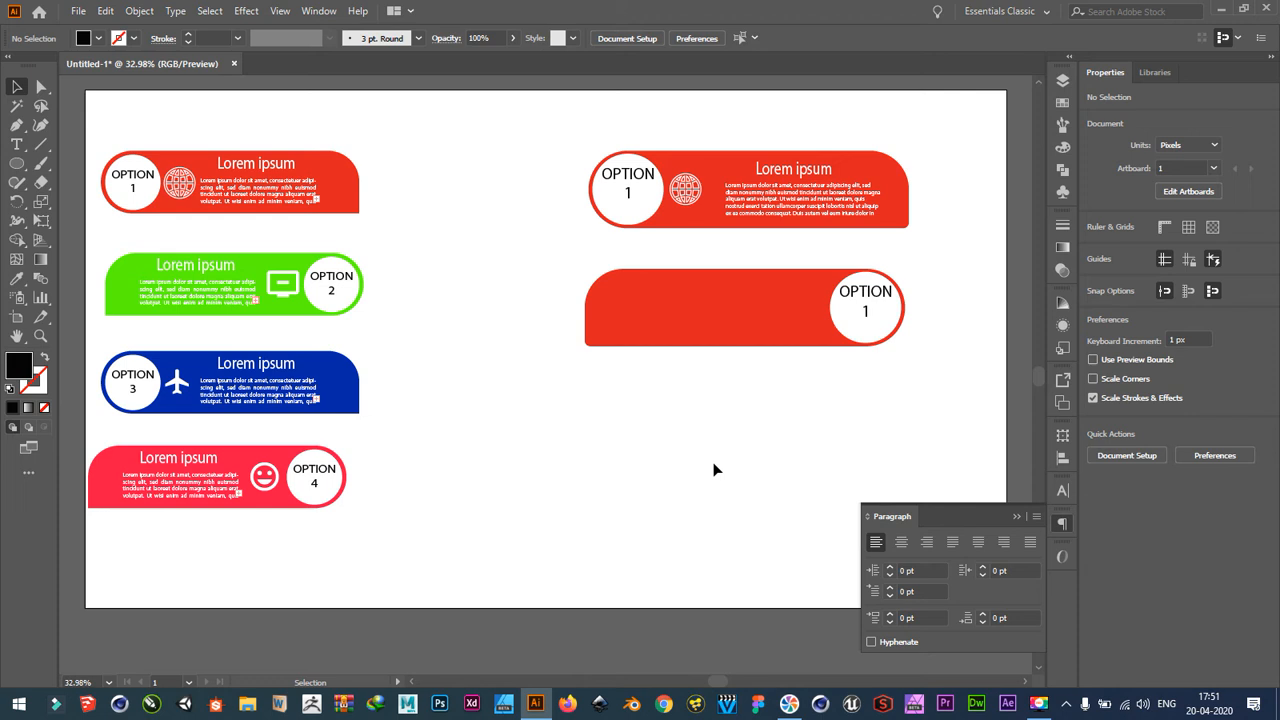
left_click(804, 192)
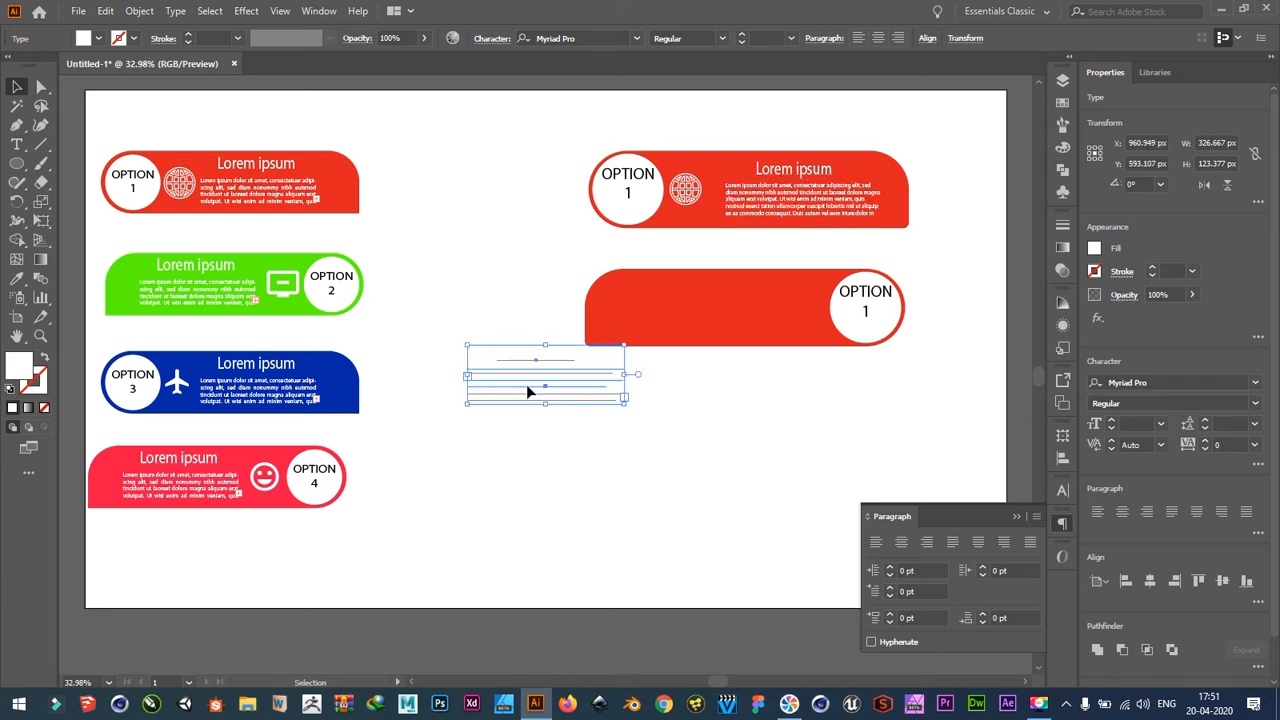
Move the loose Lorem ipsum heading and body text into the mirrored banner left of its circle.
left_click_drag(544, 376, 720, 310)
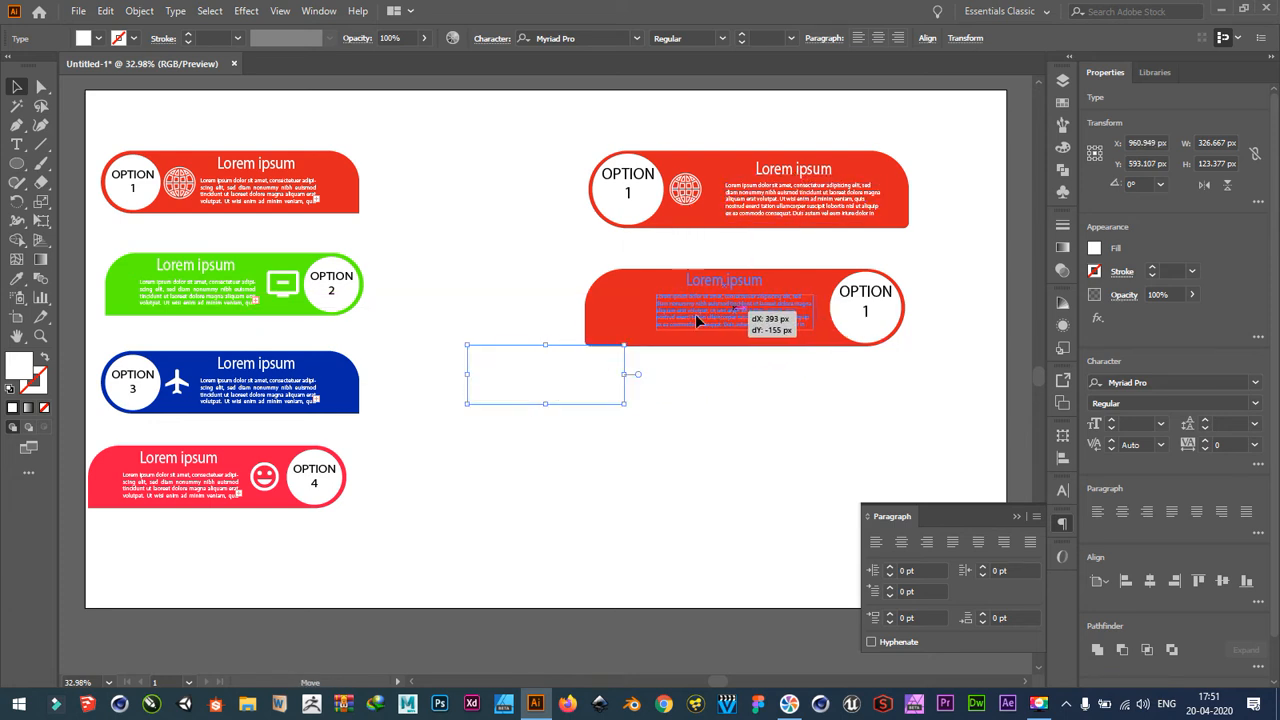
left_click_drag(544, 376, 684, 304)
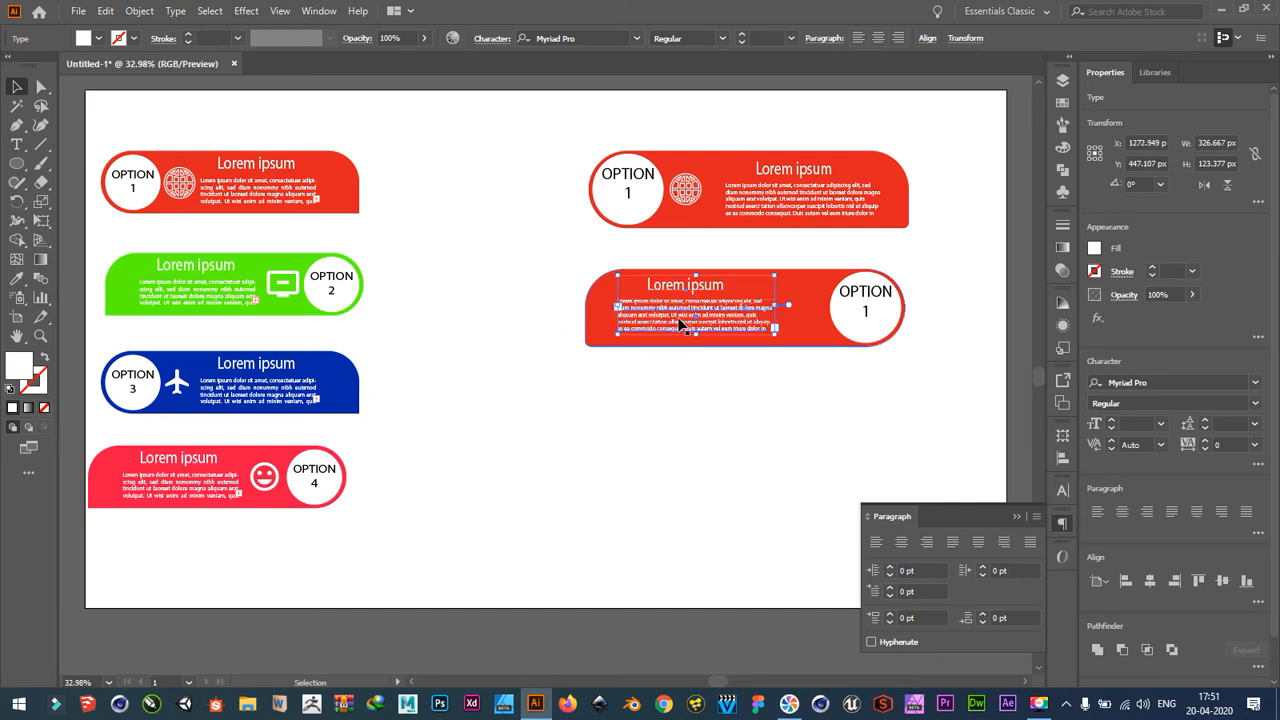
left_click(666, 404)
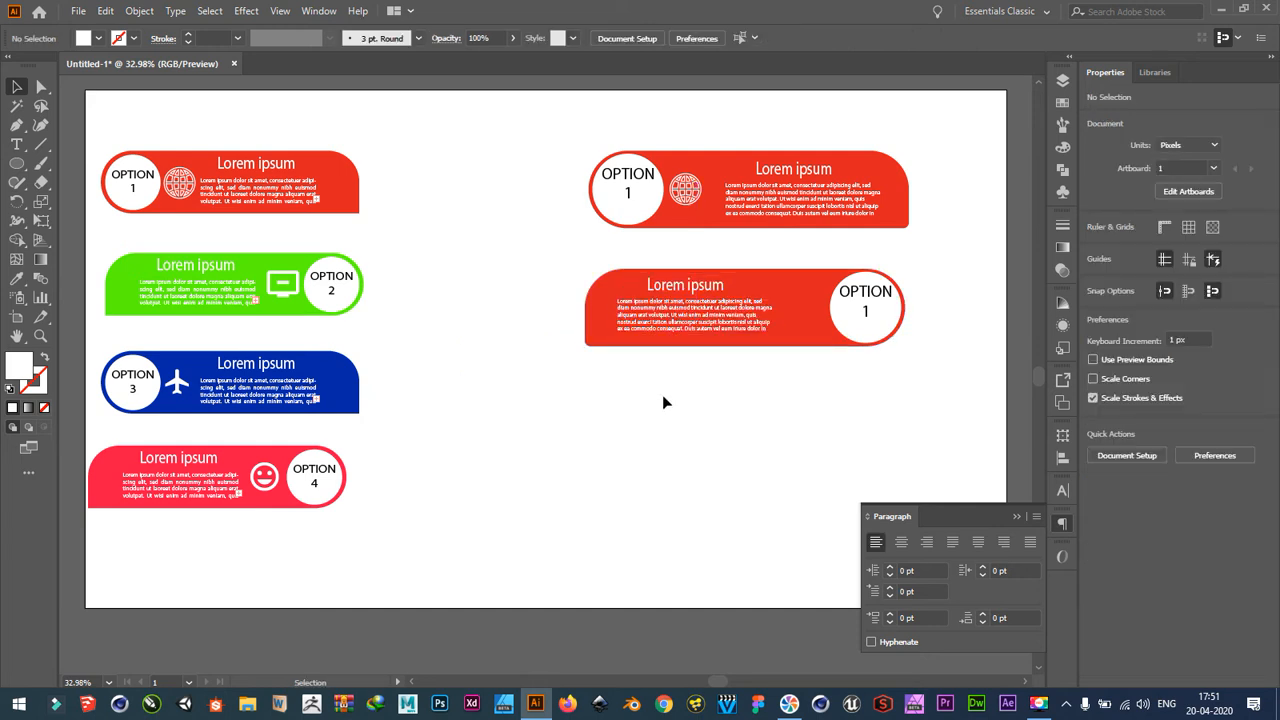
mouse_move(716, 260)
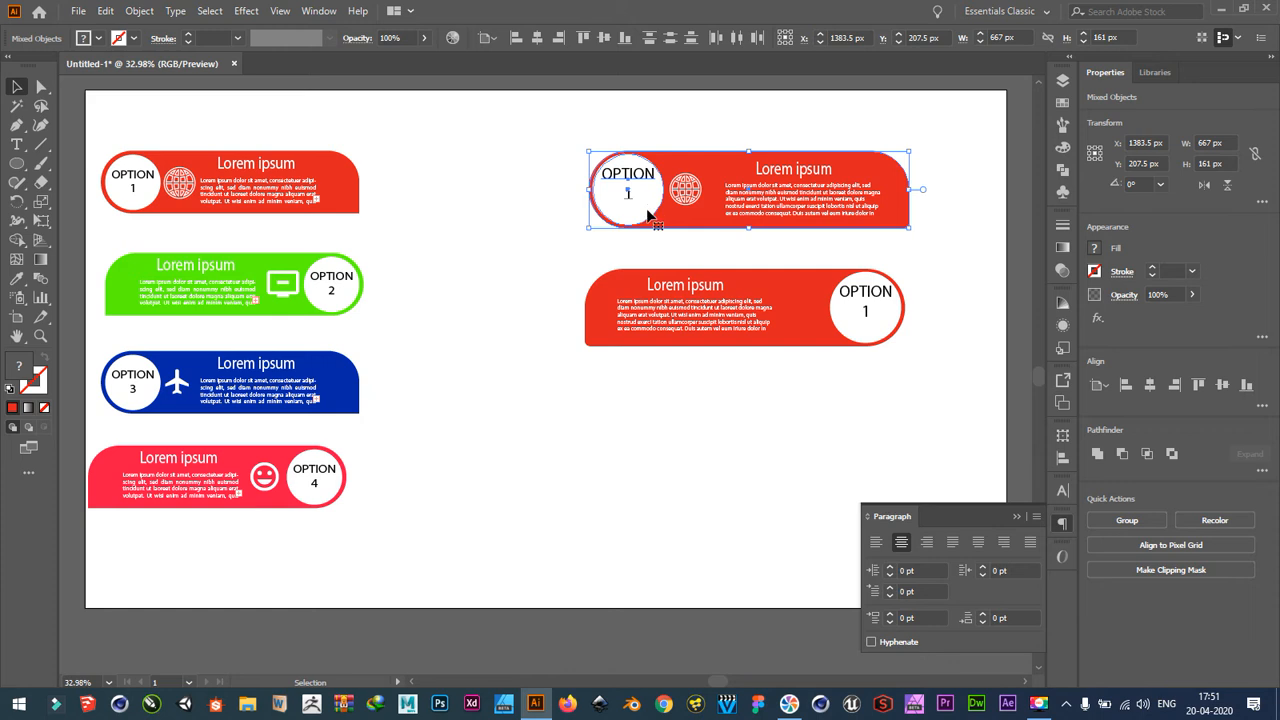
mouse_move(518, 212)
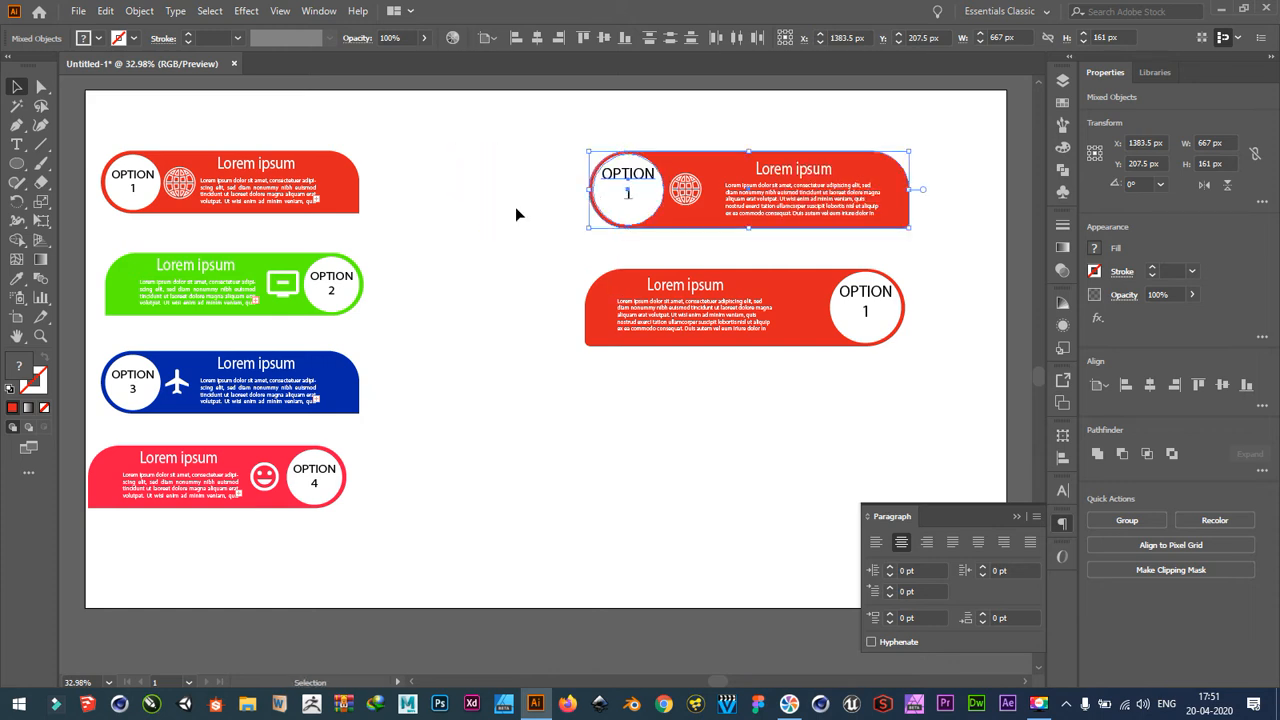
mouse_move(648, 216)
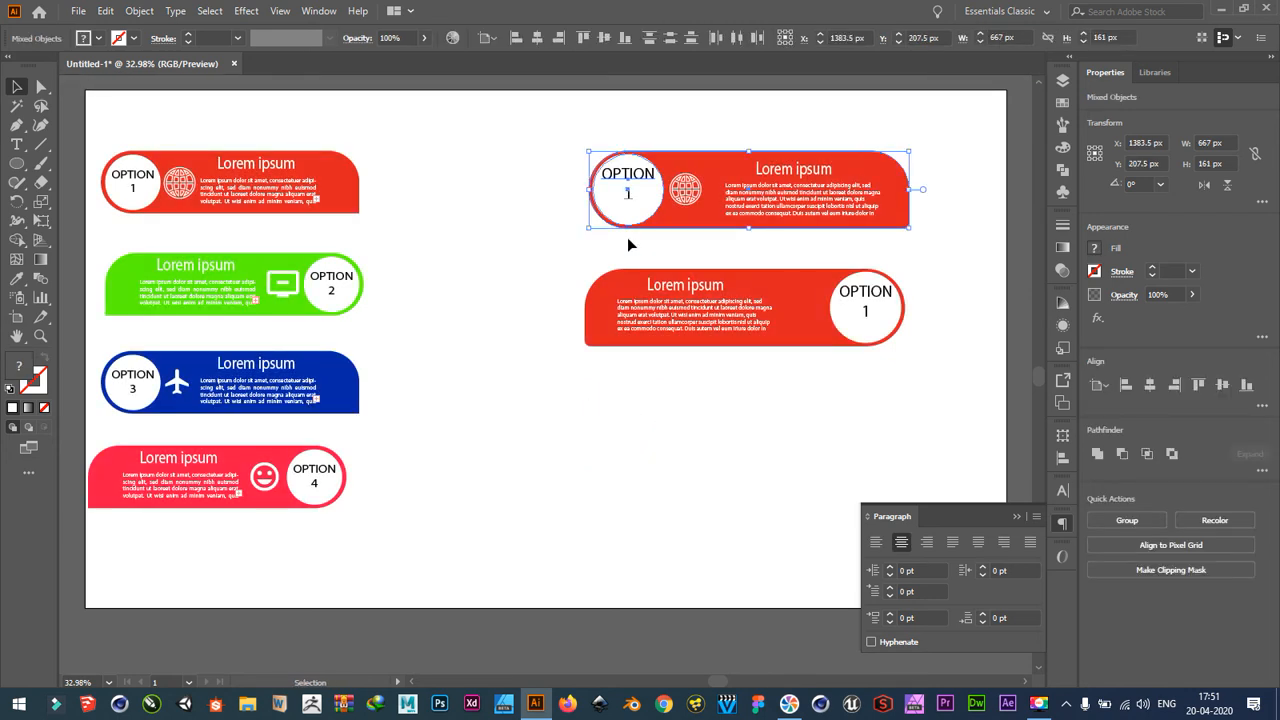
Alt-drag each of the two red banners downward so four red banners stack in the right column.
left_click_drag(744, 190, 544, 376)
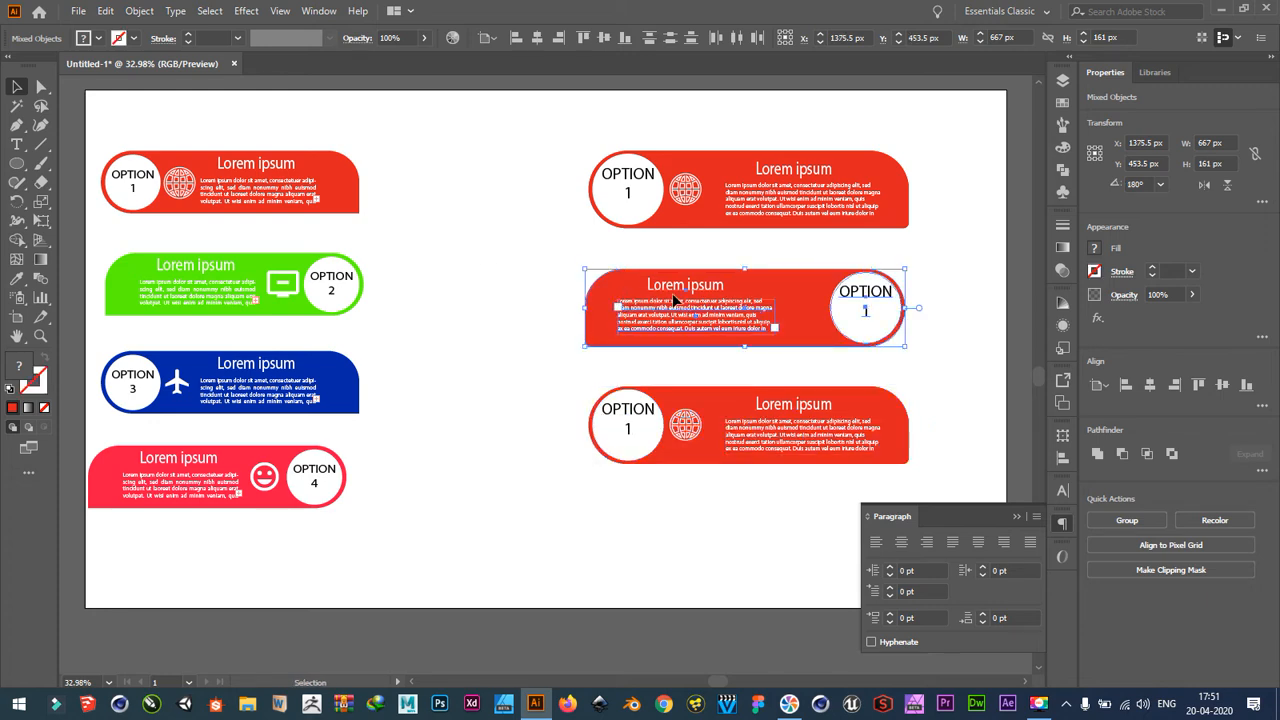
left_click_drag(744, 308, 688, 530)
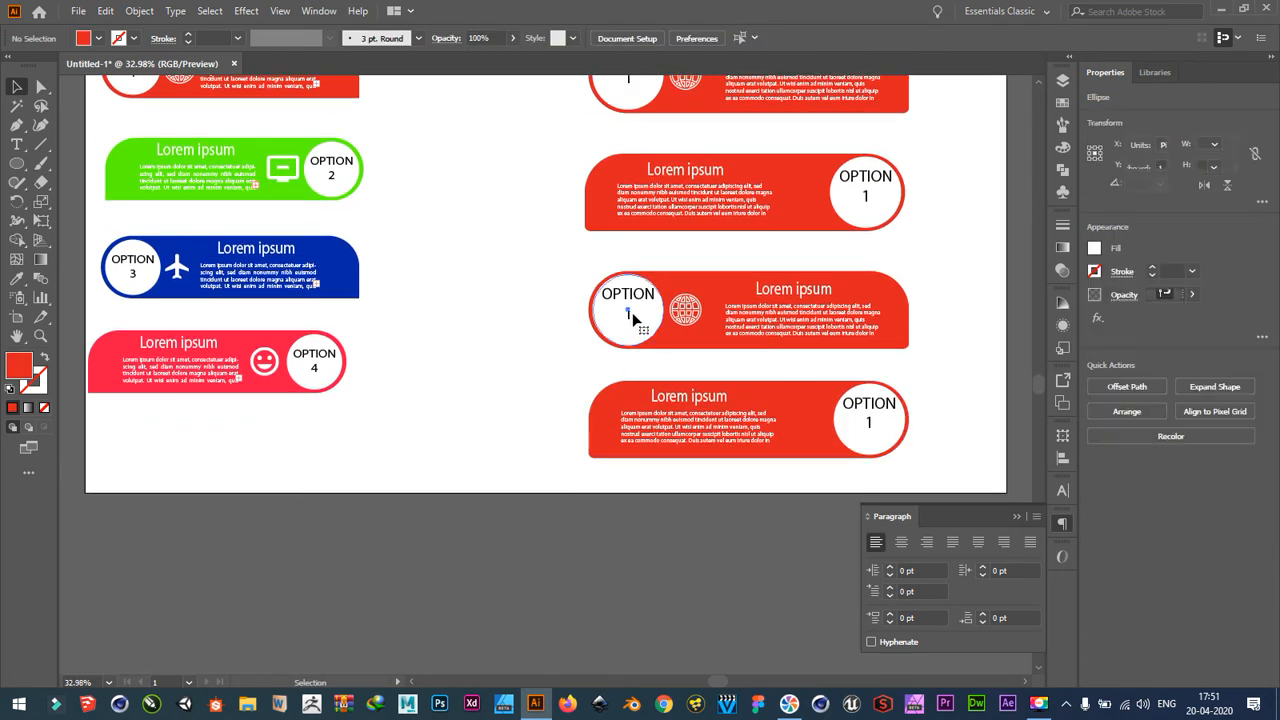
Retype the numbers on the copied red banners so they read OPTION 2, 3 and 4.
left_click(630, 308)
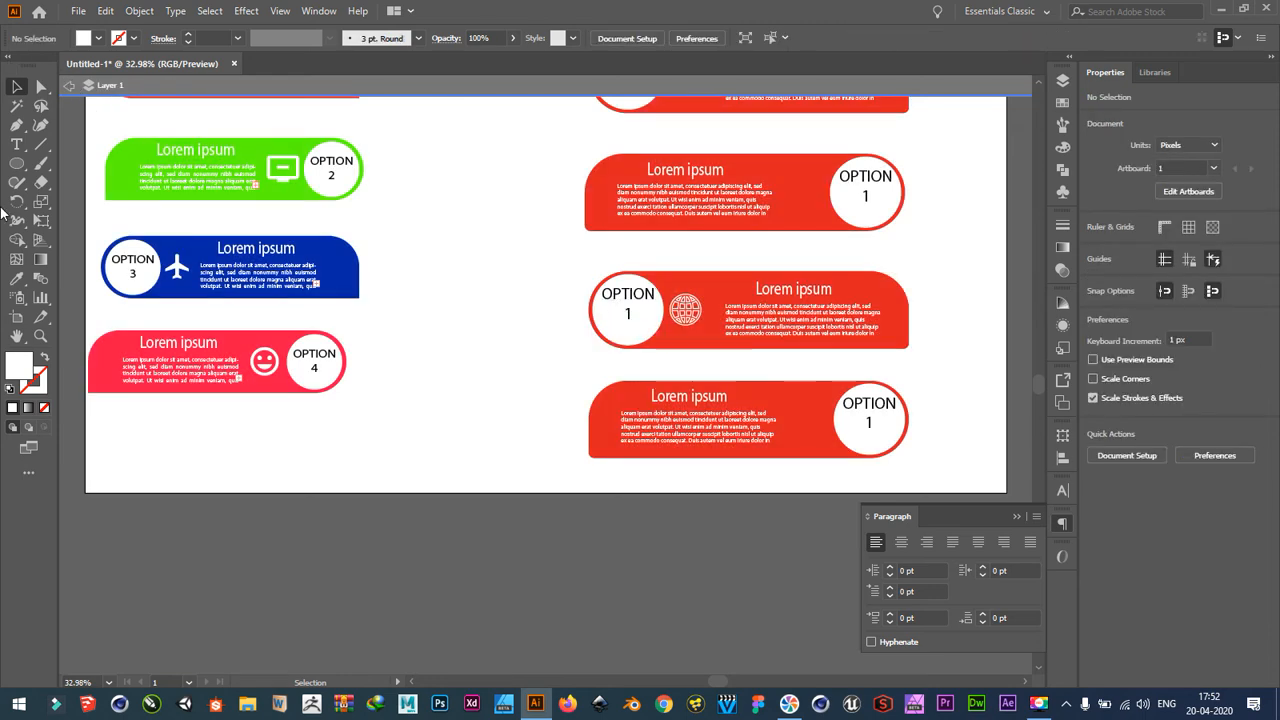
left_click(14, 146)
type("3")
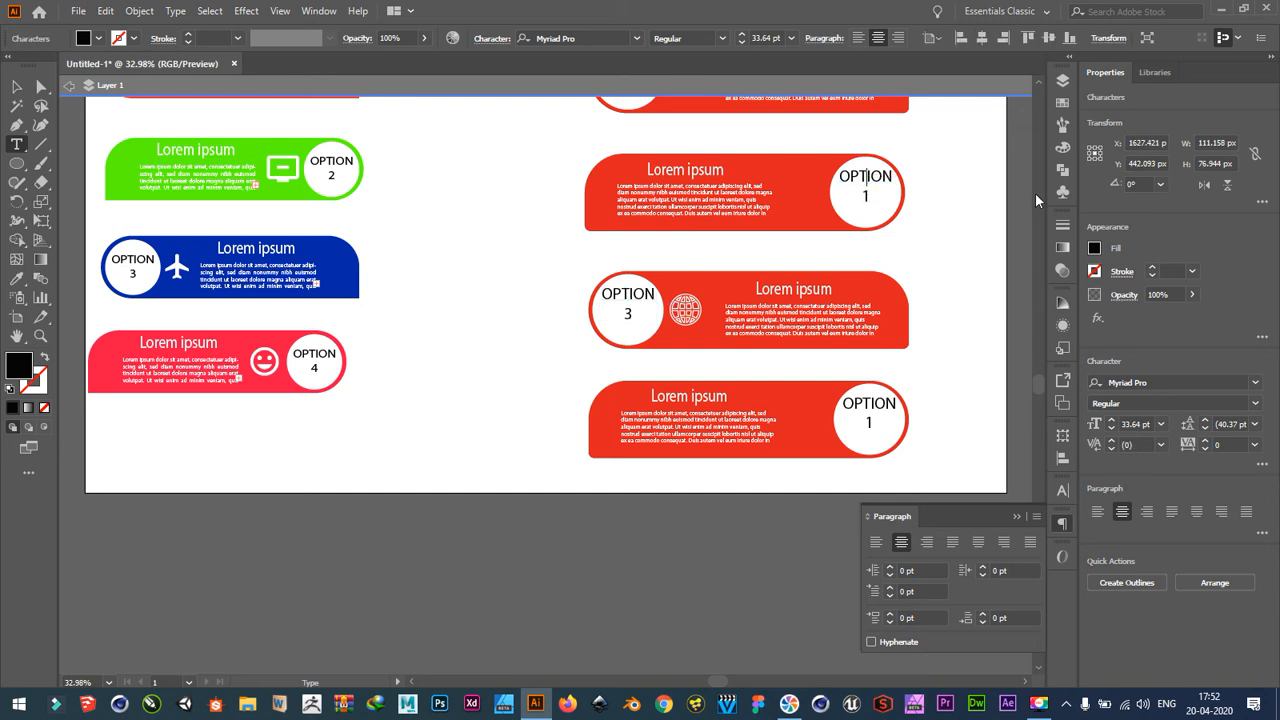
type("2")
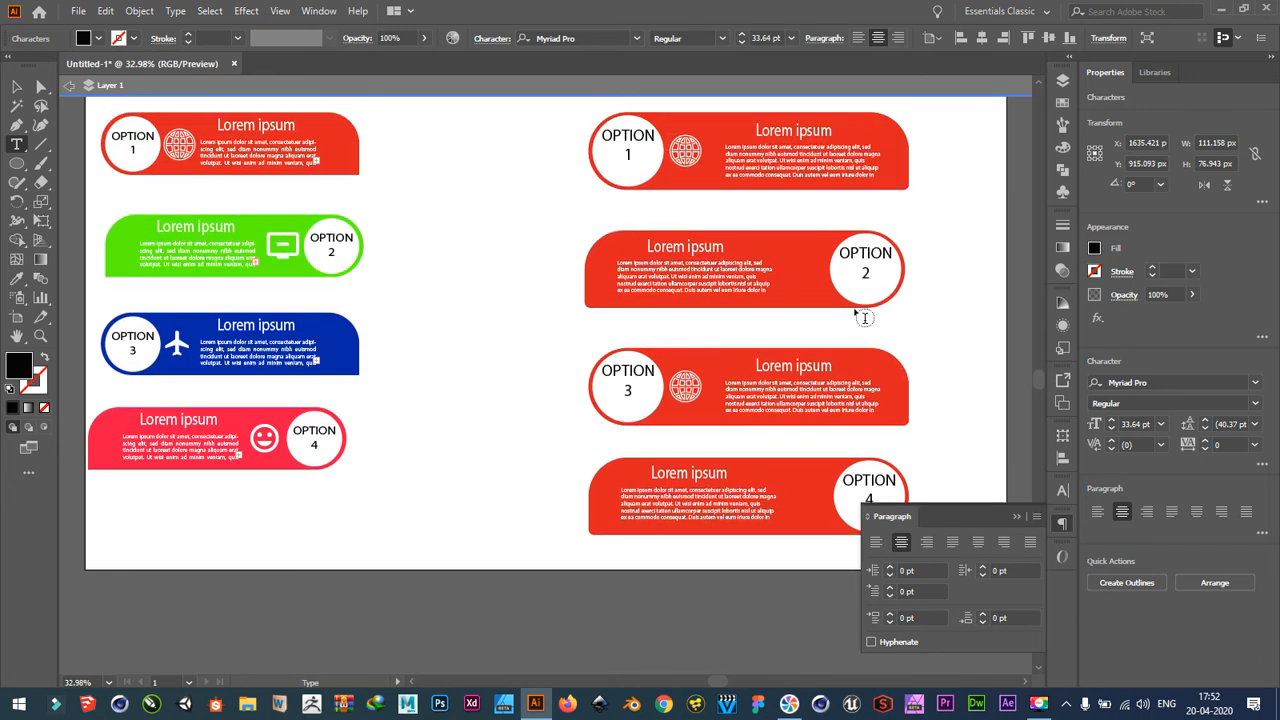
left_click(14, 90)
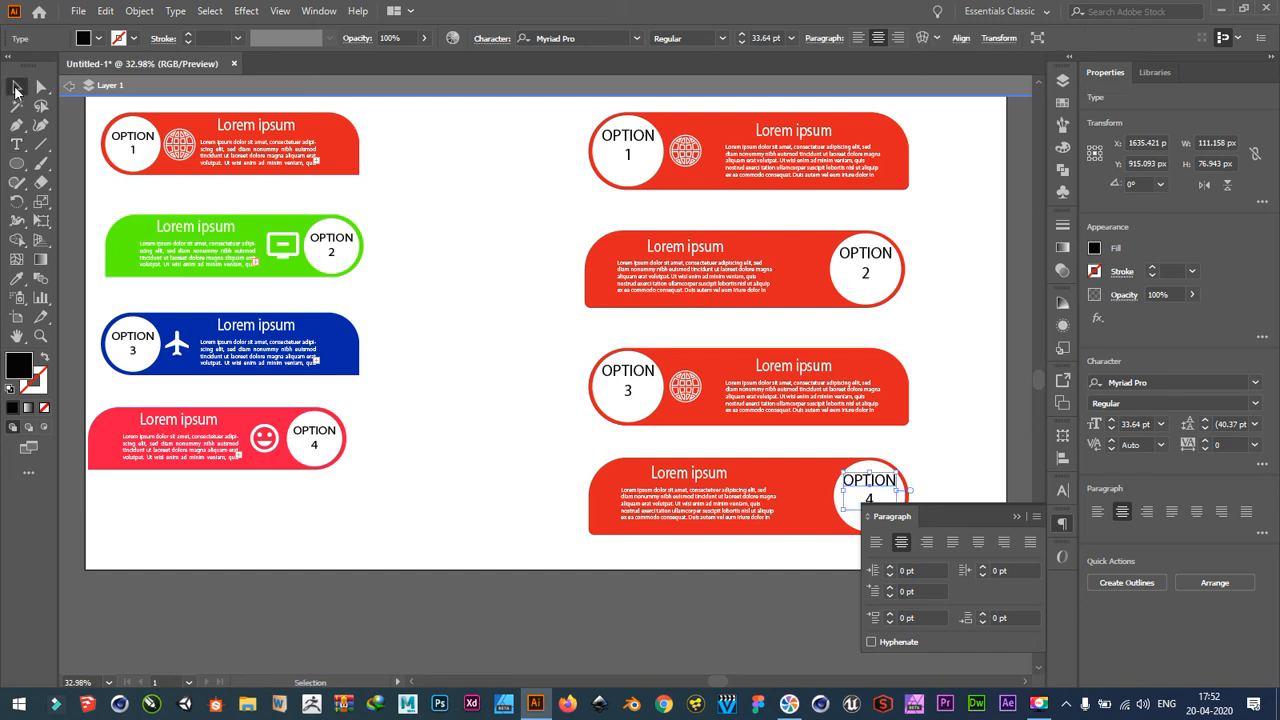
left_click(684, 384)
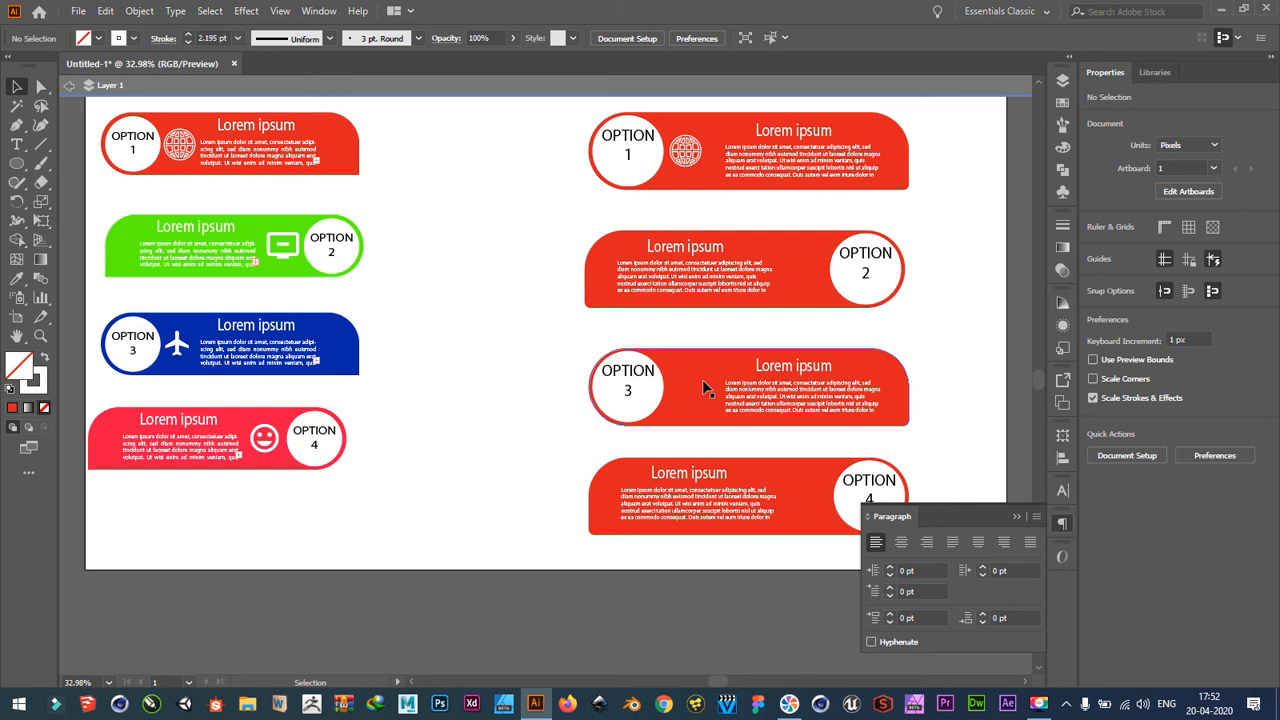
Place the monitor and airplane icons on the red OPTION 2 and 3 banners.
left_click(284, 248)
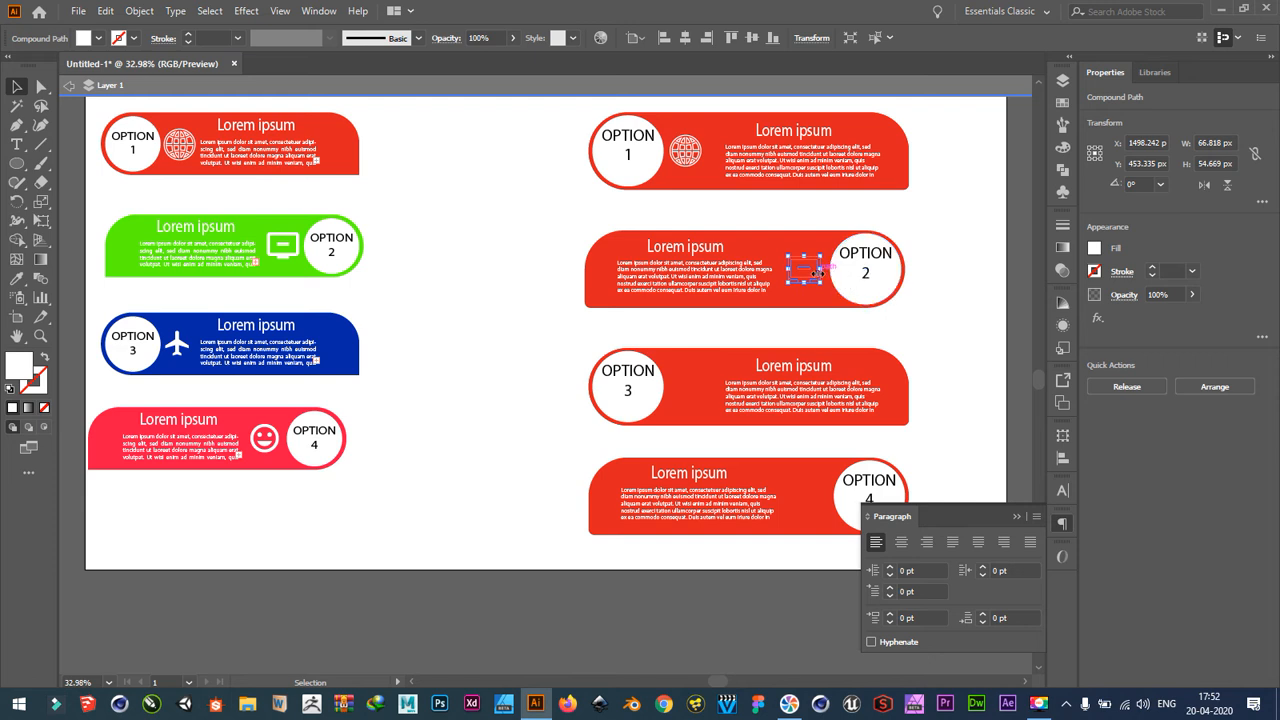
right_click(820, 270)
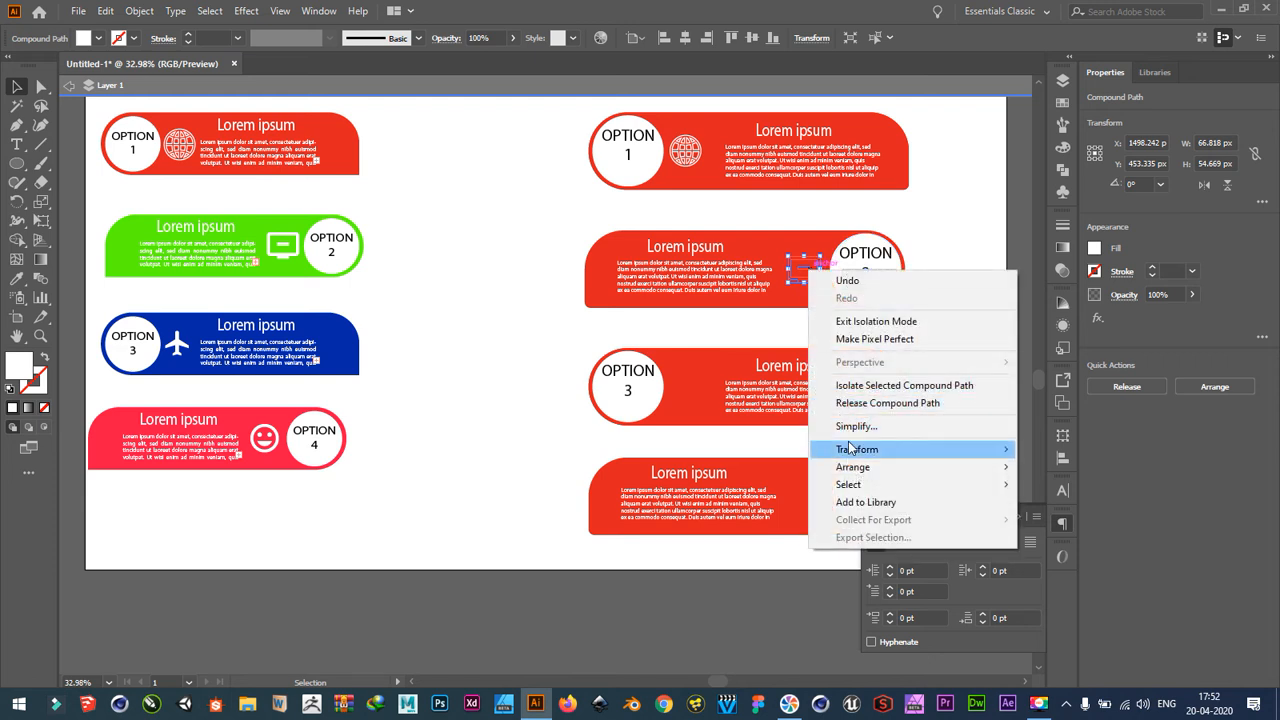
left_click(856, 448)
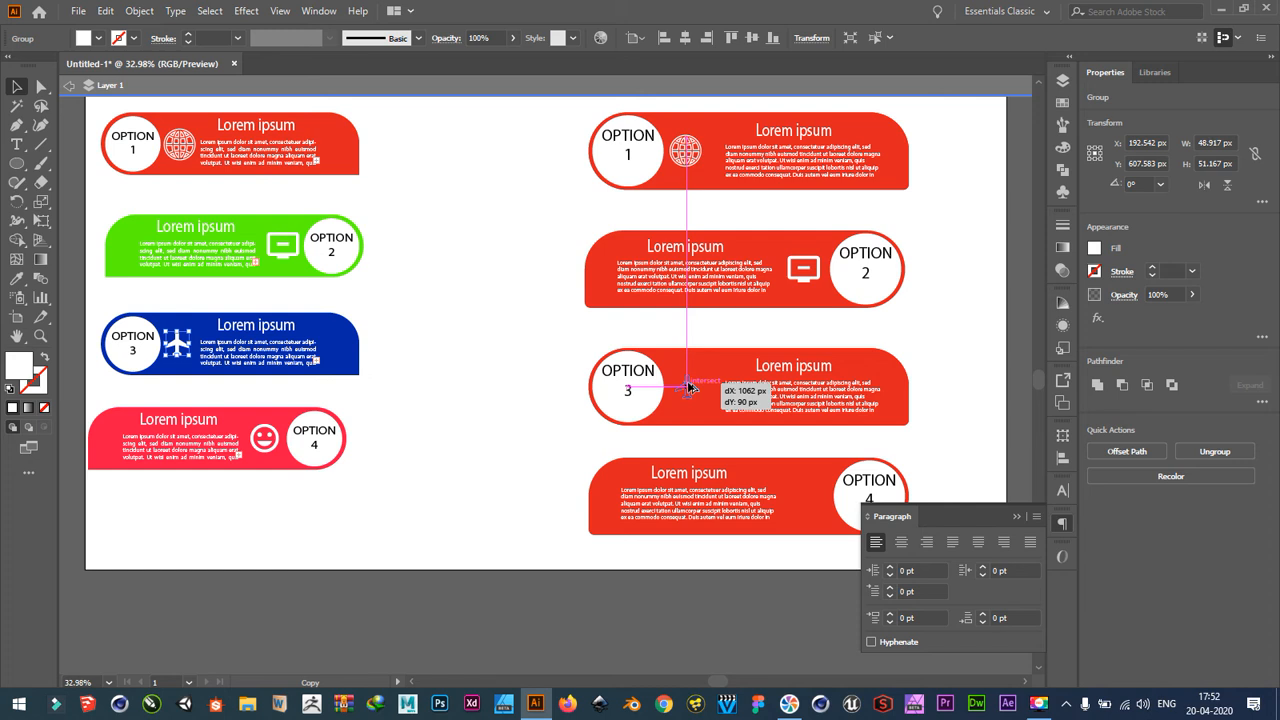
right_click(690, 388)
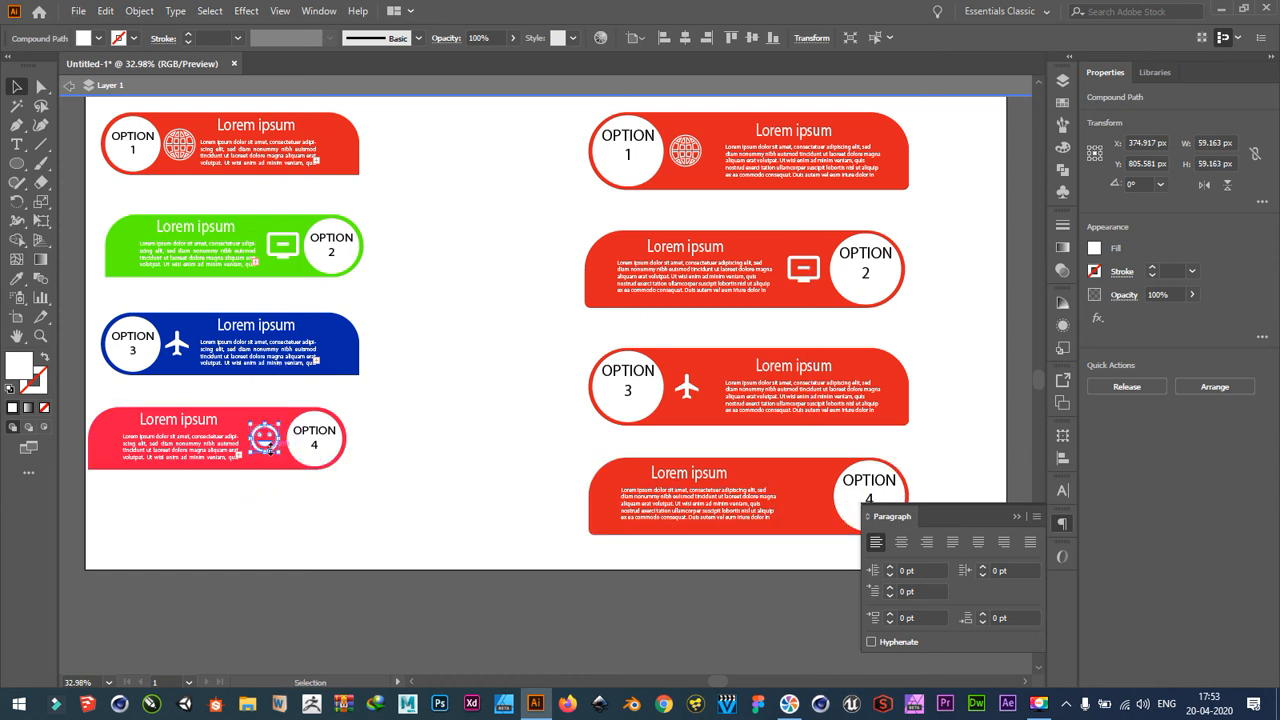
Copy the smiley icon onto the red OPTION 4 banner and bring it to front.
left_click_drag(264, 436, 416, 462)
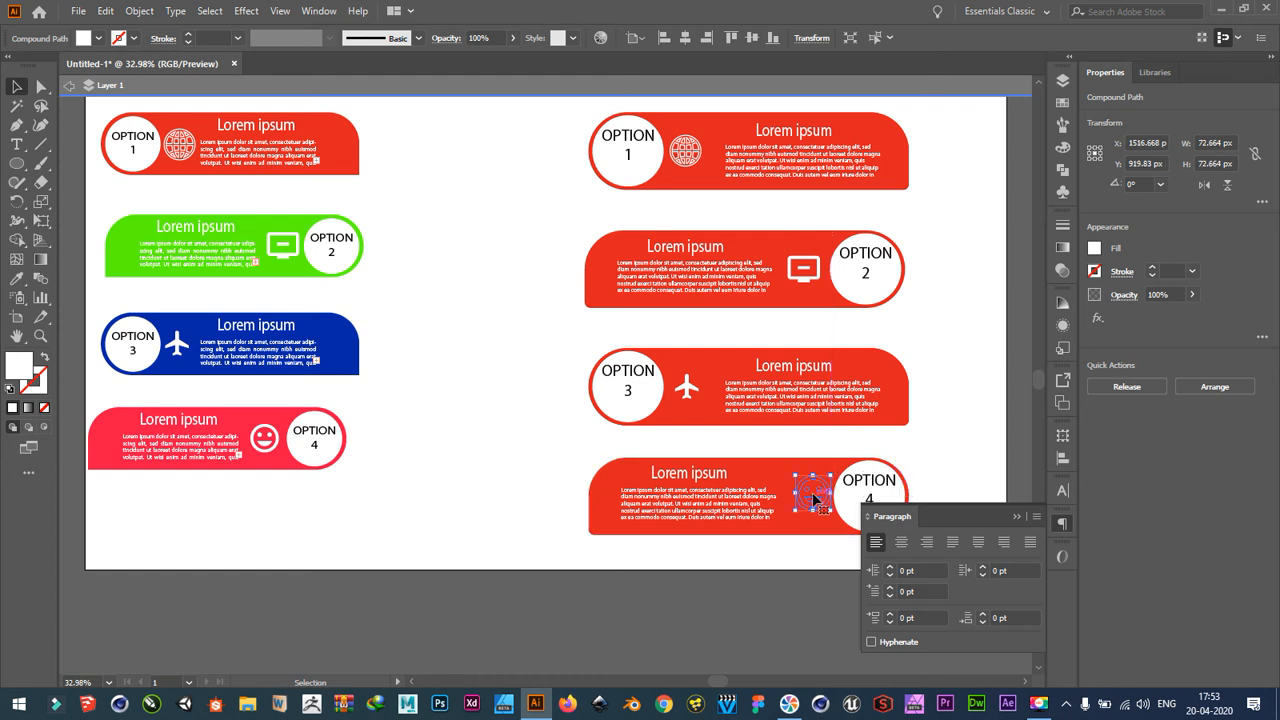
right_click(812, 500)
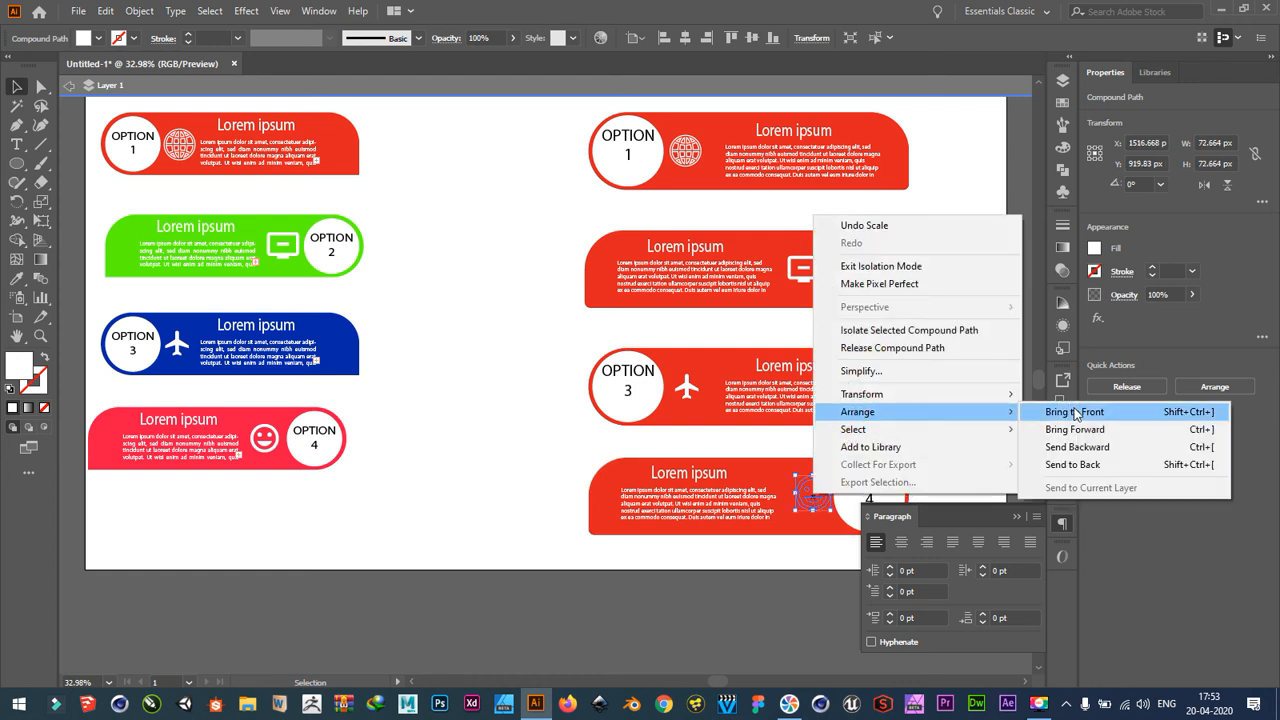
left_click(1068, 412)
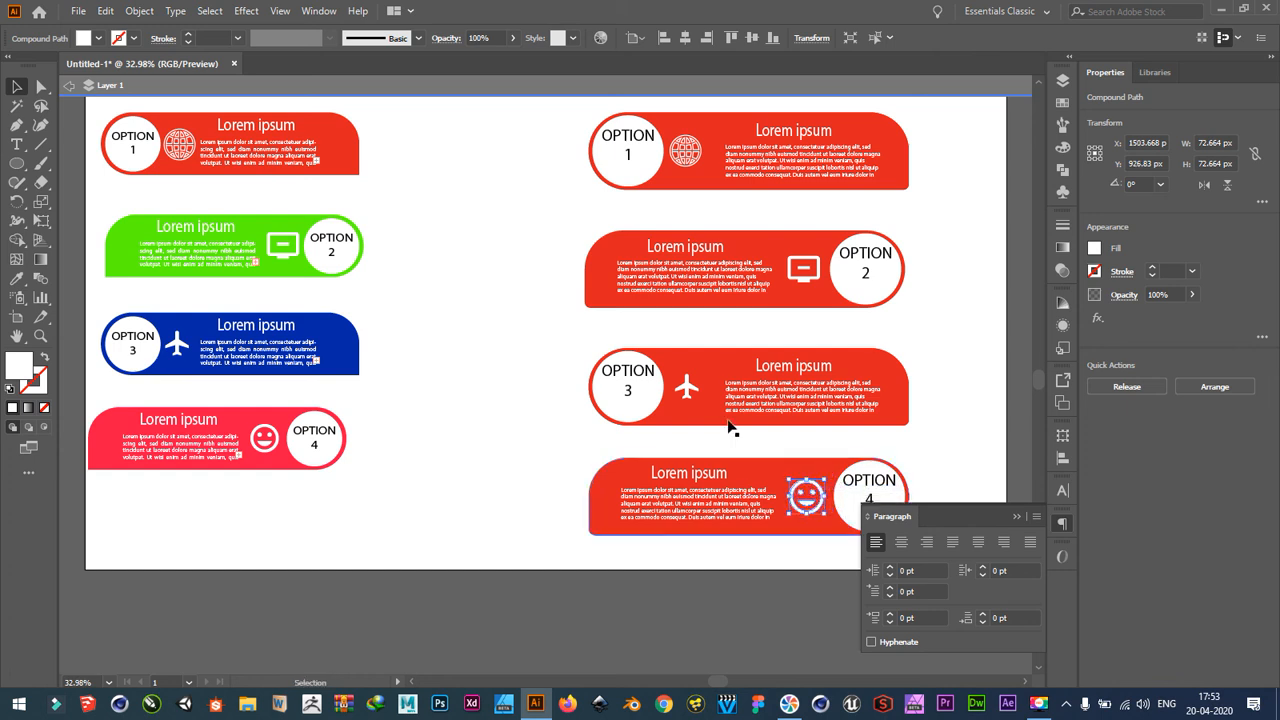
left_click(692, 388)
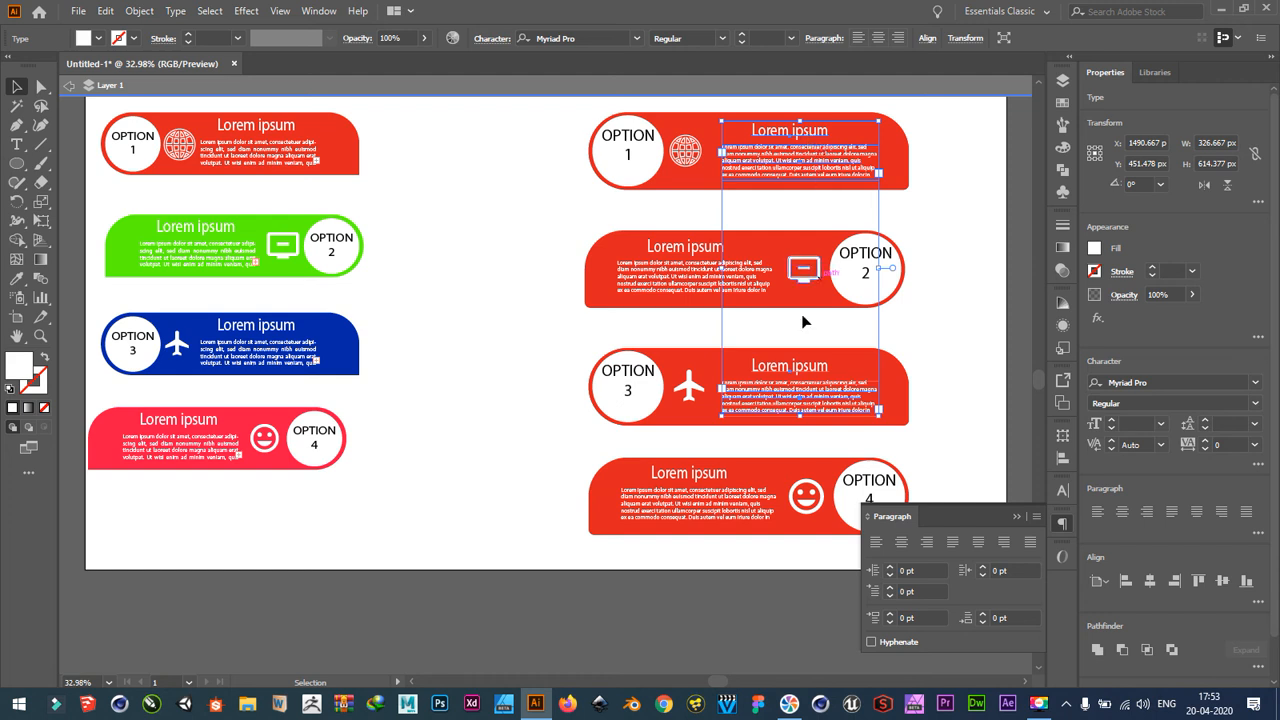
left_click(690, 516)
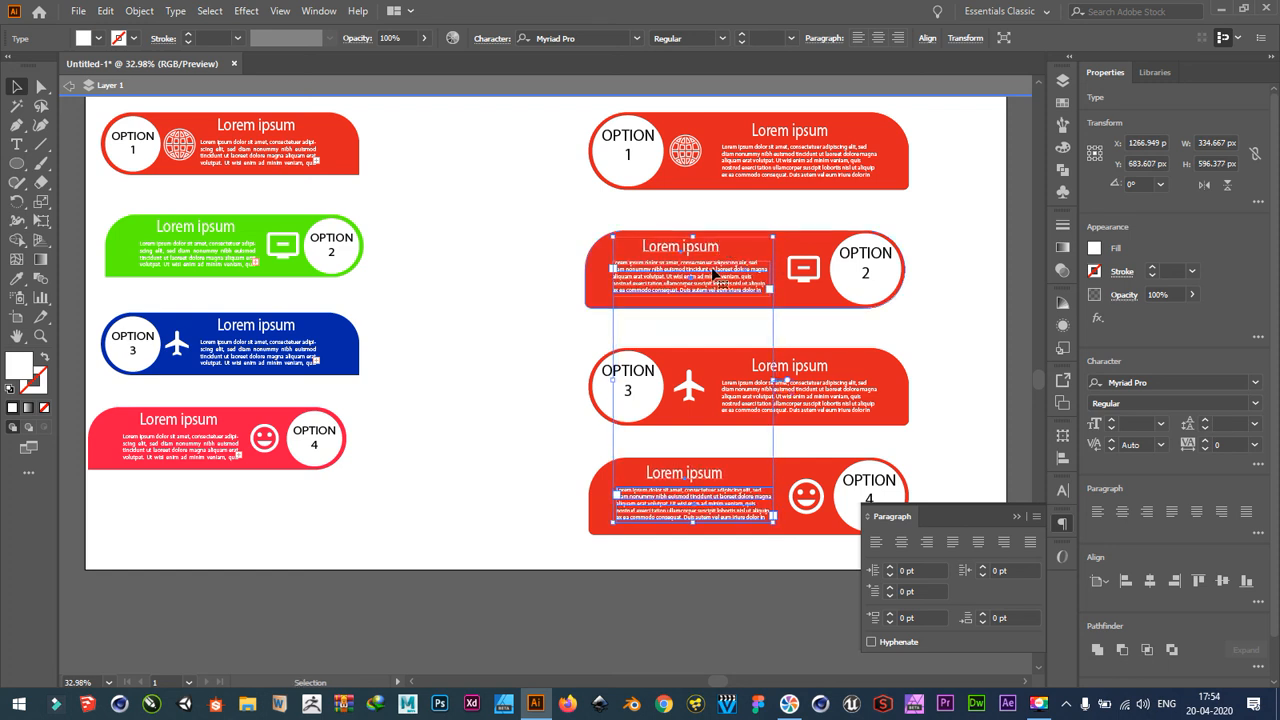
left_click(542, 424)
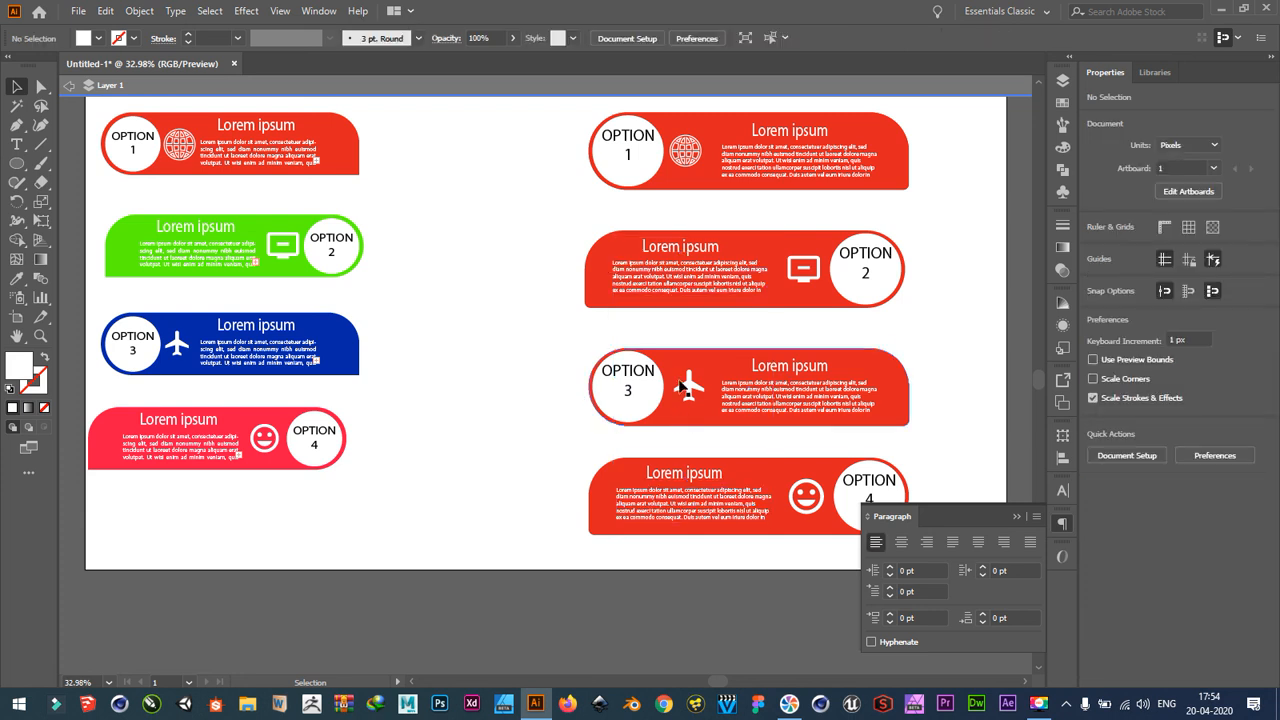
Fill the second banner blue from the Swatches panel, leaving OPTION 1 red.
left_click(736, 272)
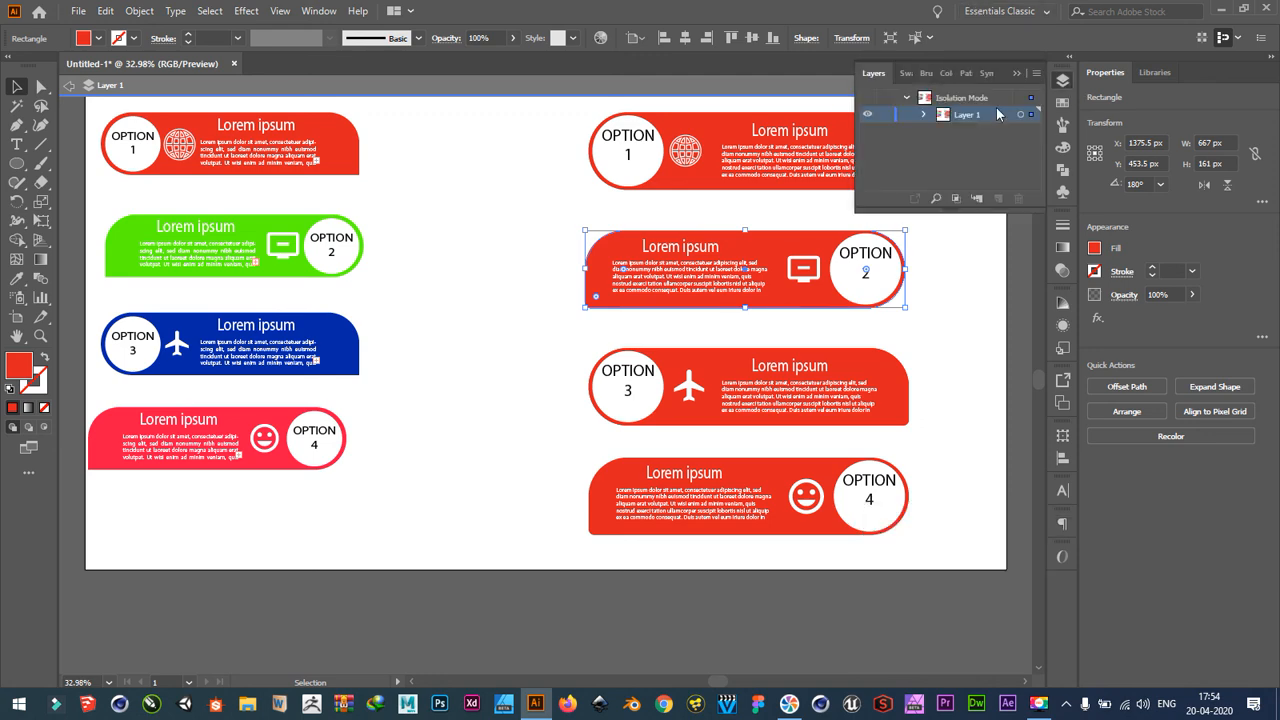
left_click(350, 12)
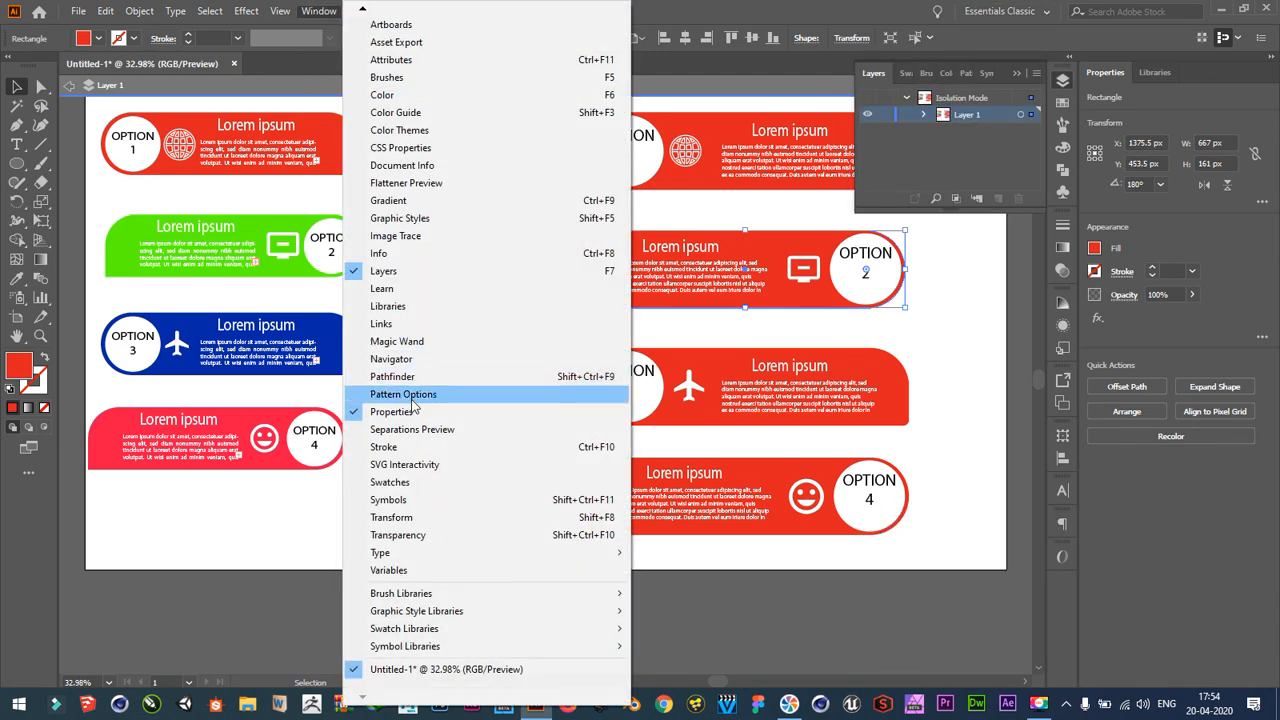
mouse_move(404, 464)
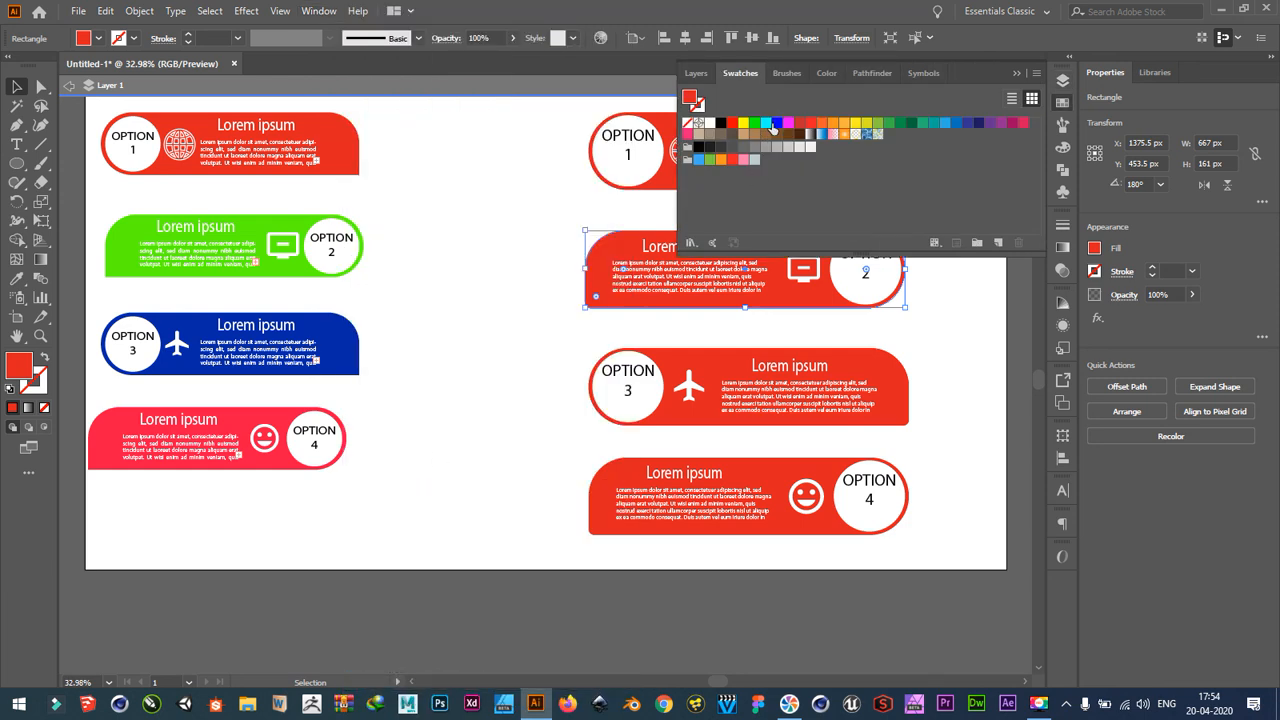
left_click(764, 122)
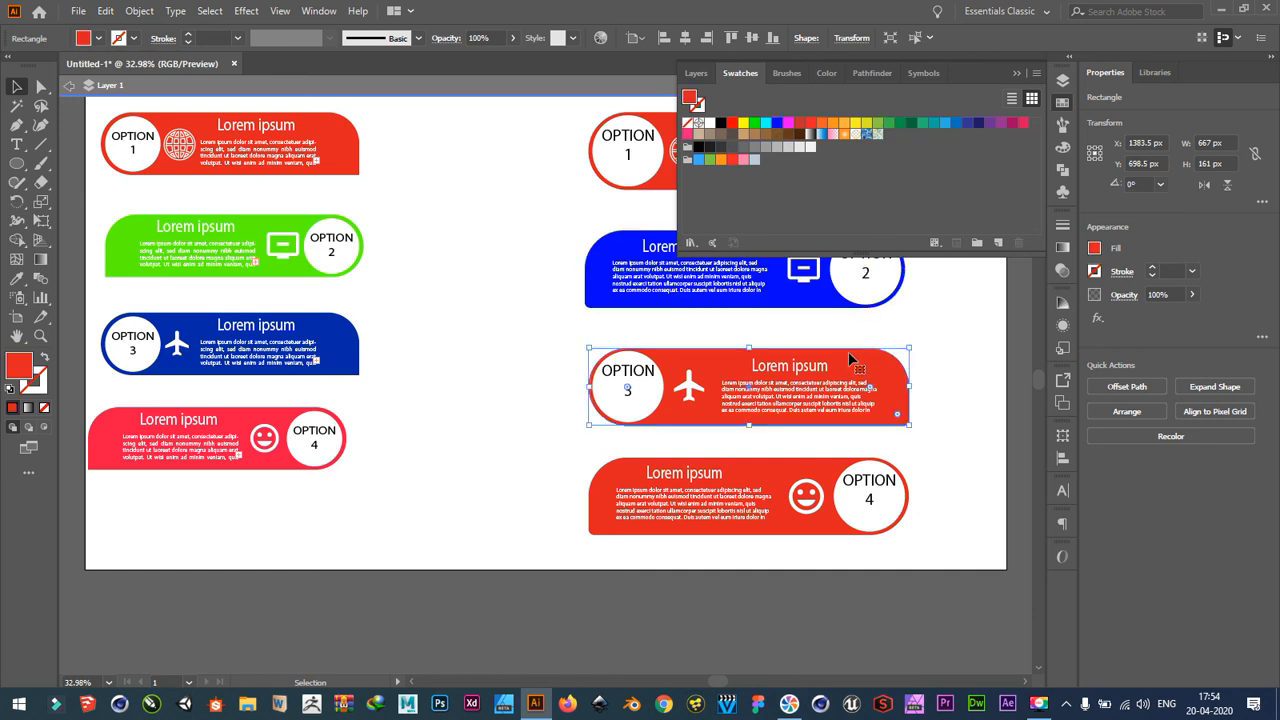
mouse_move(844, 122)
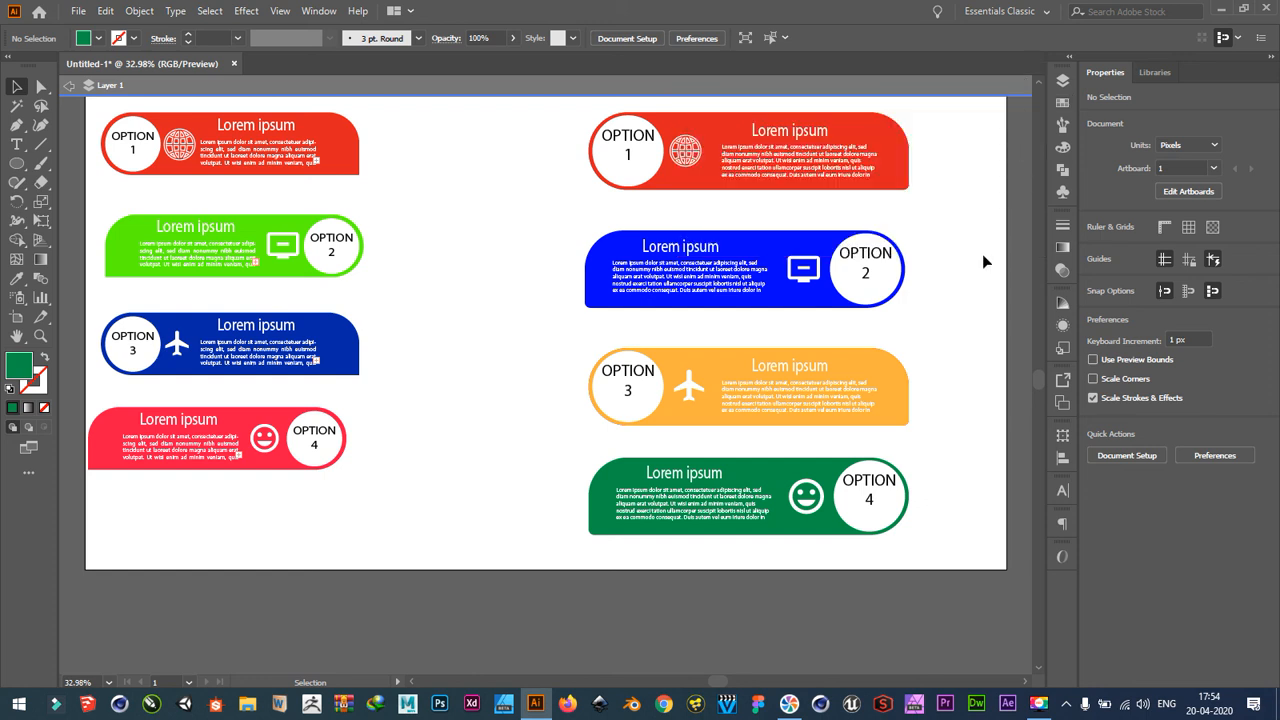
scroll("down", 3)
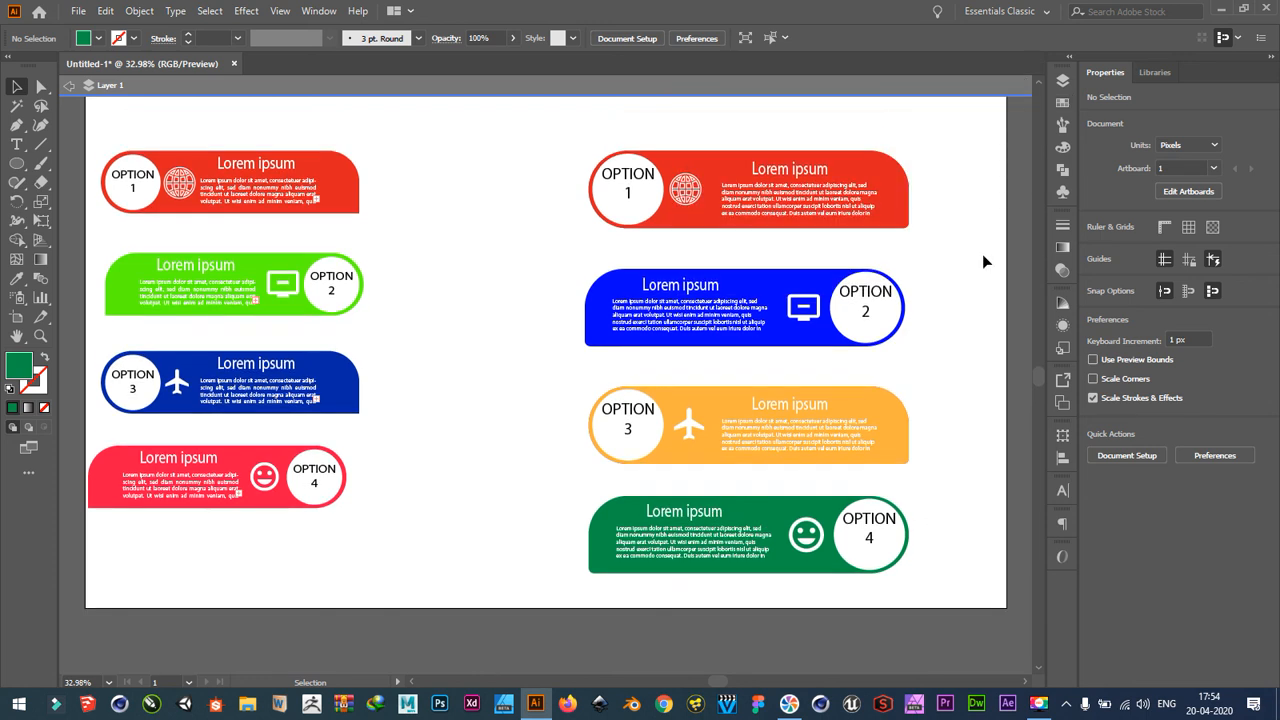
left_click(680, 184)
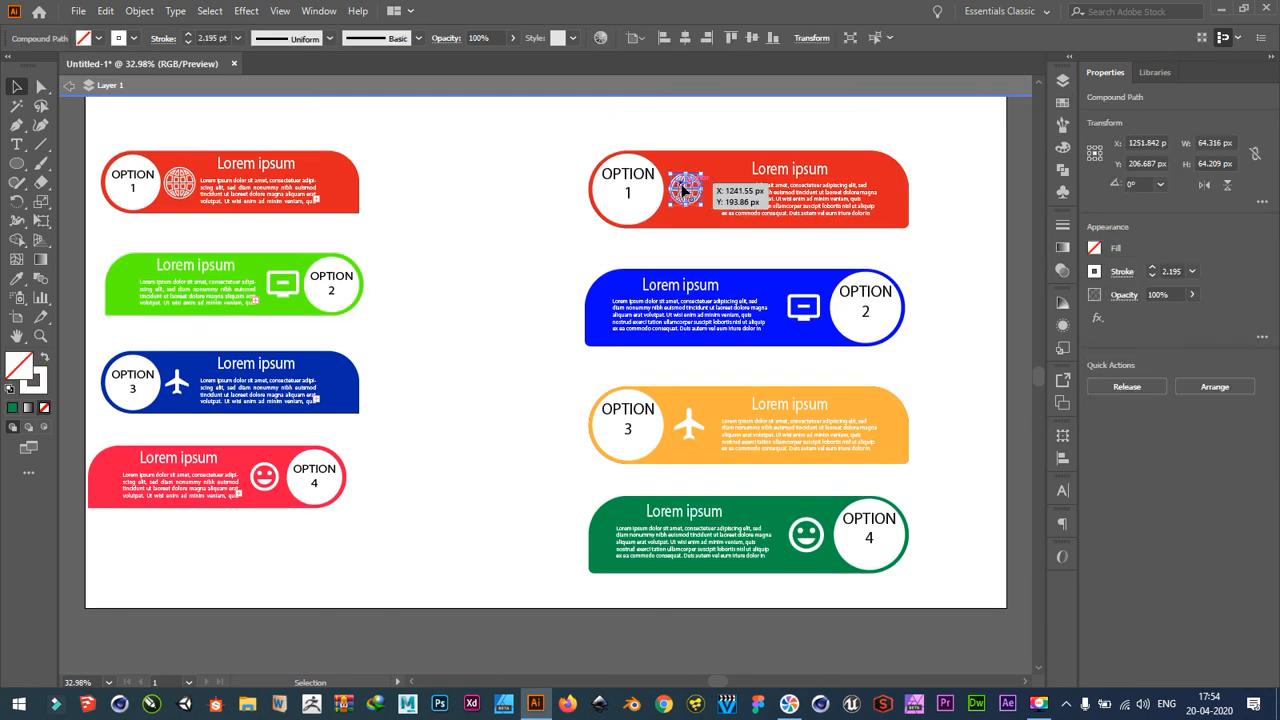